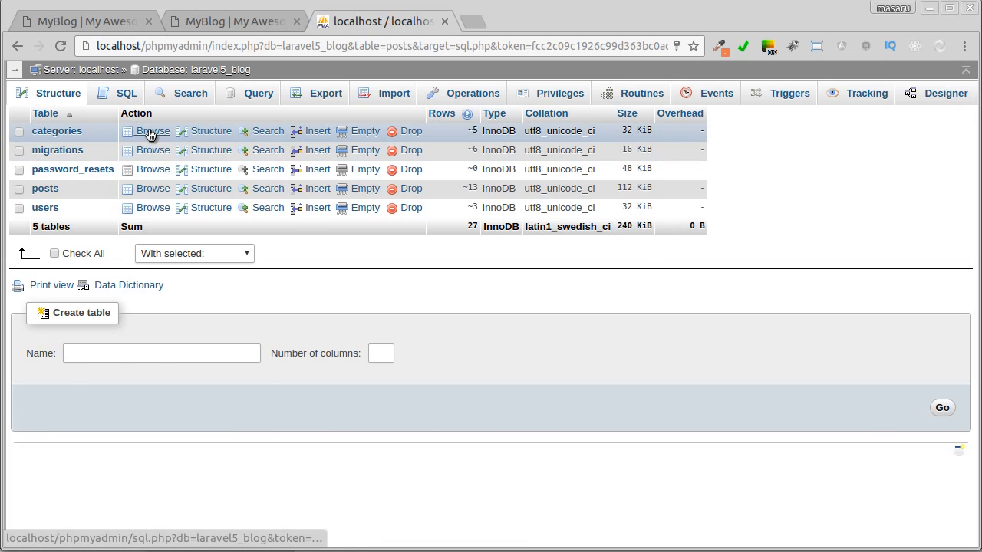
- Browse the 10 rows of the posts table, then view the MyBlog homepage
click(152, 130)
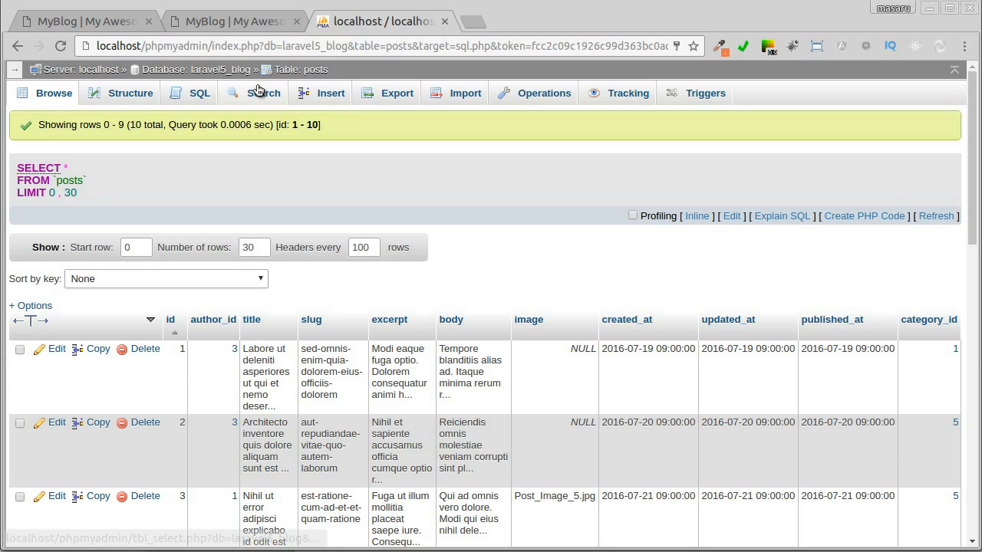
click(234, 20)
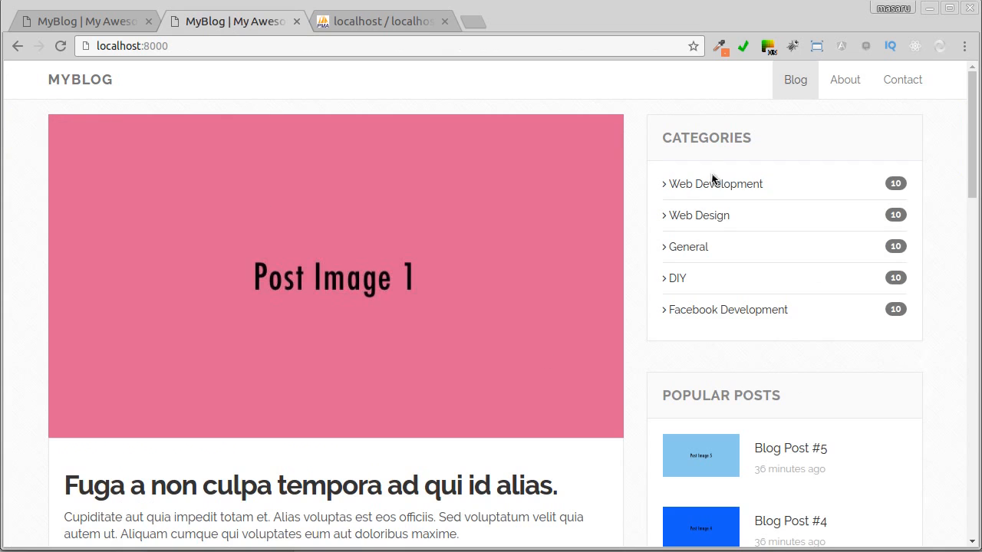
mouse_move(720, 167)
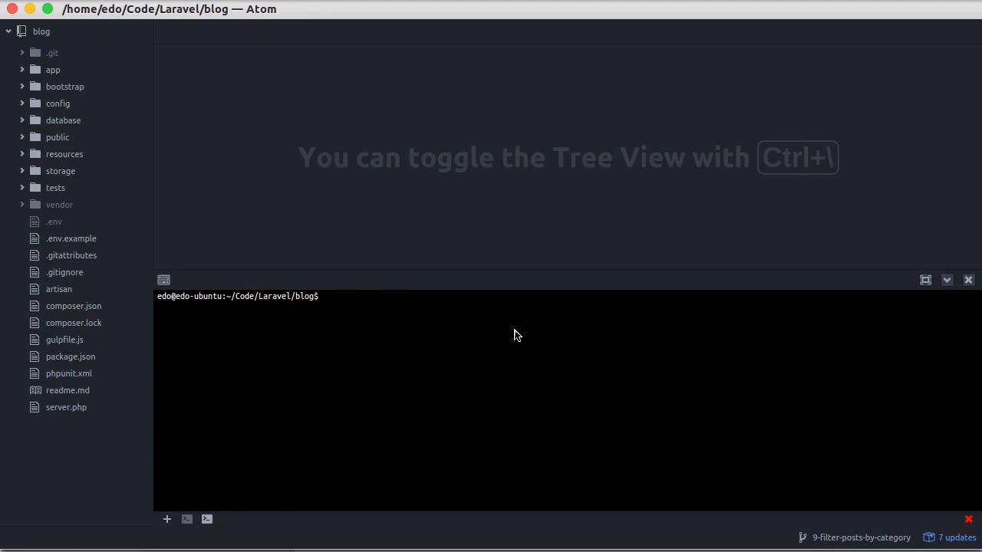
- Run php artisan make:model Category in Atom's terminal
text(php artisan make:)
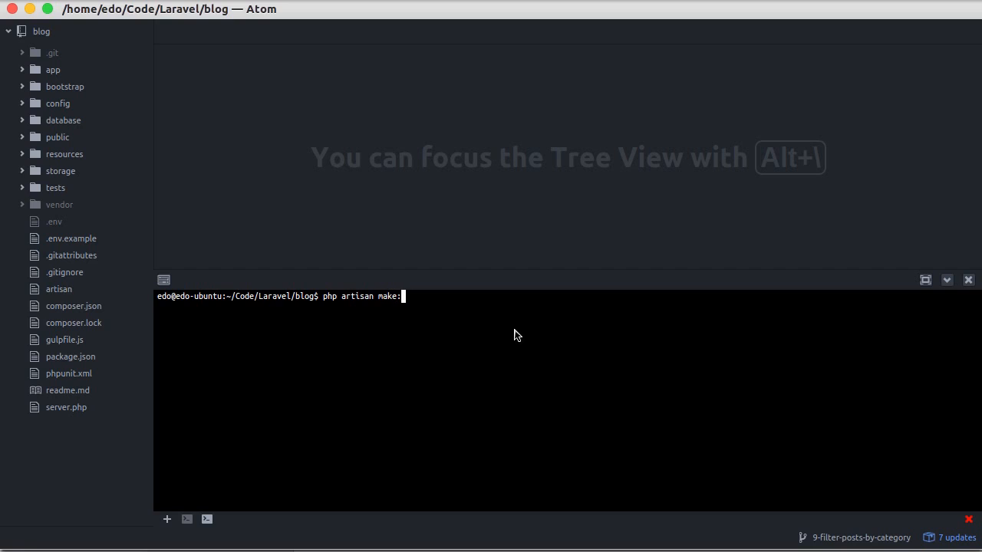
text(model Category)
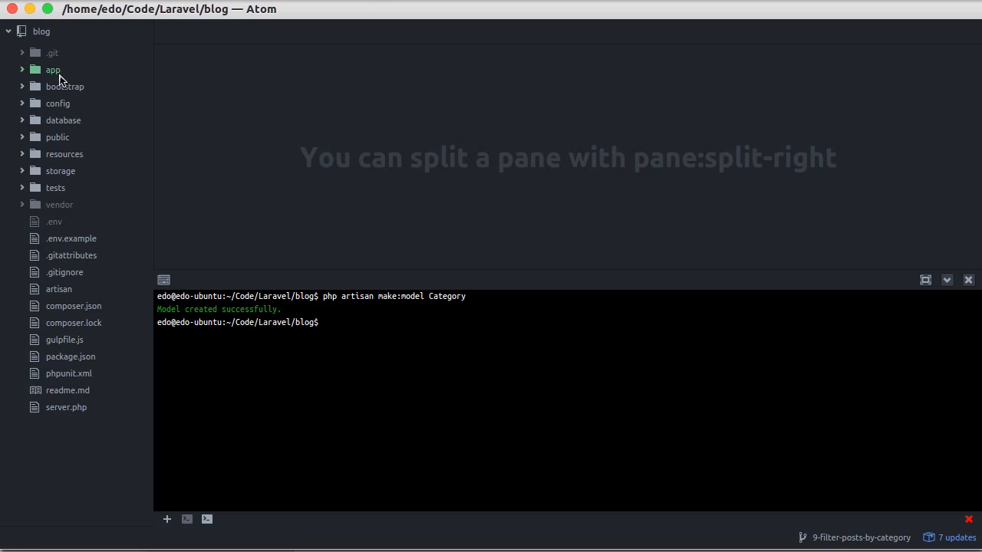
- Add a posts() method to Category.php returning $this->hasMany(Post::class)
click(85, 221)
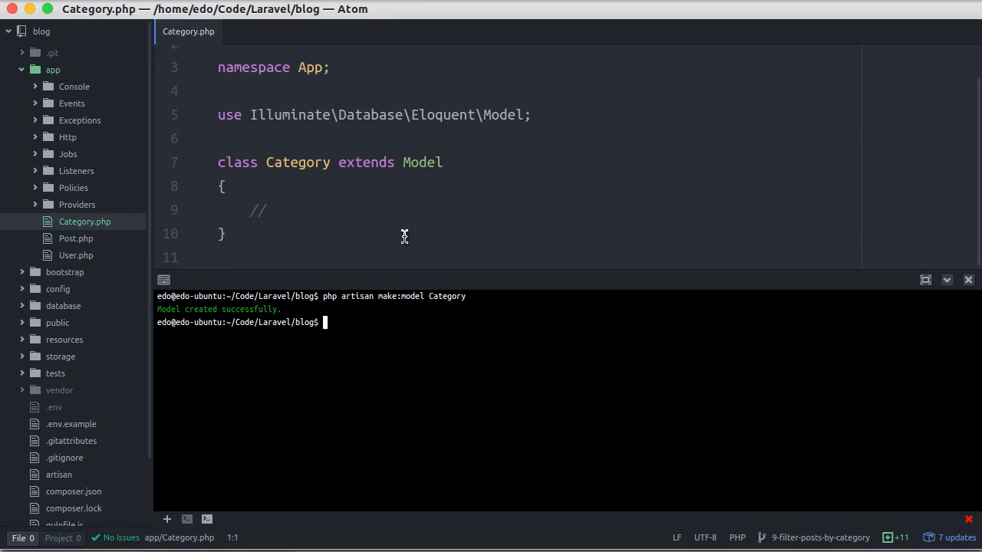
mouse_move(721, 344)
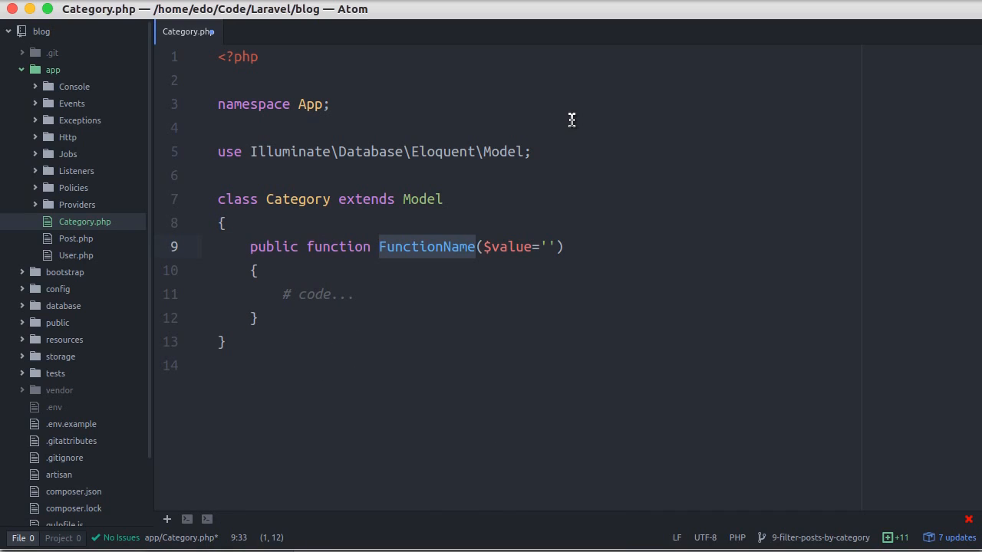
text(posts()
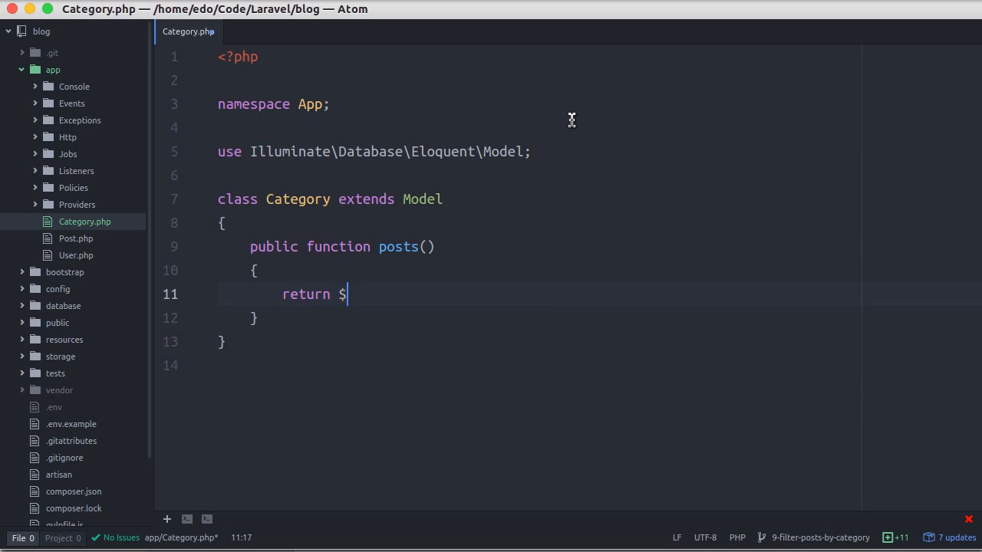
text(this->hasMah)
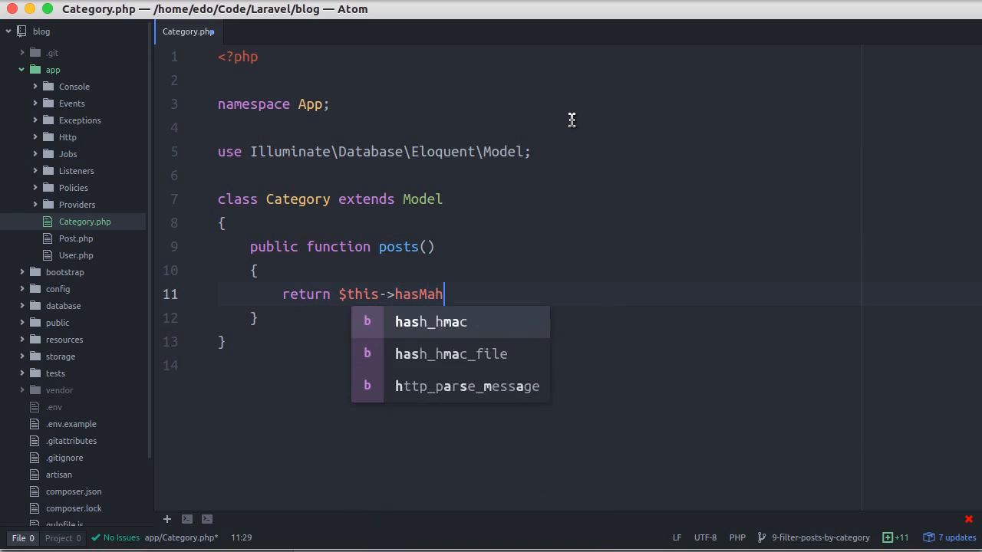
text(ny())
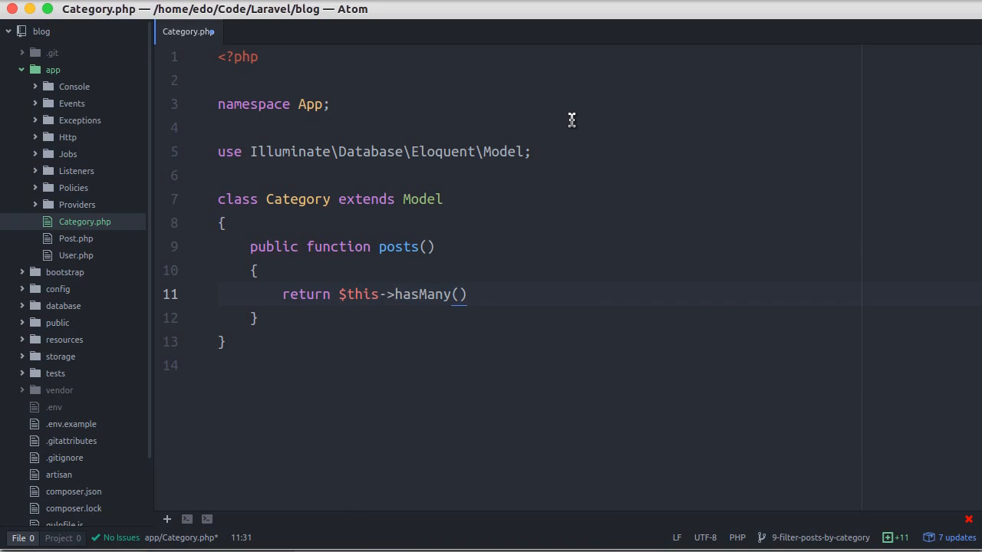
text(Po)
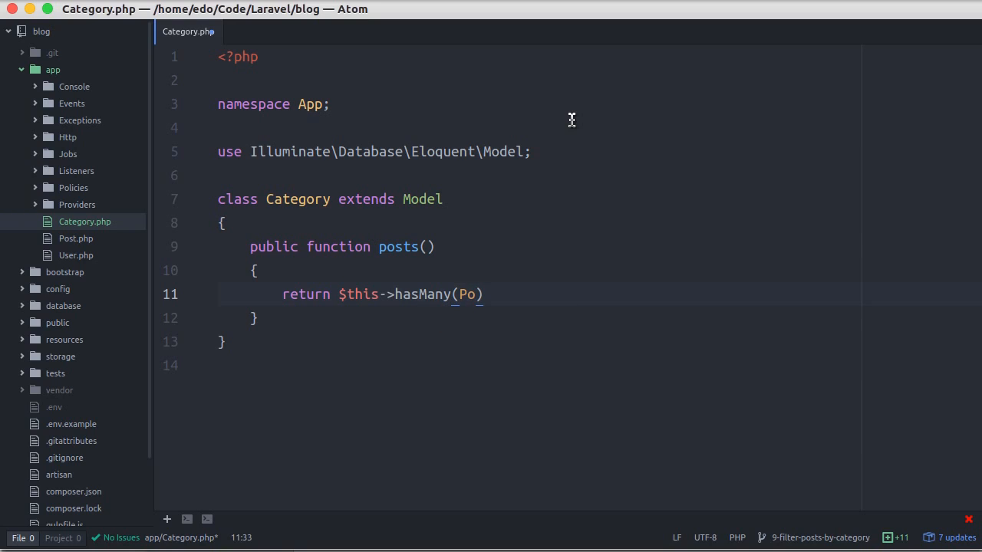
text(st::class);)
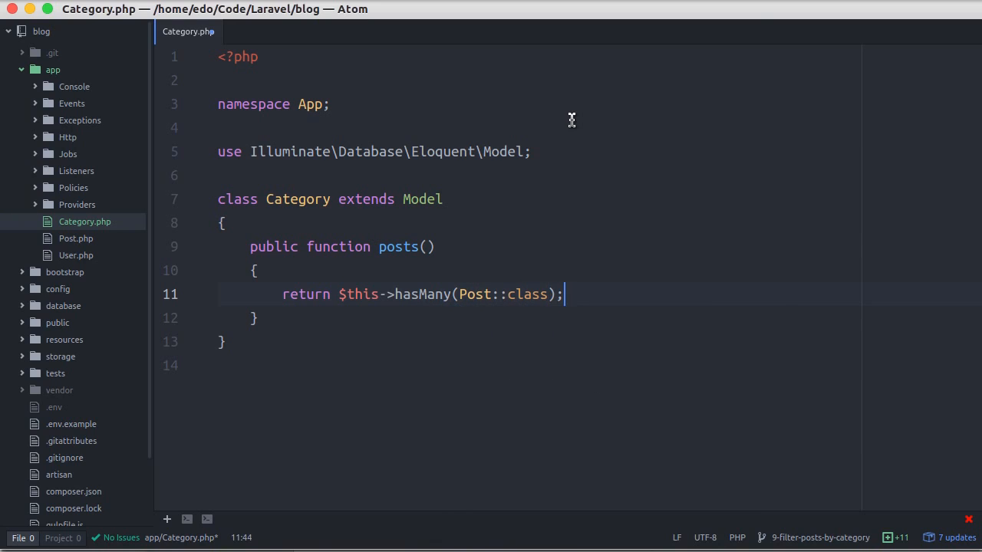
mouse_move(127, 247)
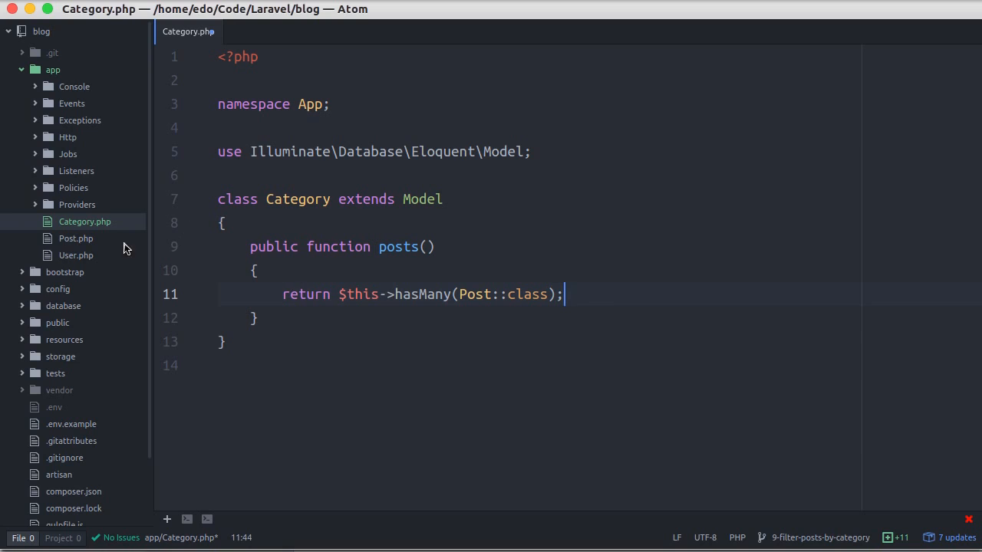
click(76, 238)
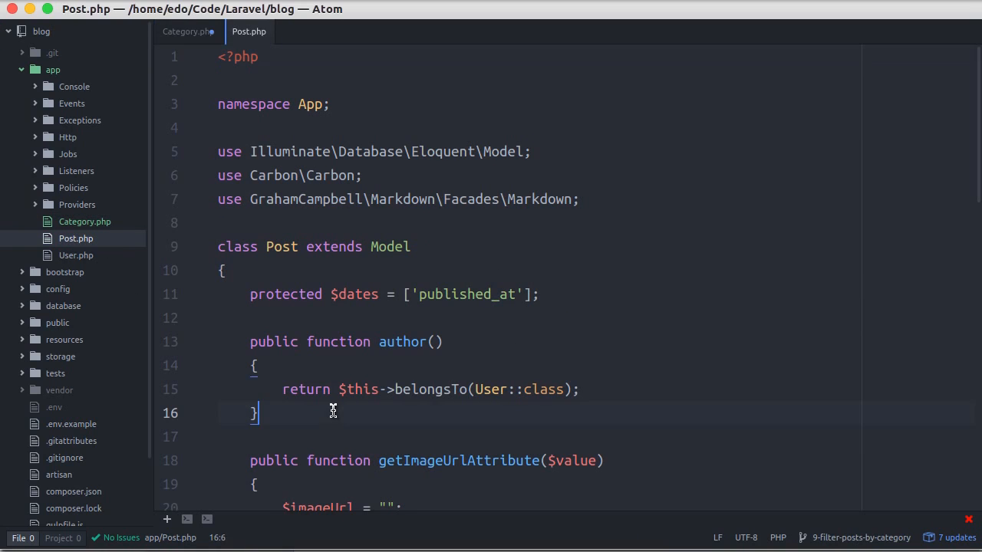
- Add category() returning $this->belongsTo(Category::class) to Post.php, then Save All
key(enter)
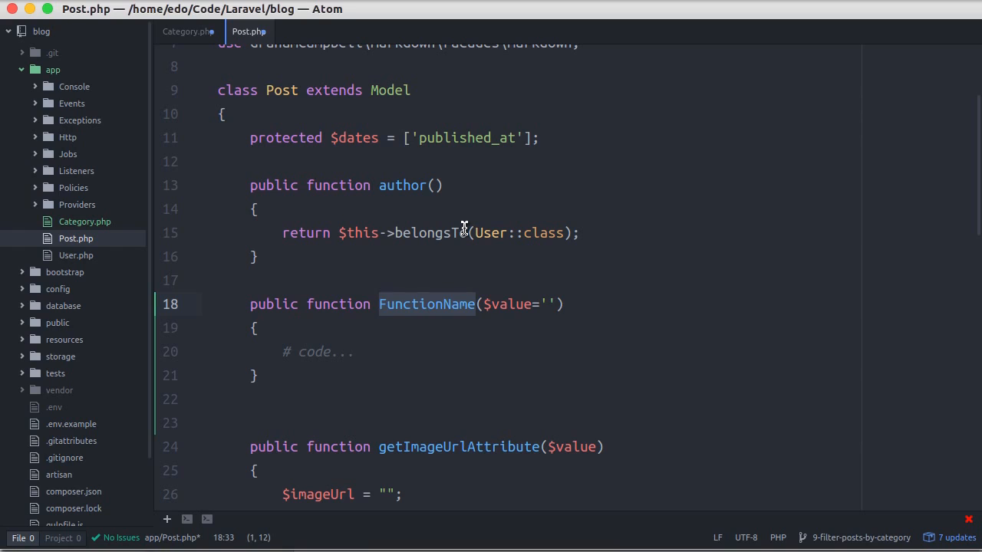
text(category)
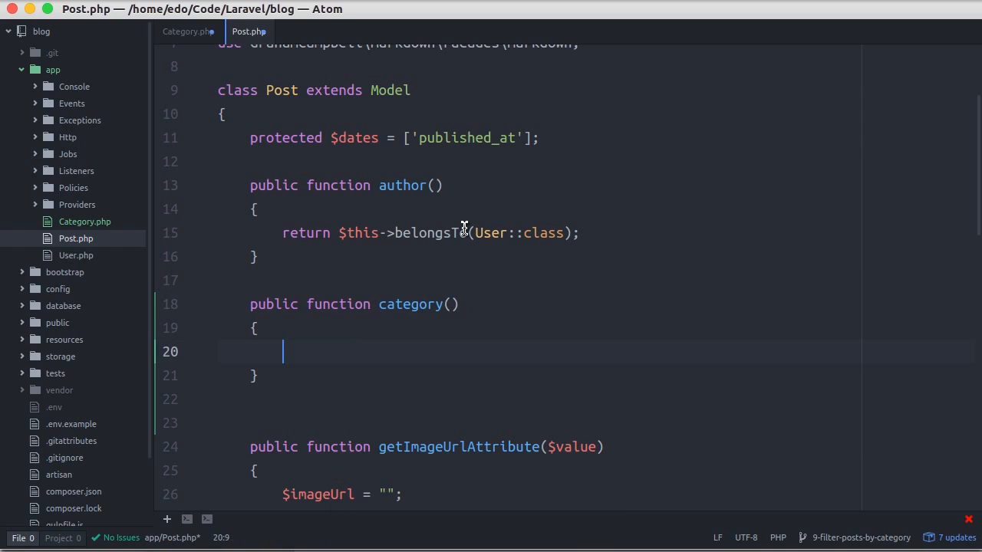
text(return $this->belo)
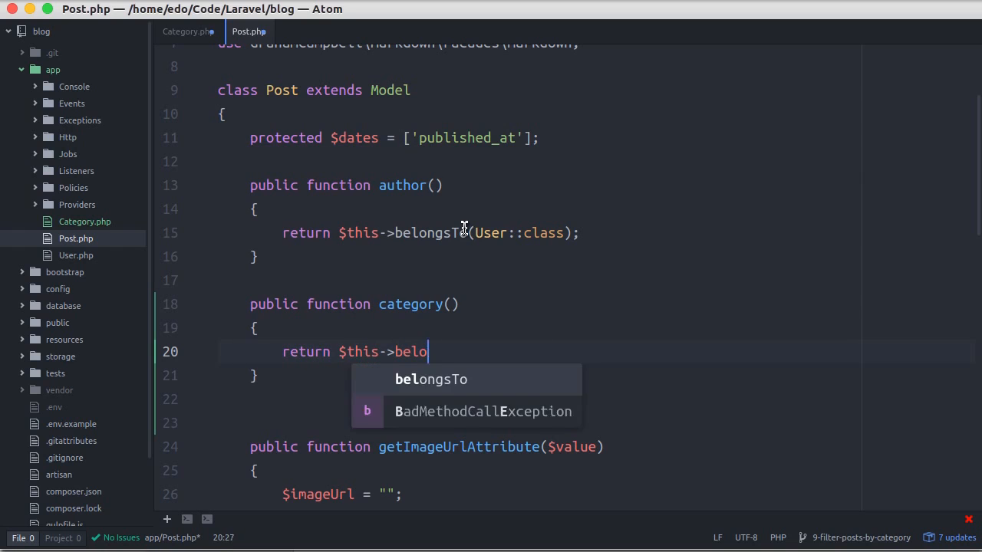
key(Tab)
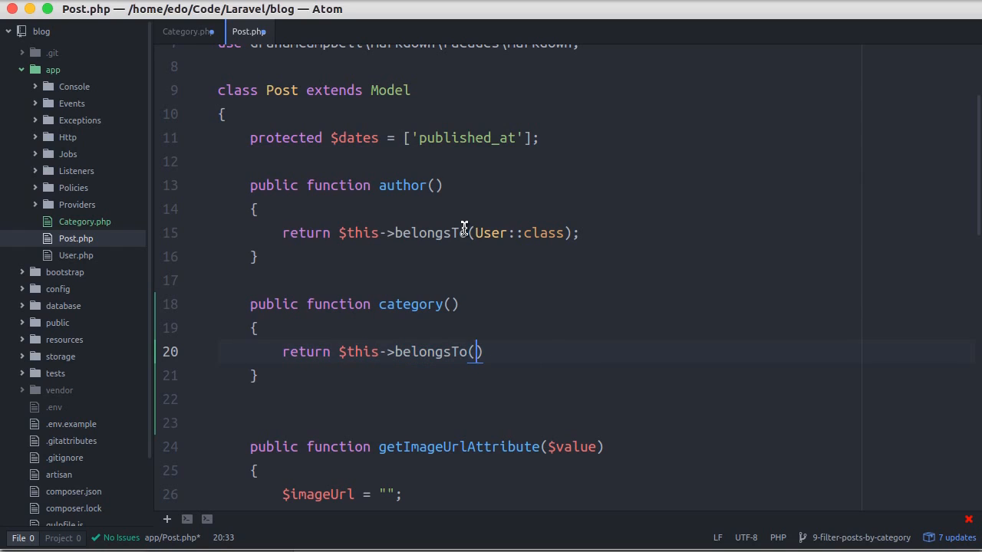
text(Category::class)
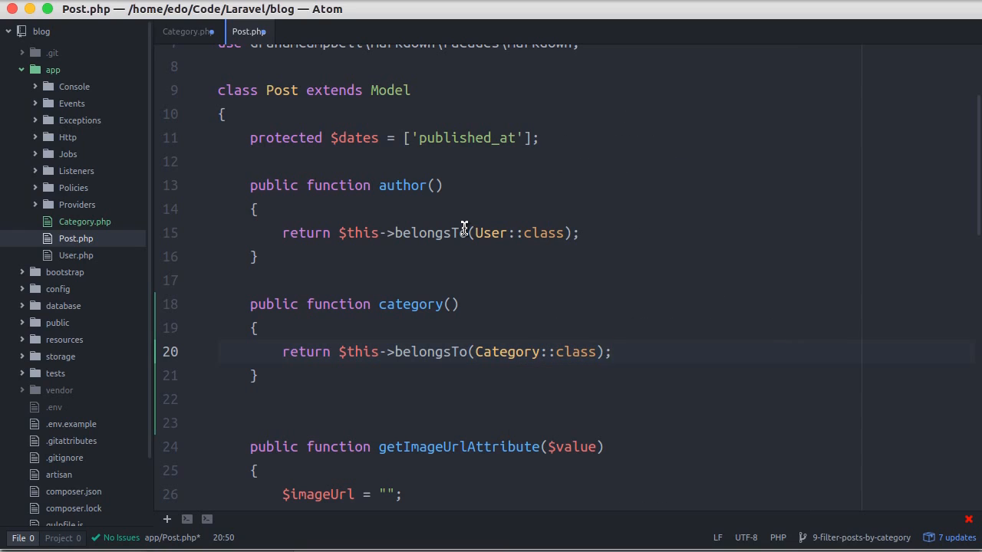
click(30, 8)
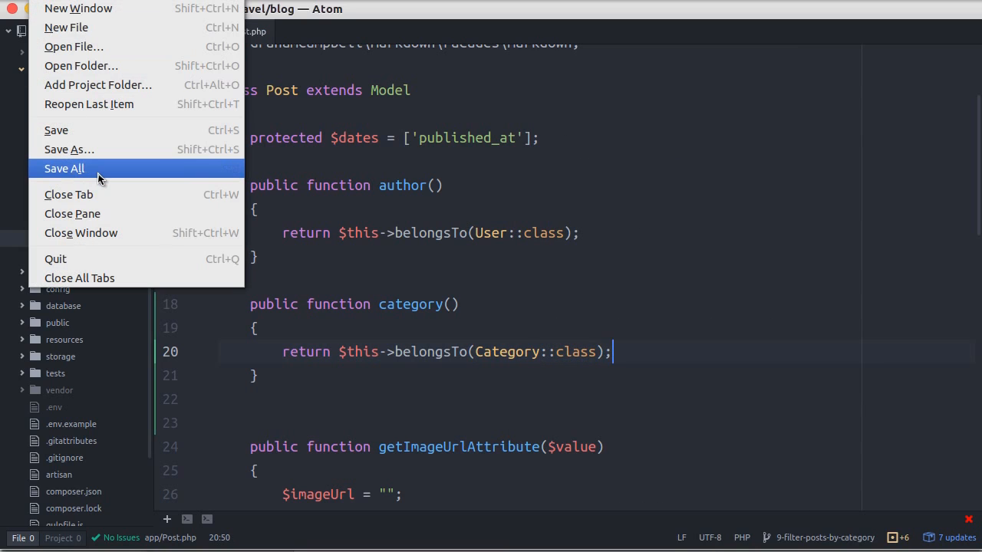
click(64, 168)
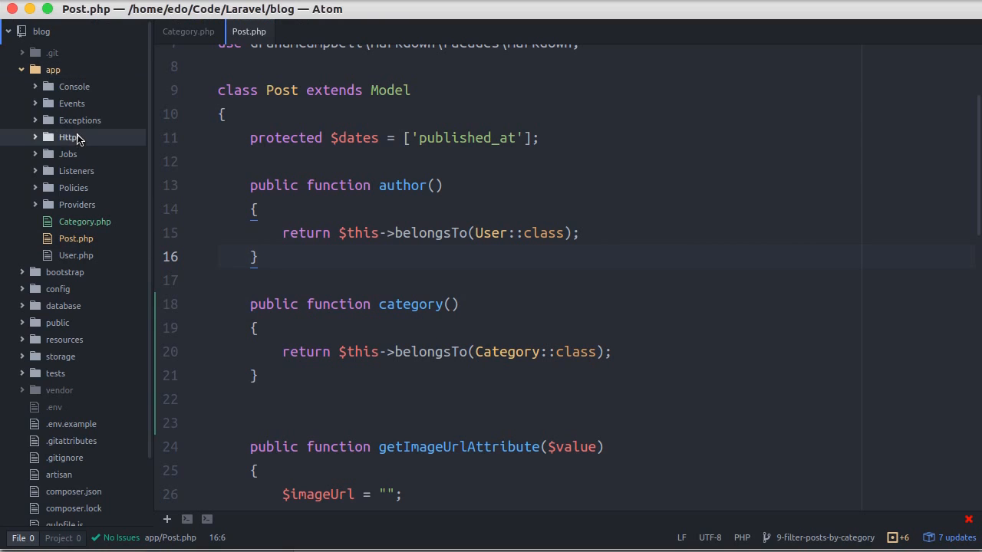
- In BlogController index(), load categories ordered by title ascending and add 'categories' to compact()
click(68, 137)
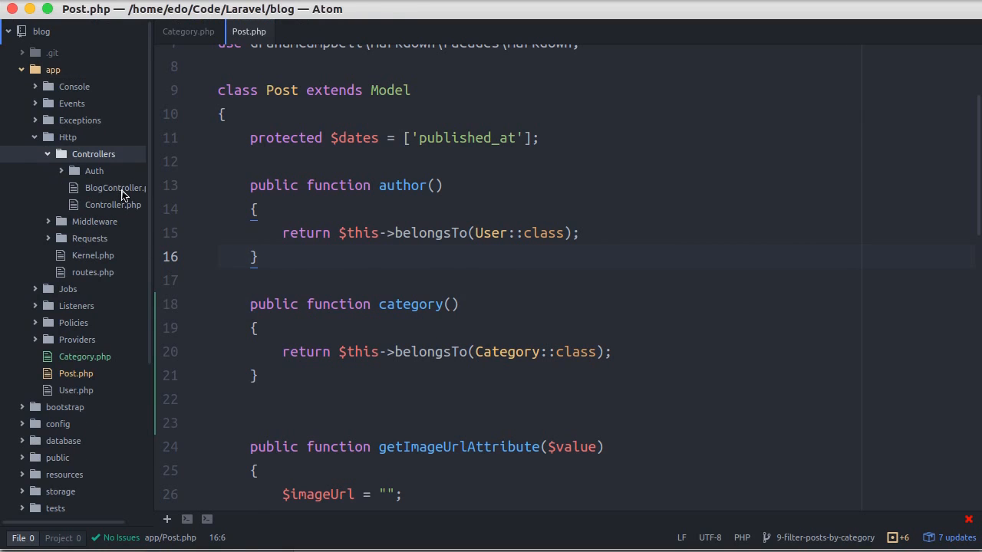
click(115, 188)
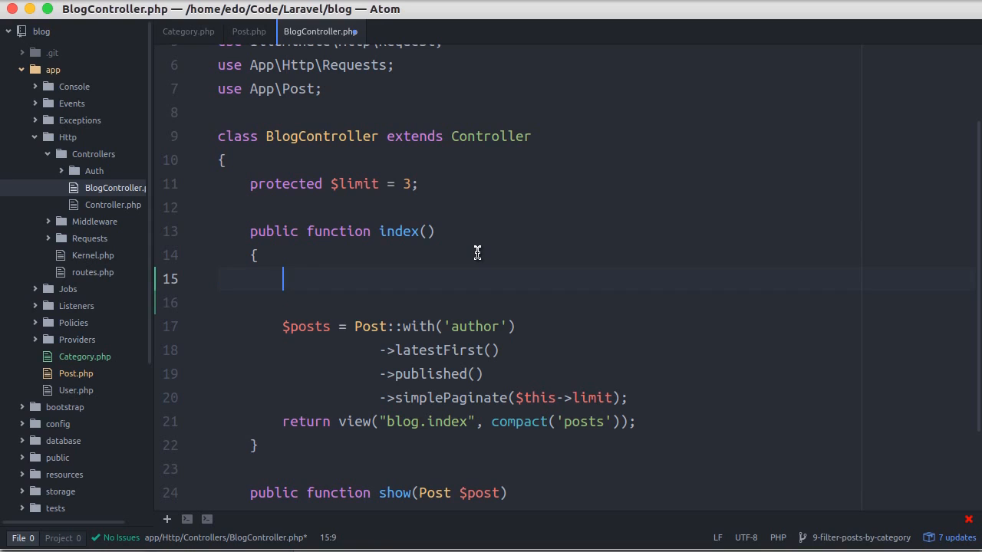
text($categories =)
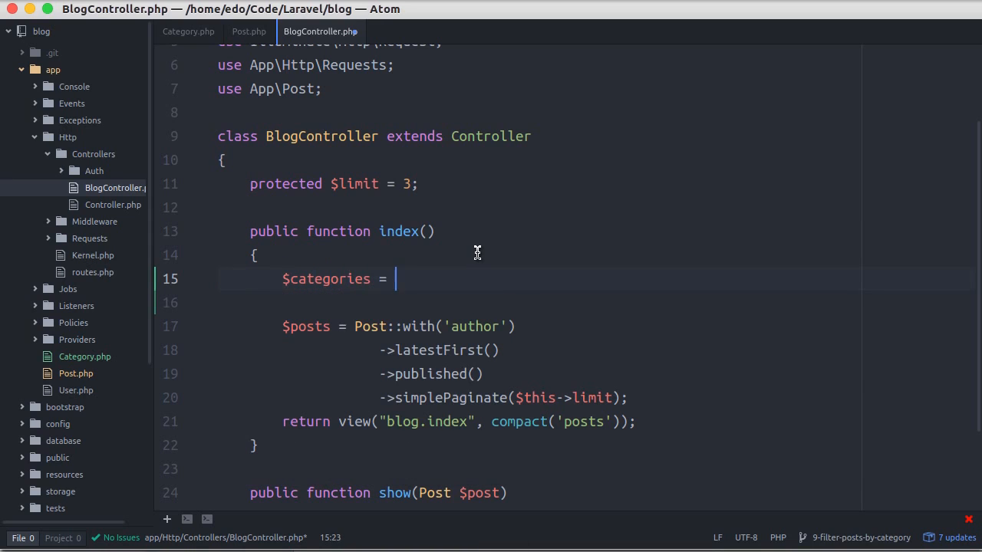
text(Category::)
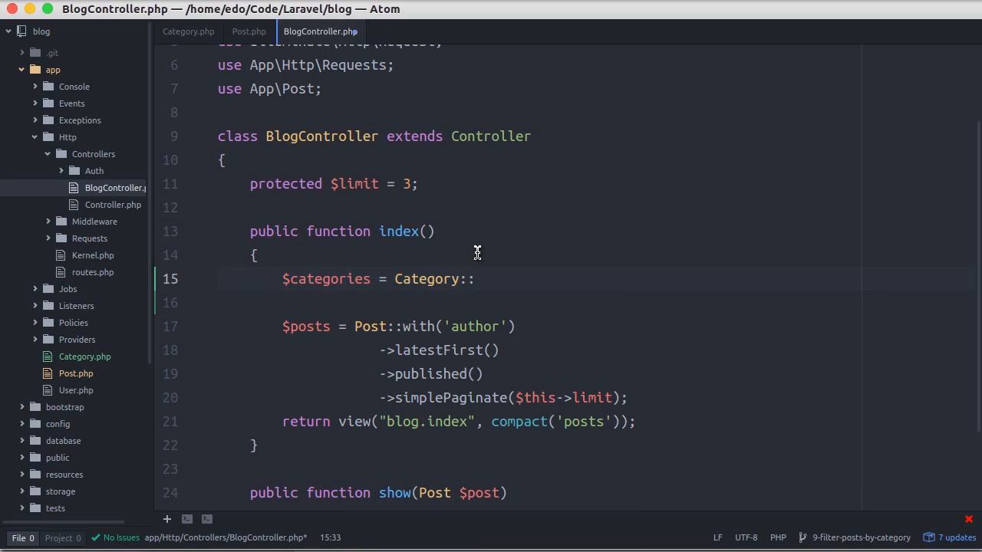
text(all())
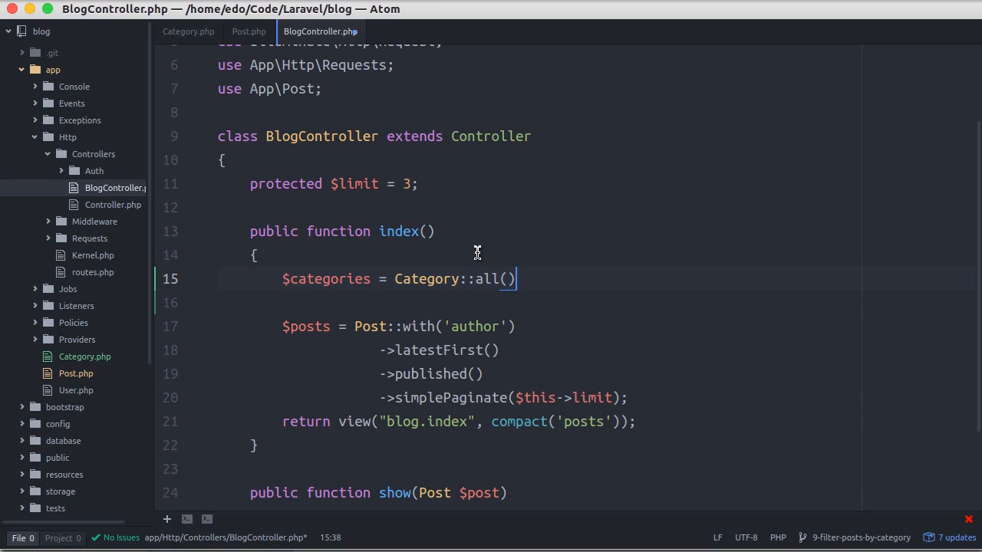
text(;)
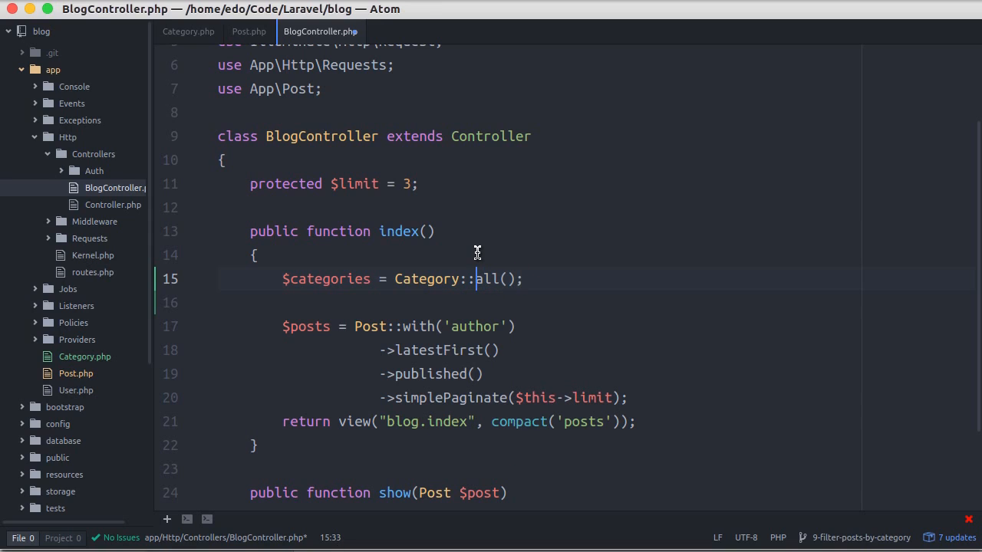
text(orderBy()->)
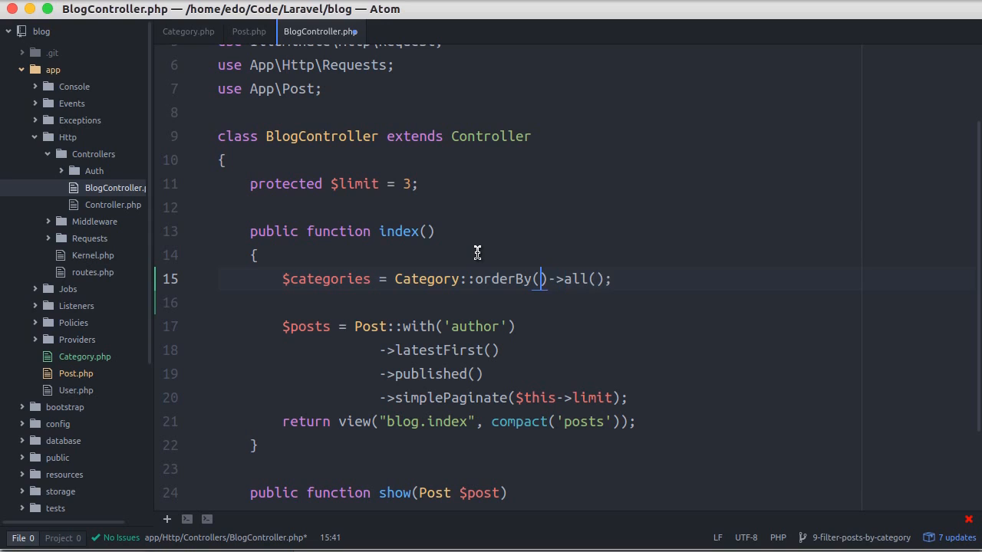
text('title', 'asc')
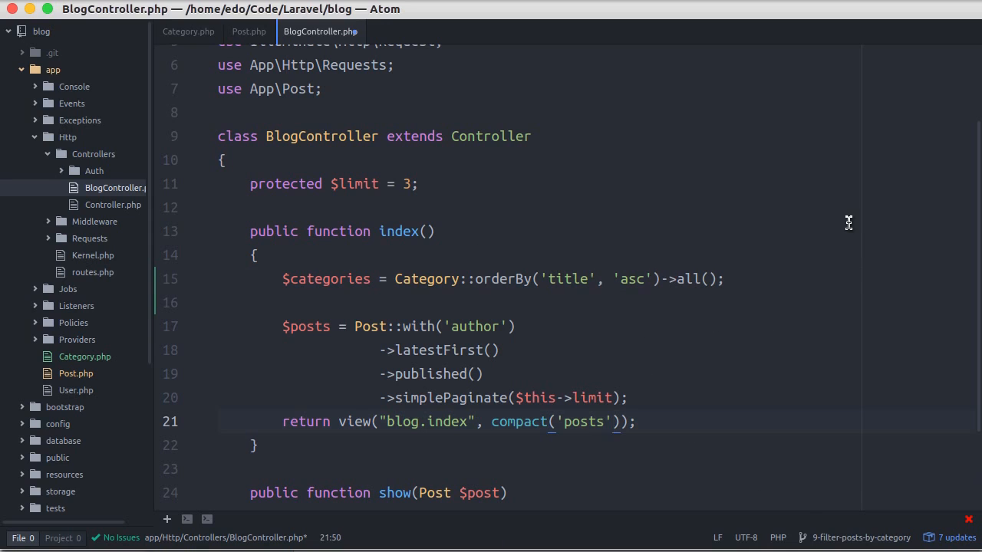
text(categories')
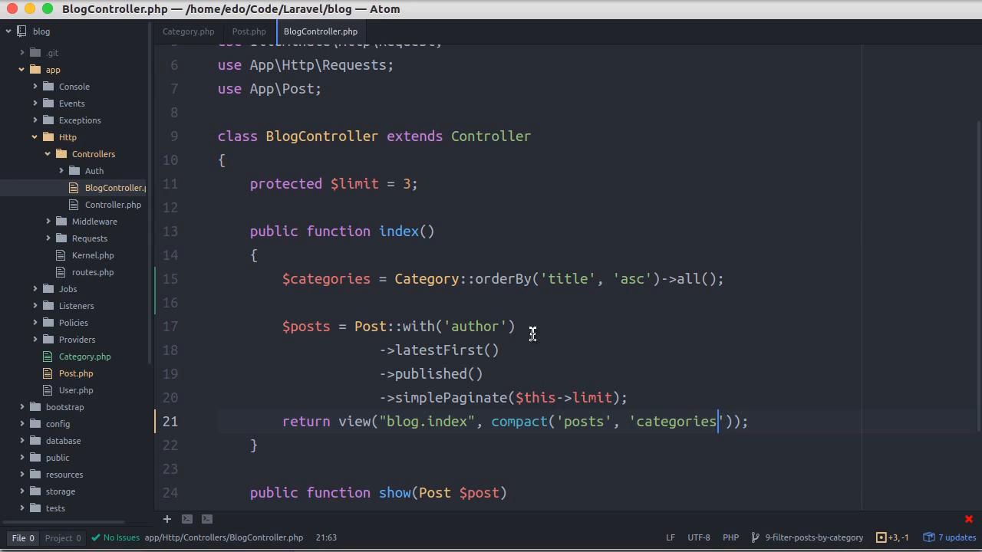
key(Return)
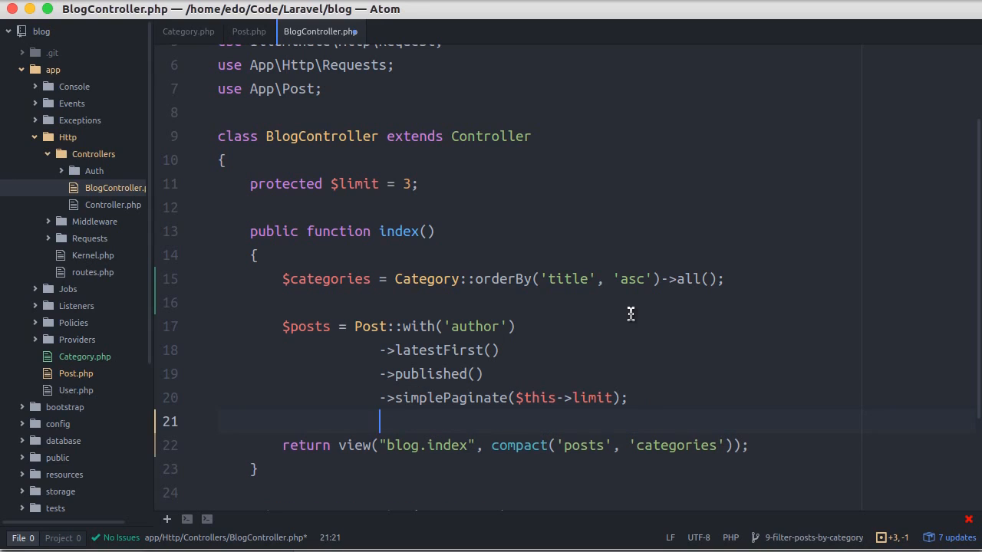
mouse_move(585, 288)
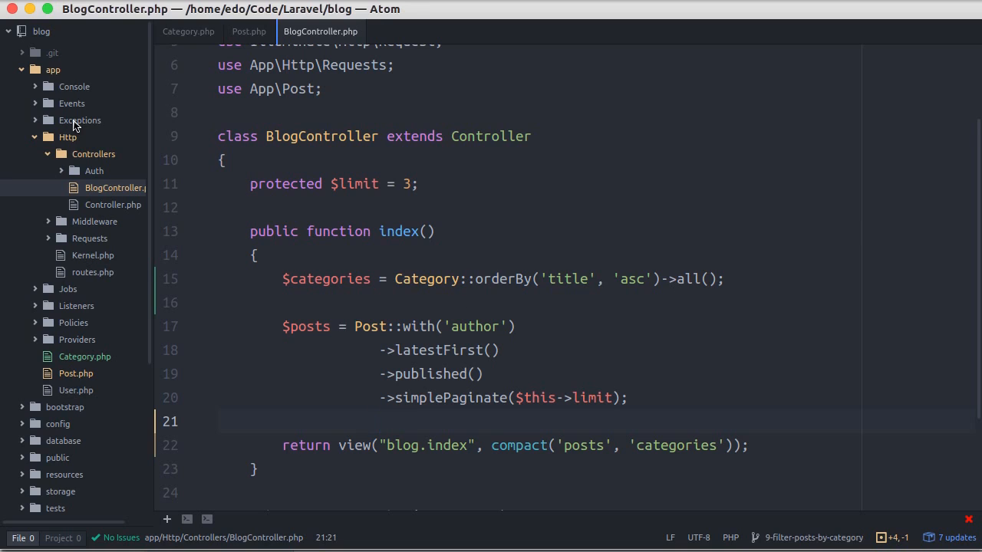
click(68, 137)
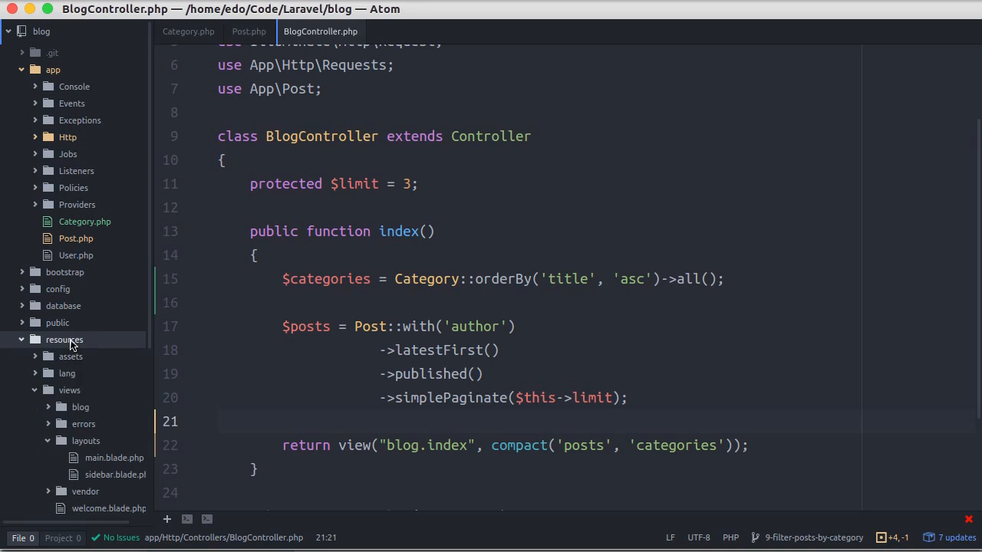
scroll(down, 3)
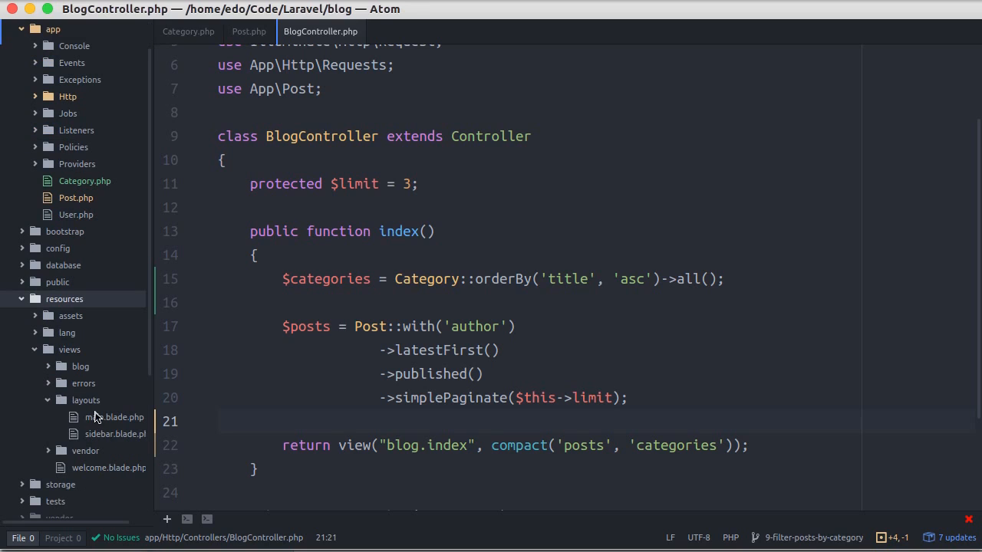
click(85, 399)
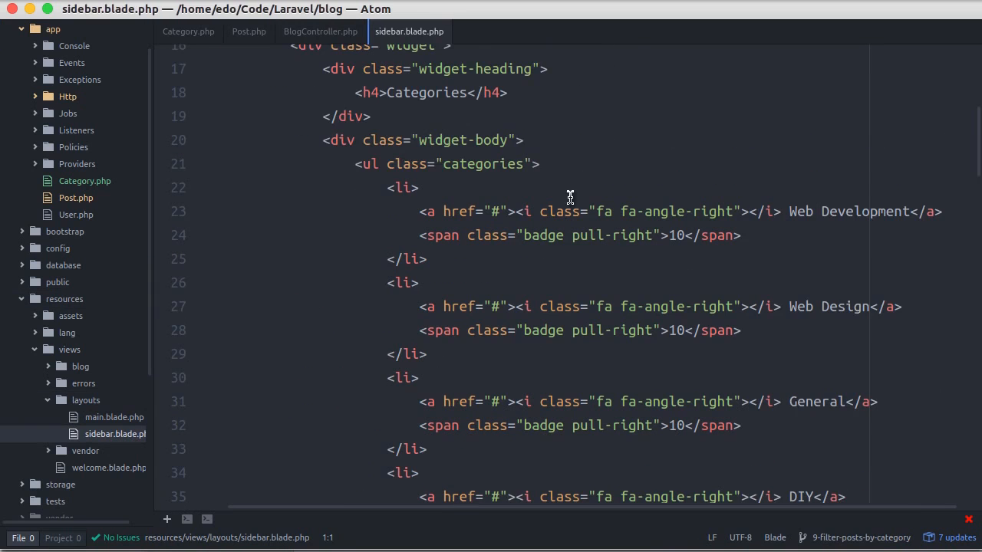
scroll(down, 3)
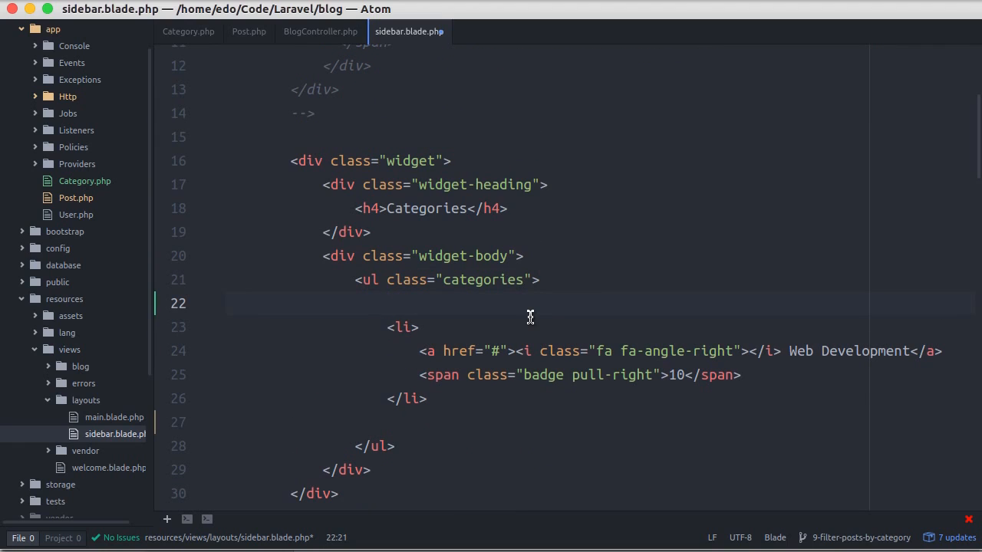
text(@foreach ($c)
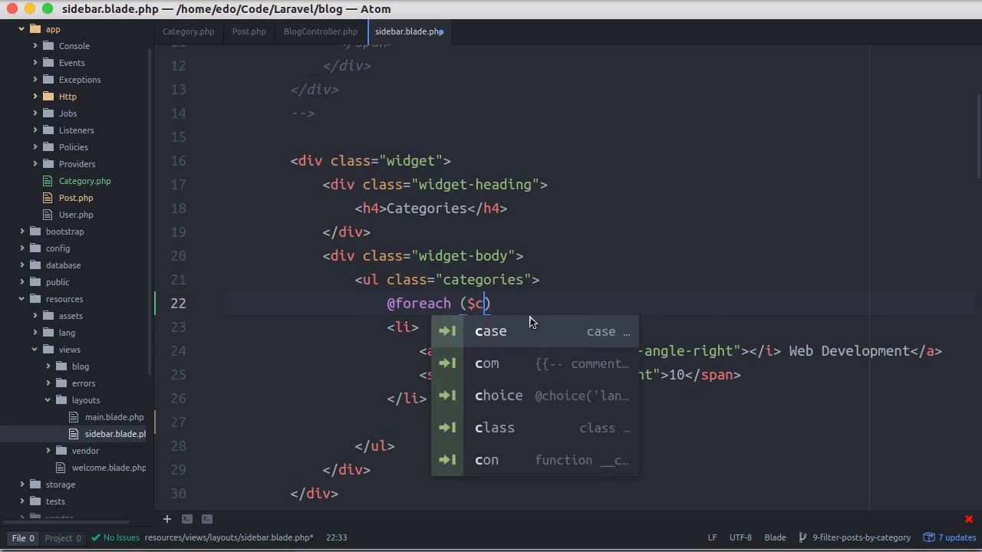
text(ategories as $category)
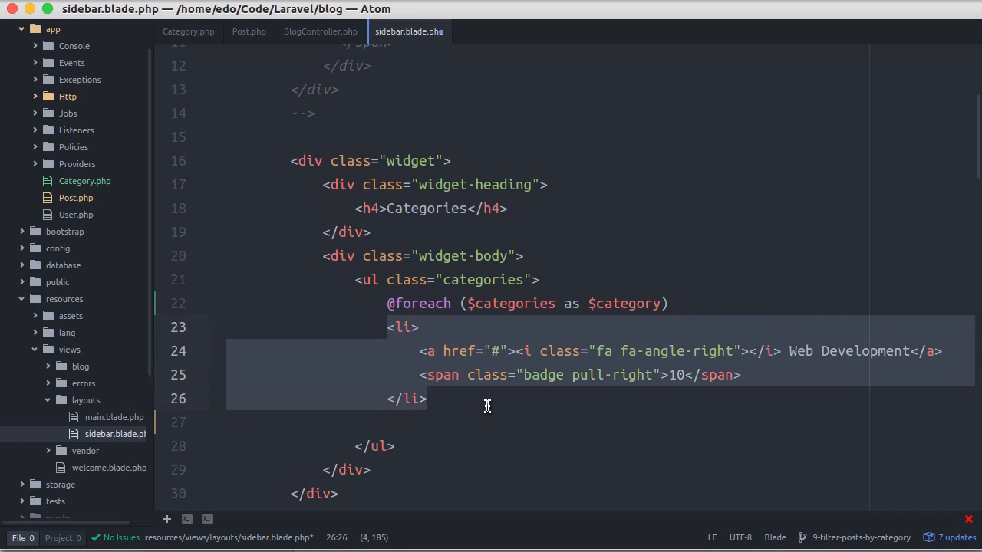
text(@endforeach)
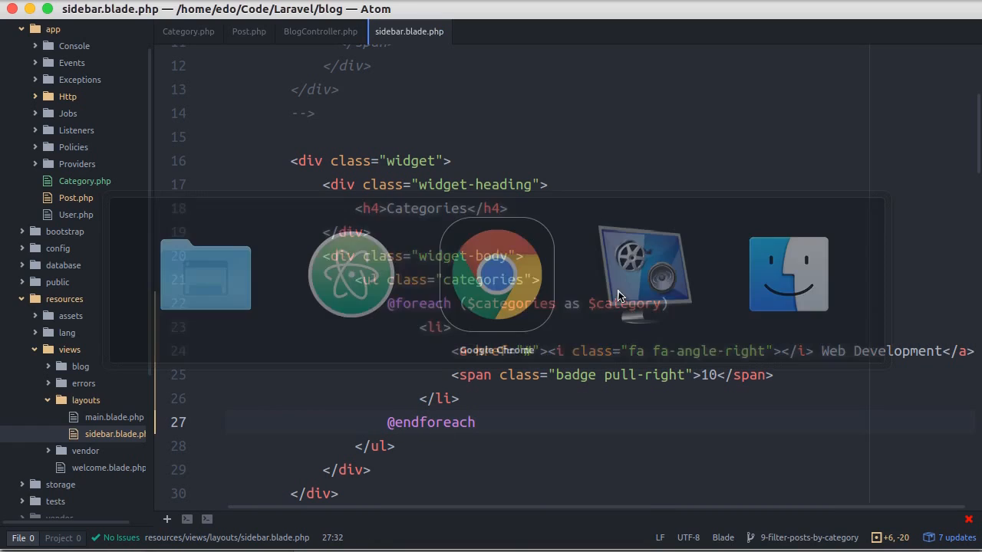
click(497, 274)
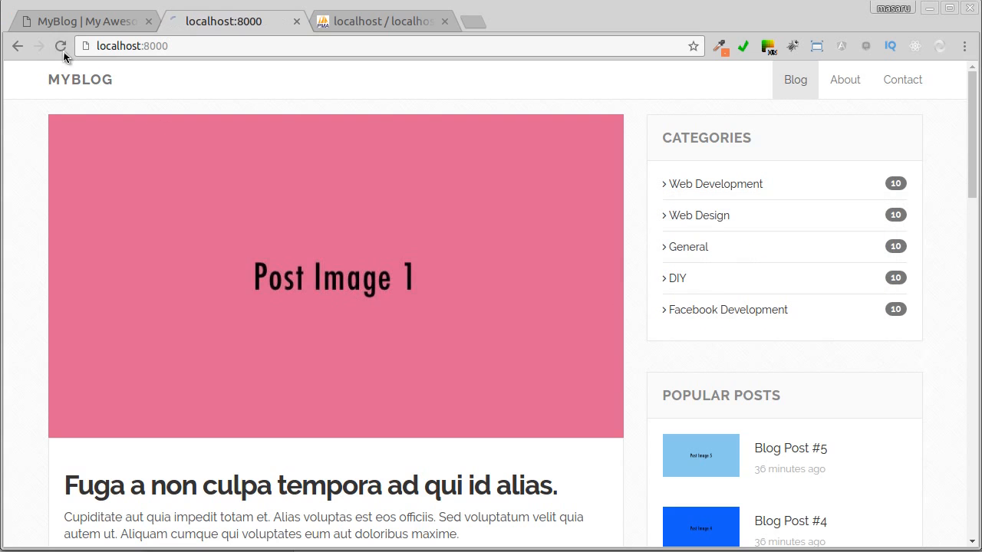
click(61, 46)
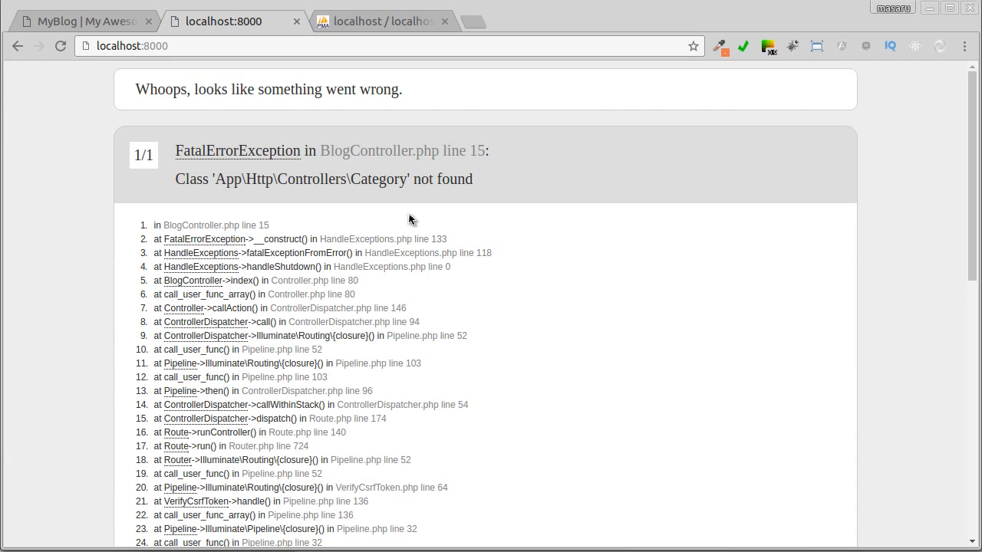
mouse_move(482, 187)
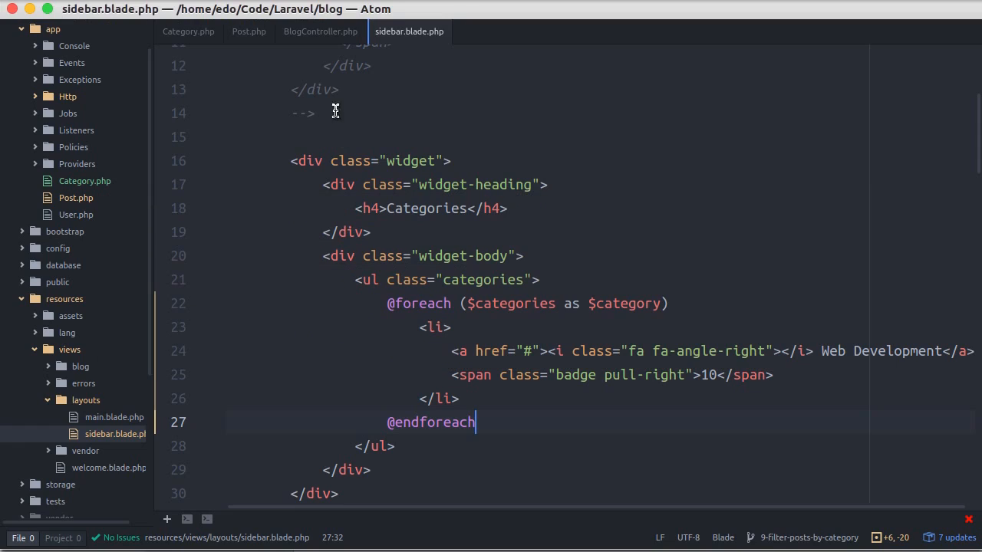
- Add 'use App\Category;' below the Post import in BlogController.php
click(320, 32)
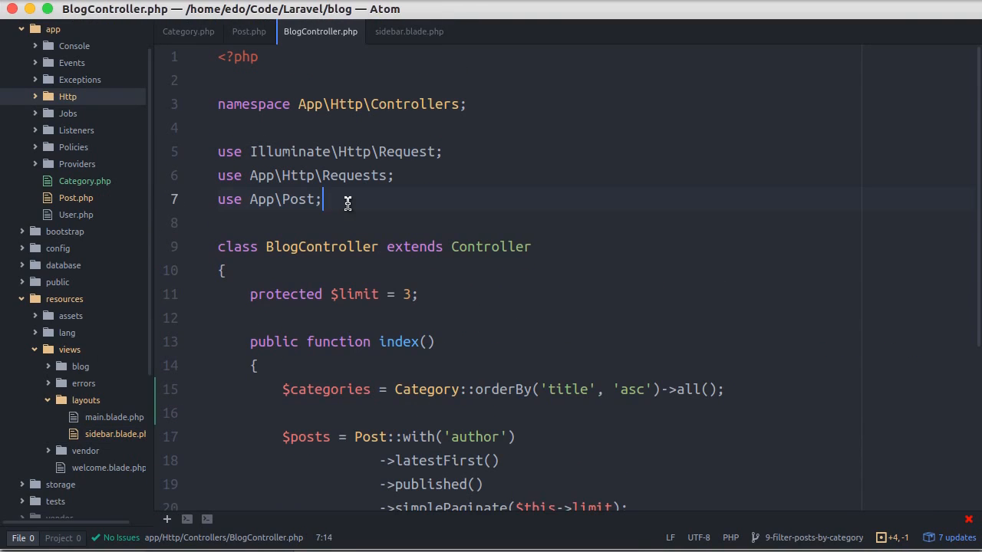
text(use App\Categ)
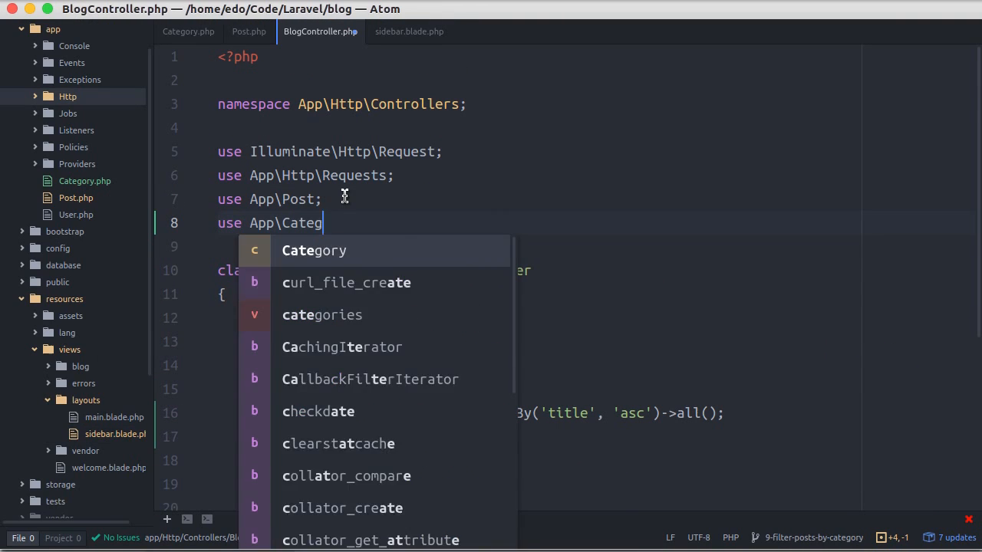
click(222, 21)
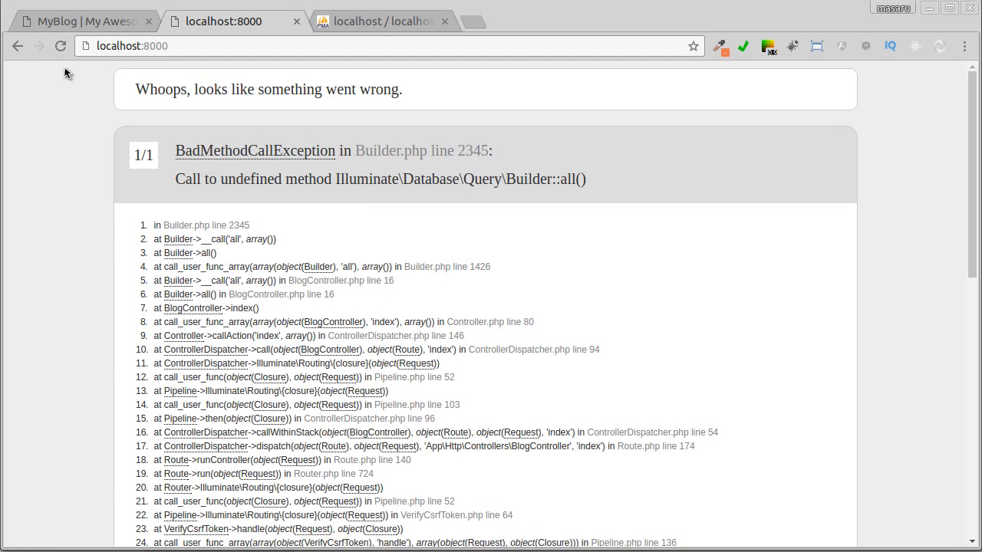
mouse_move(683, 234)
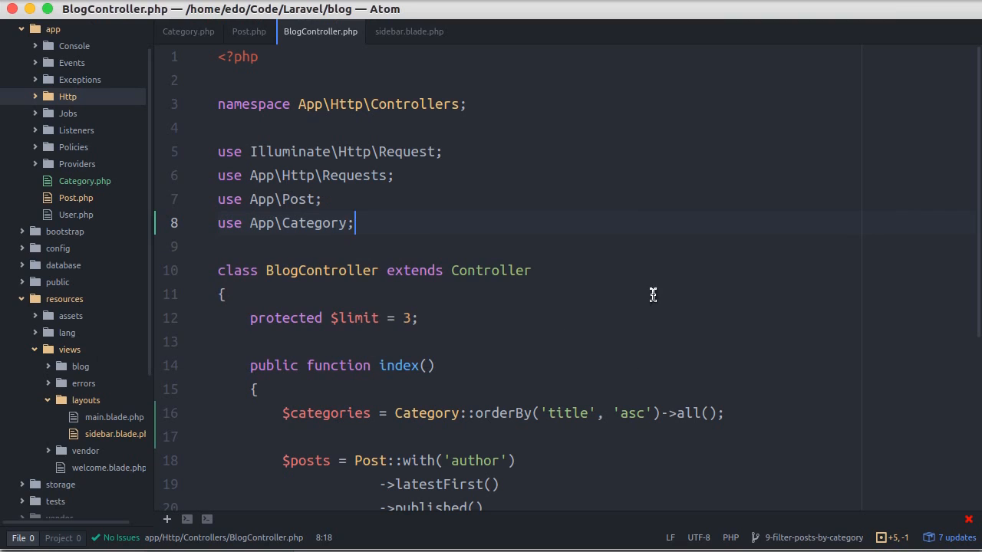
scroll(down, 3)
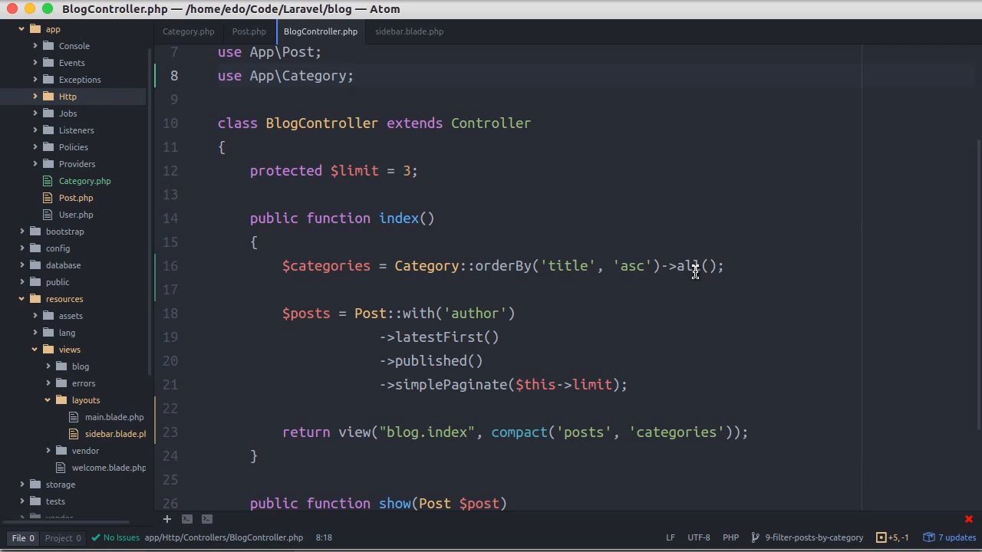
click(353, 75)
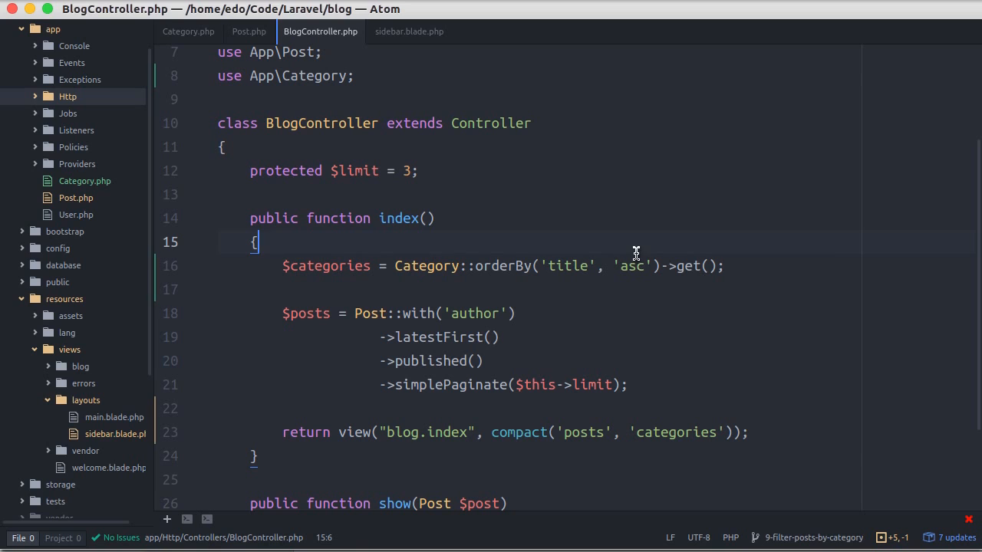
- Print {{ $category->title }} and each category's posts count in sidebar.blade.php
click(409, 31)
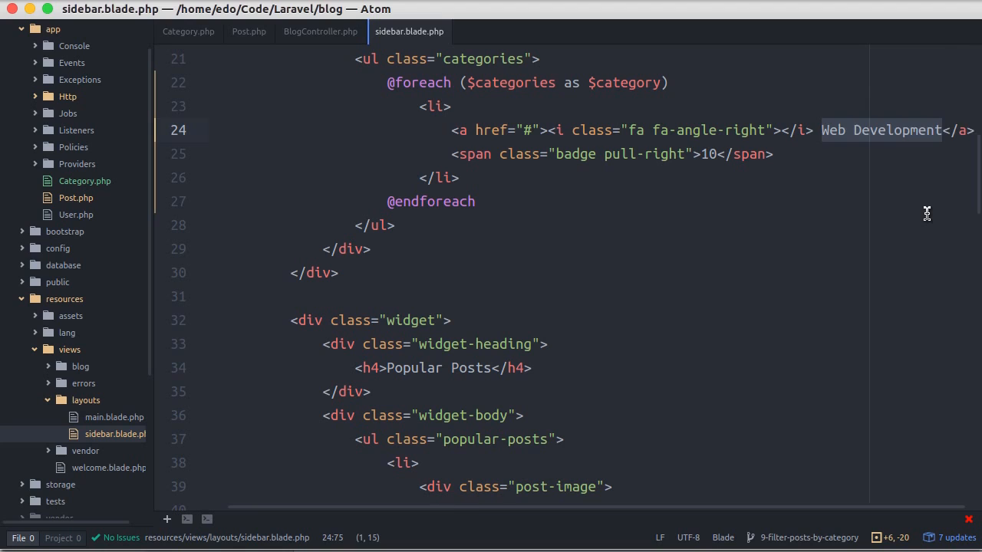
text({{ $category->title)
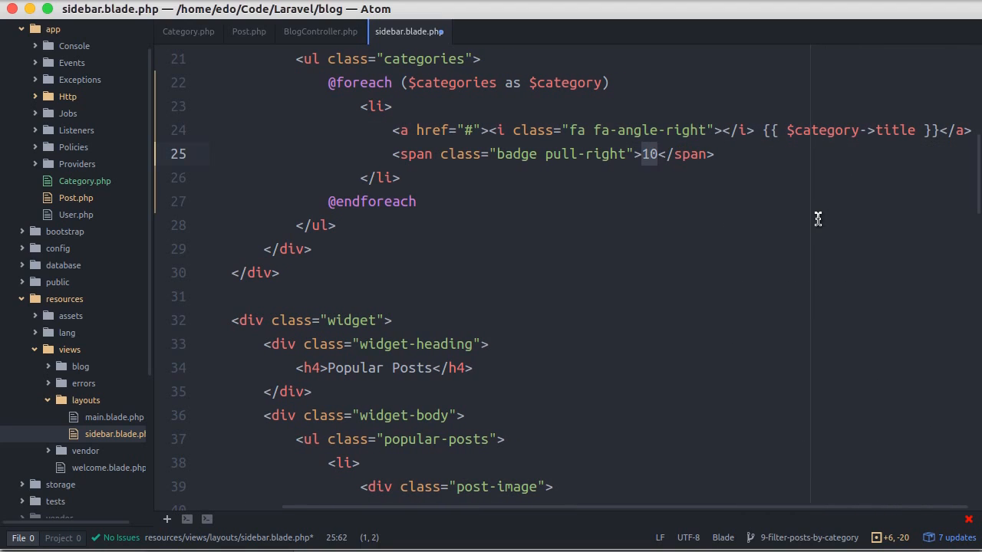
text({{ $catego)
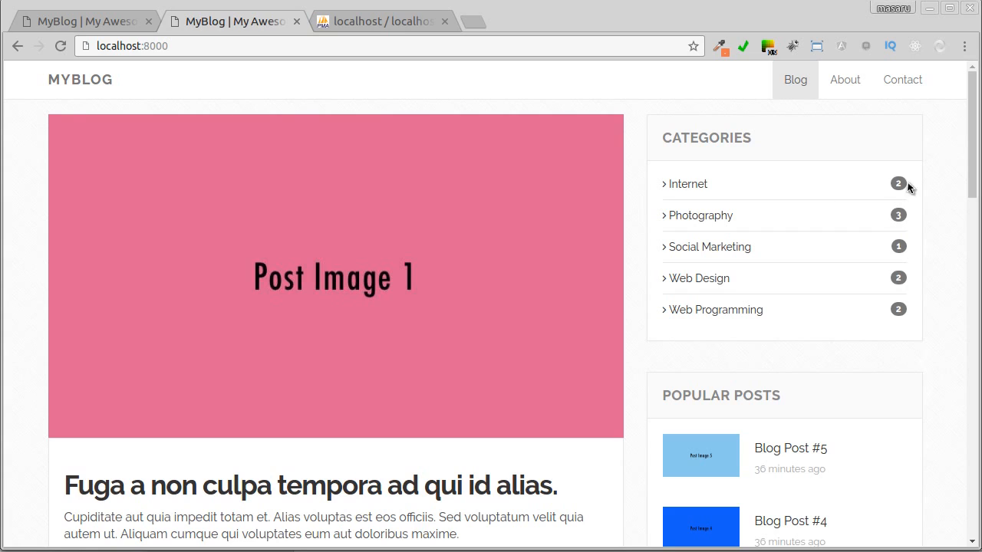
mouse_move(807, 308)
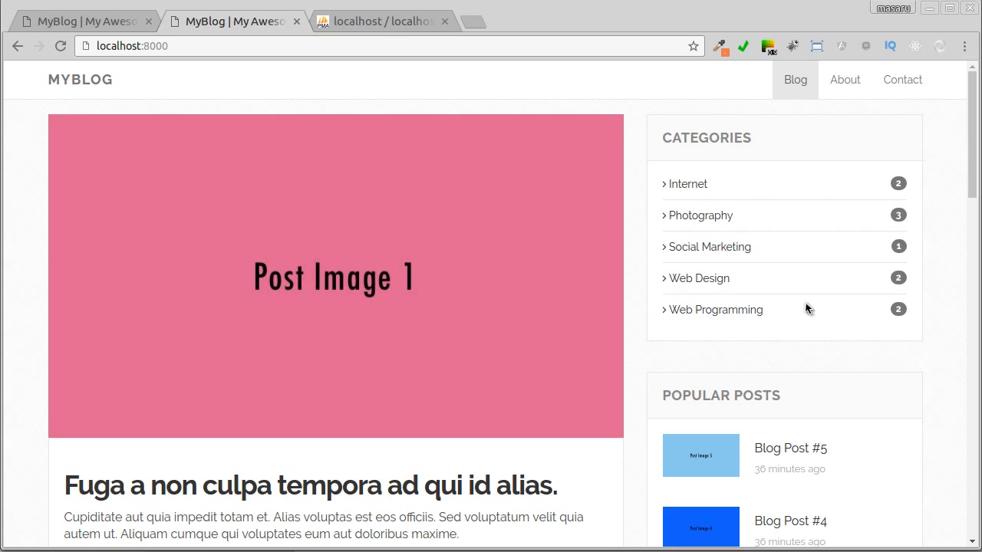
mouse_move(855, 244)
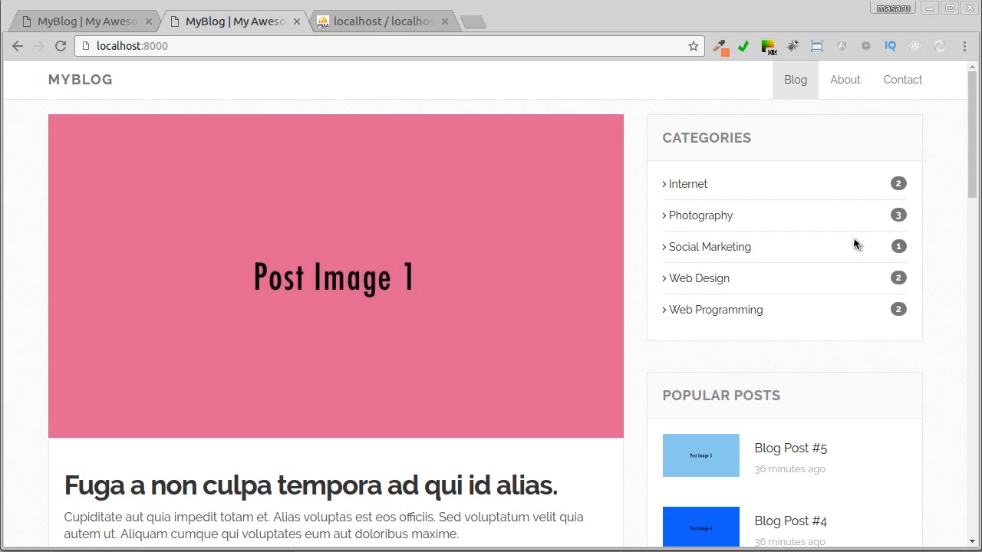
mouse_move(843, 347)
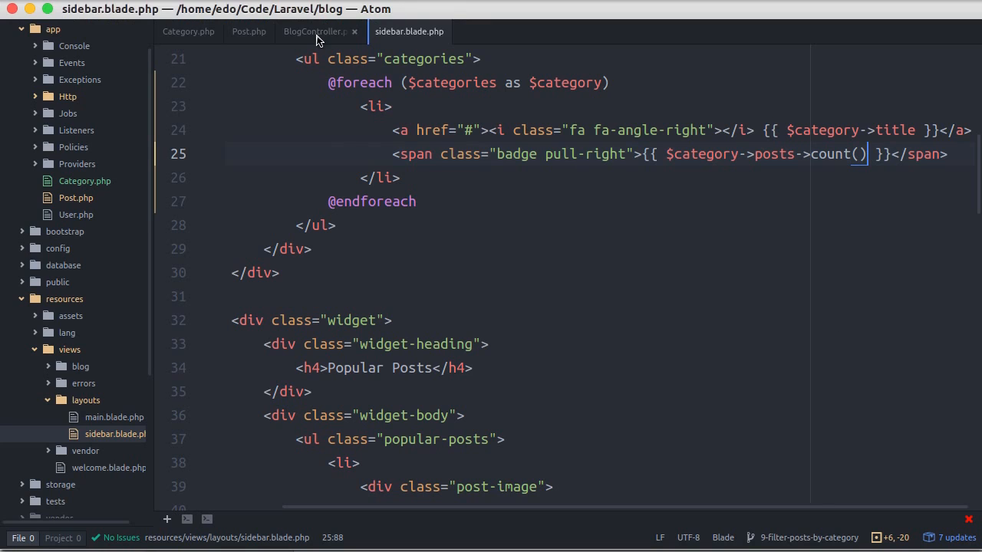
- Change the query to Category::with('posts') and reload the homepage to check counts
click(319, 31)
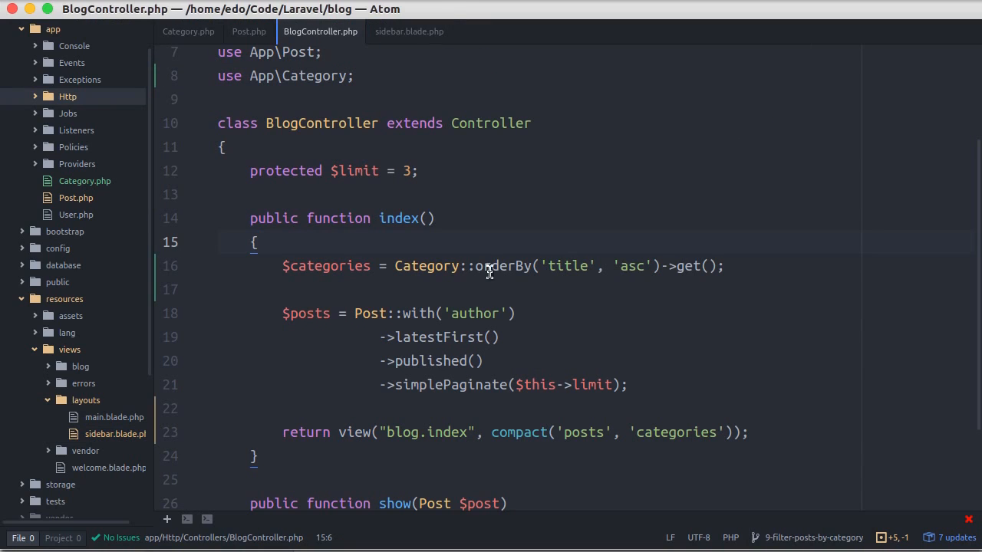
text(with()->)
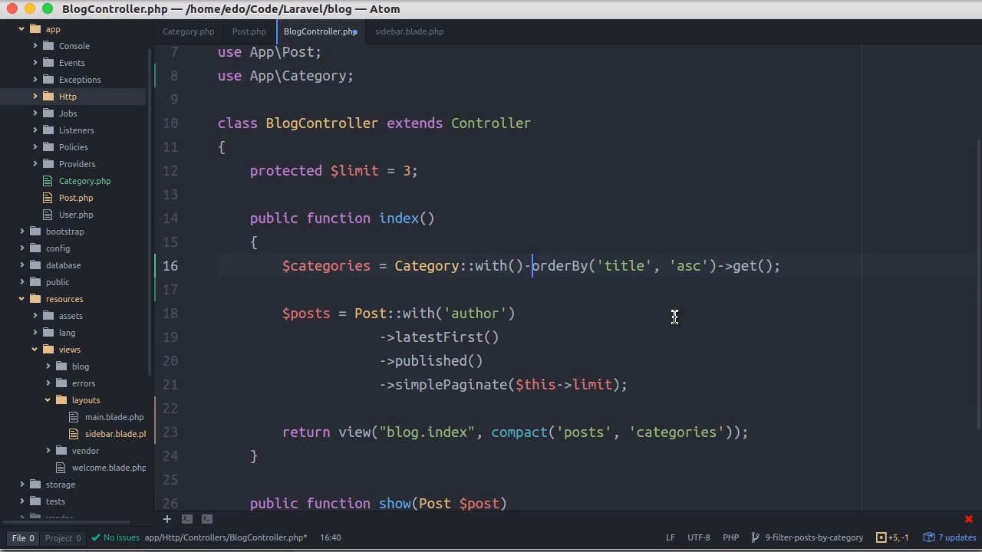
text('post')
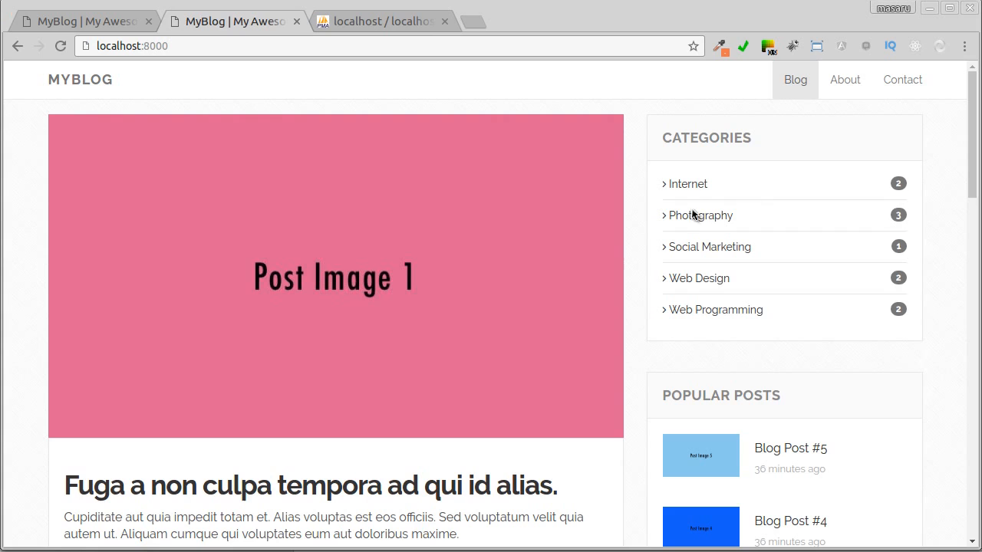
click(61, 46)
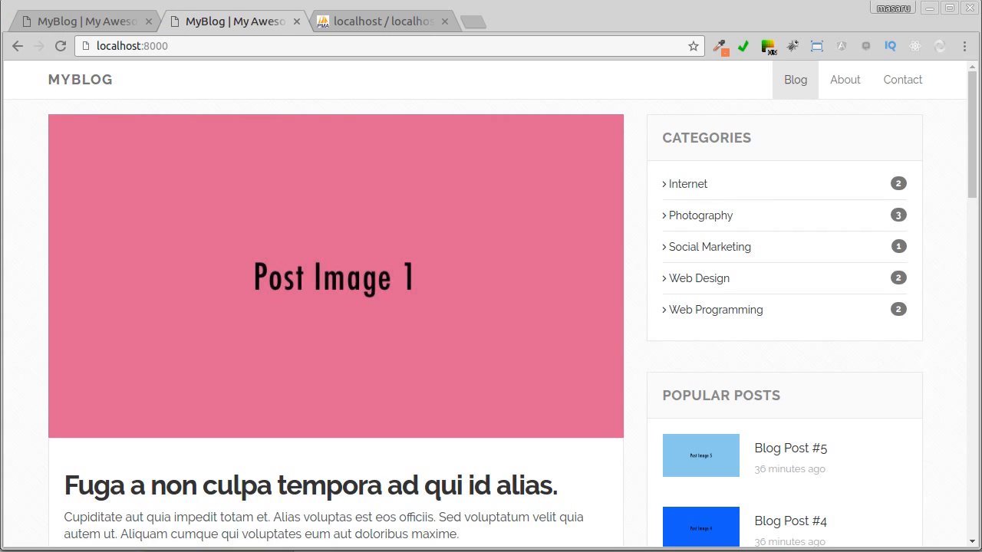
mouse_move(935, 217)
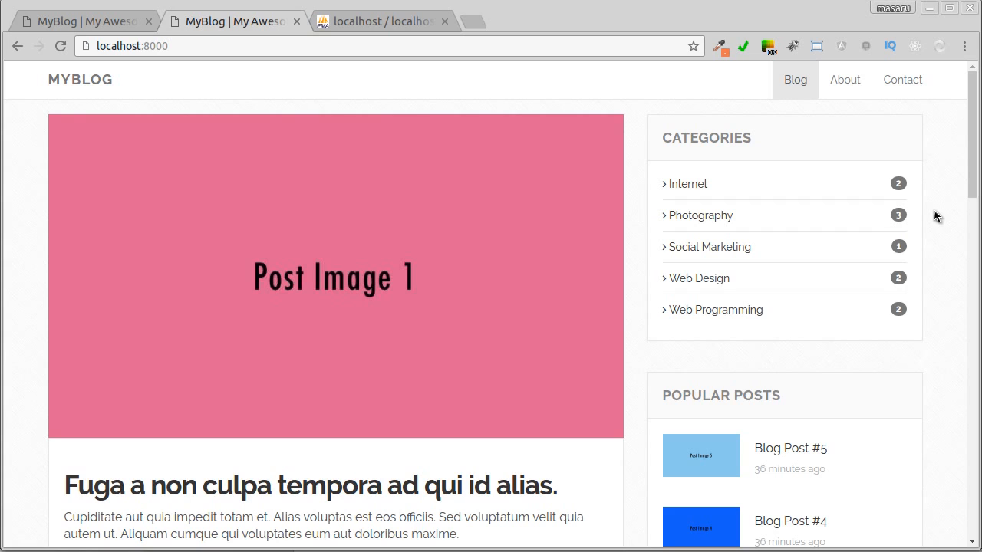
mouse_move(684, 184)
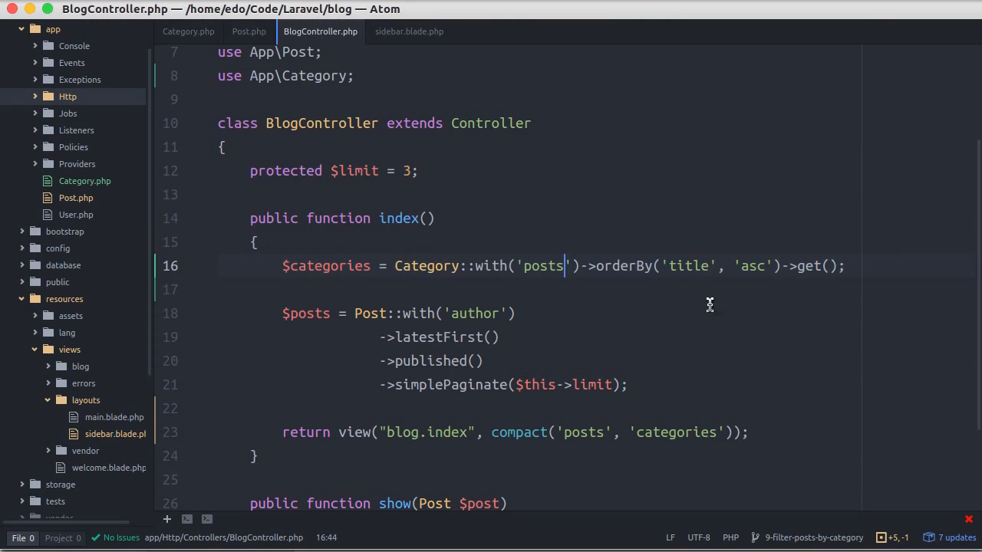
- Set the sidebar category link href to {{ route('category', $category->id) }}
click(404, 32)
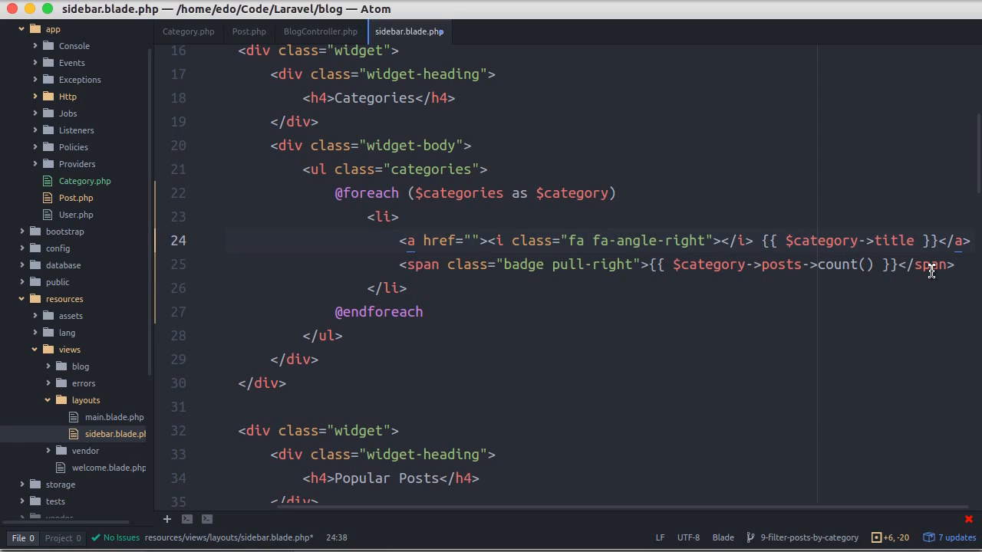
text({{ route() }})
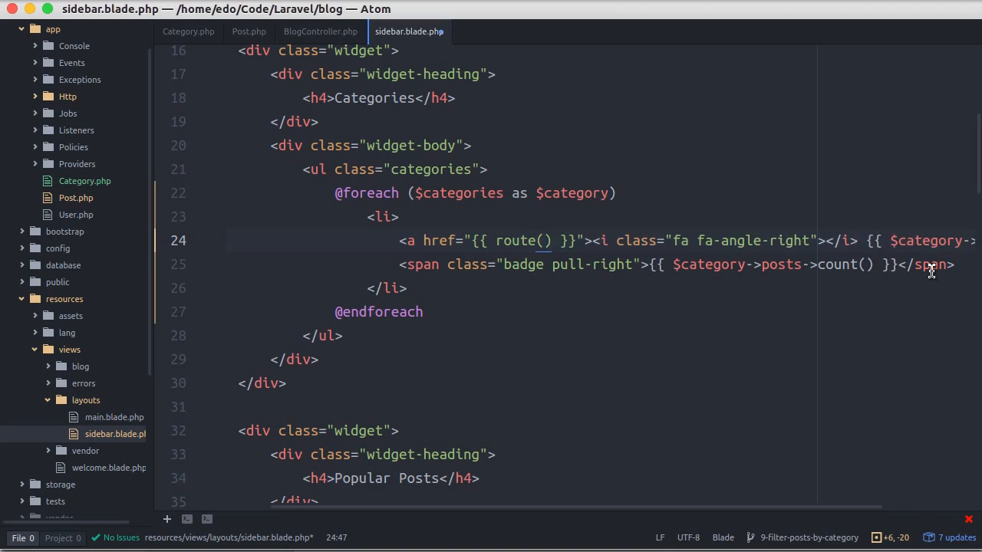
text(category',)
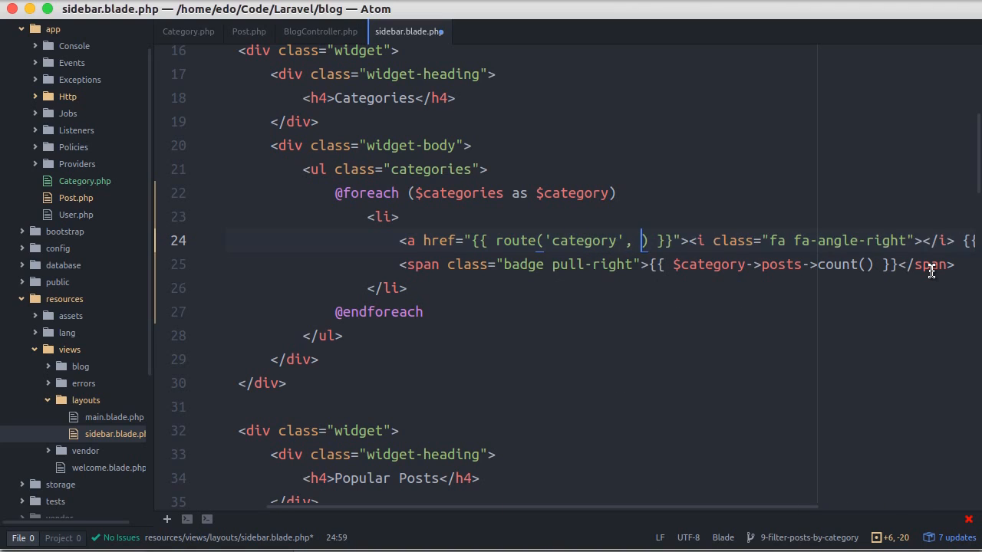
text($category->id)
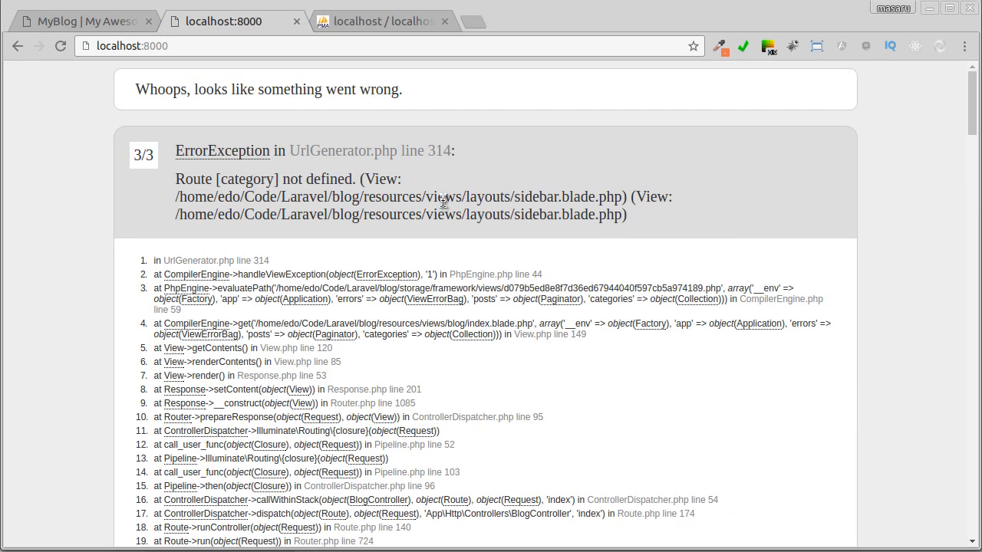
mouse_move(419, 221)
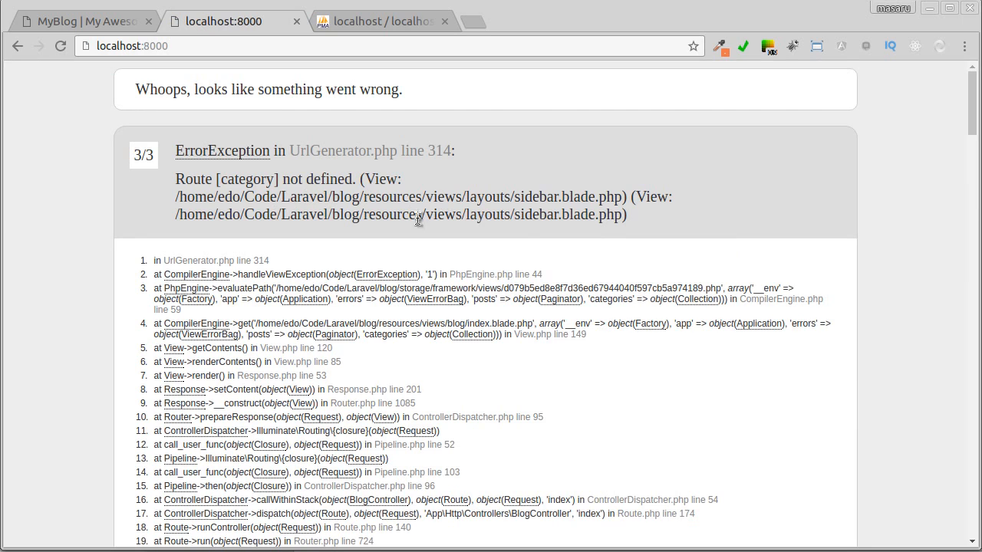
mouse_move(677, 216)
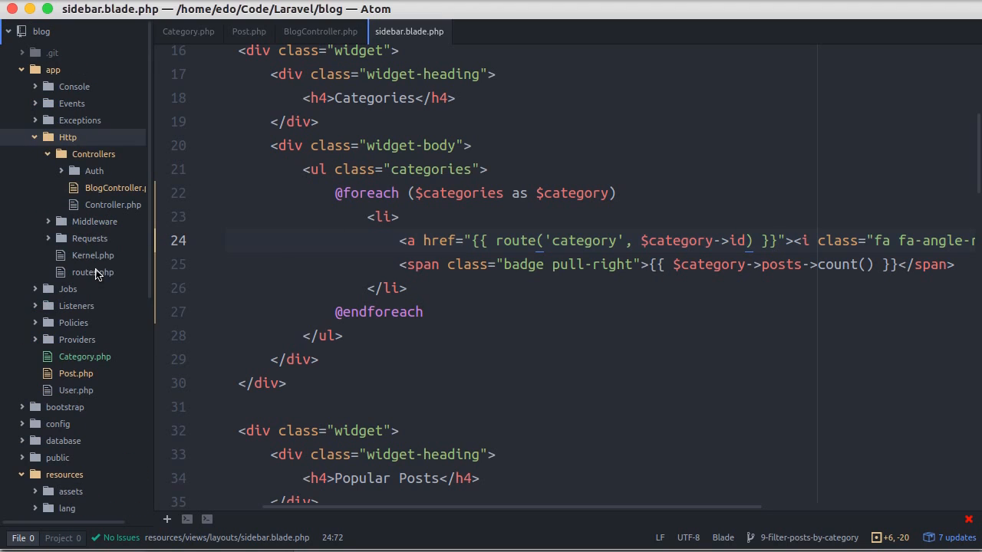
- Add Route::get('/category/{category}') using BlogController@category to routes.php, then test the Internet category link
click(92, 272)
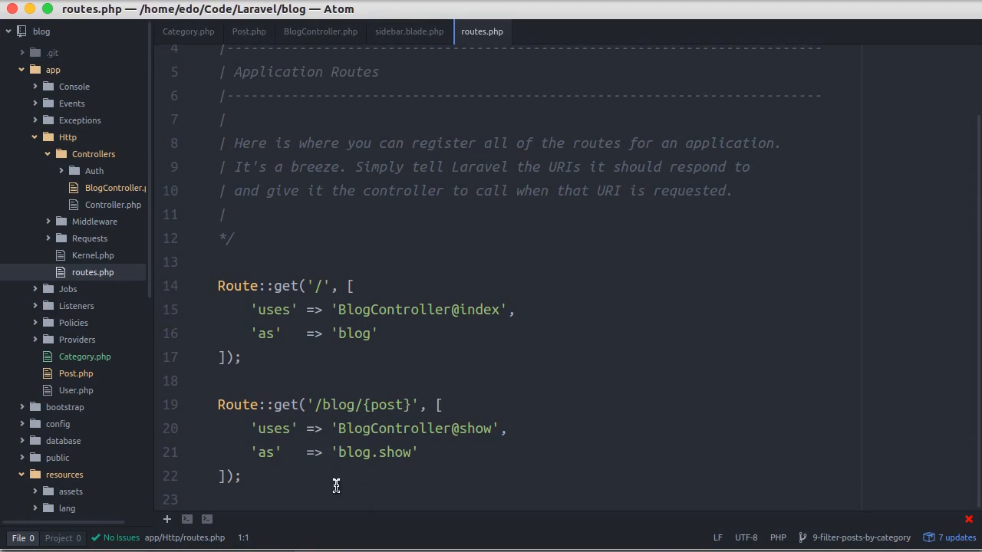
text(Route::get(''))
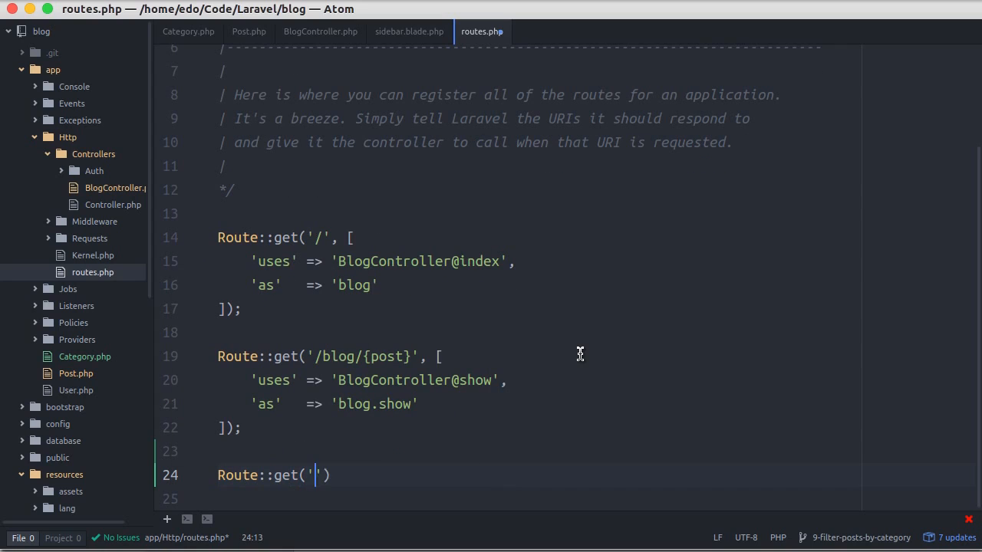
text(/category/{category)
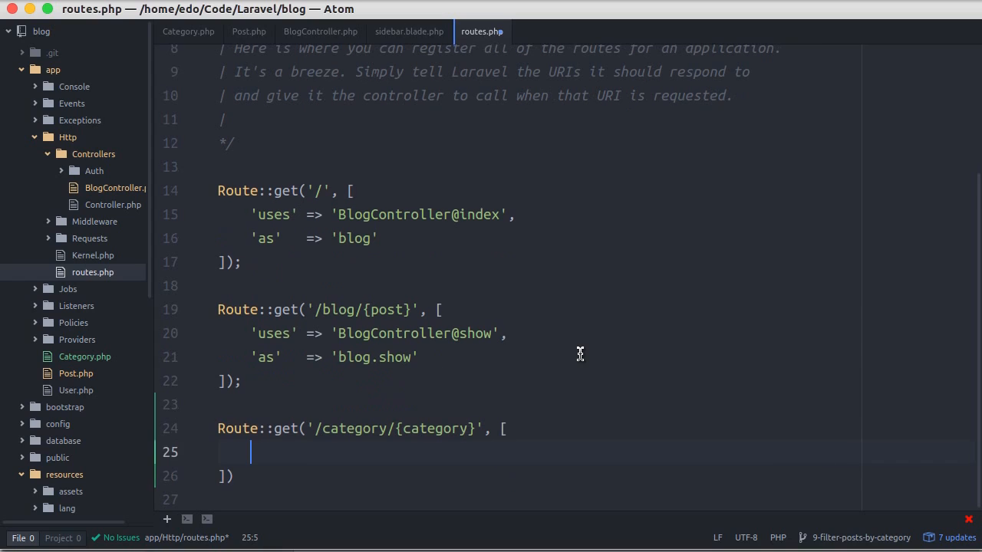
text('uses' => 'BlogController@)
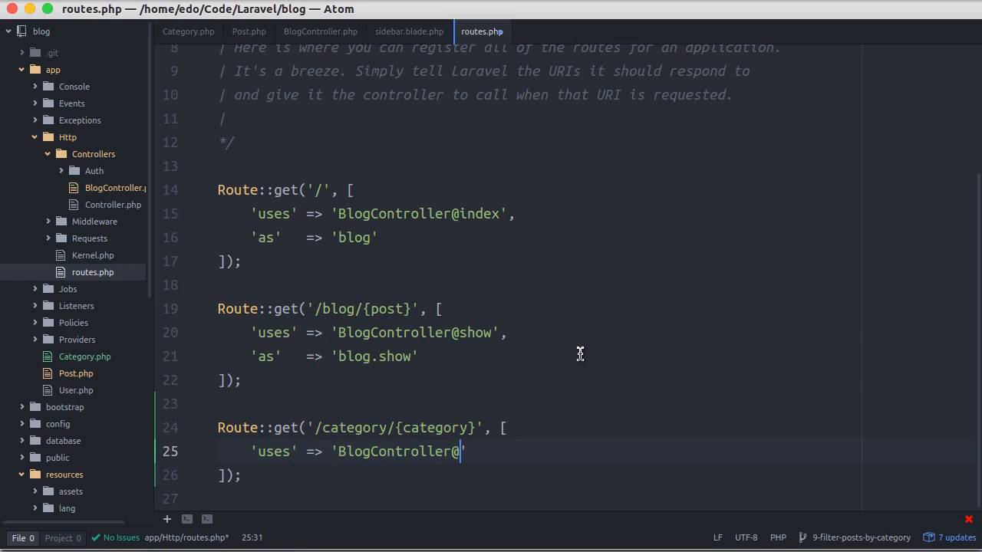
text(category',)
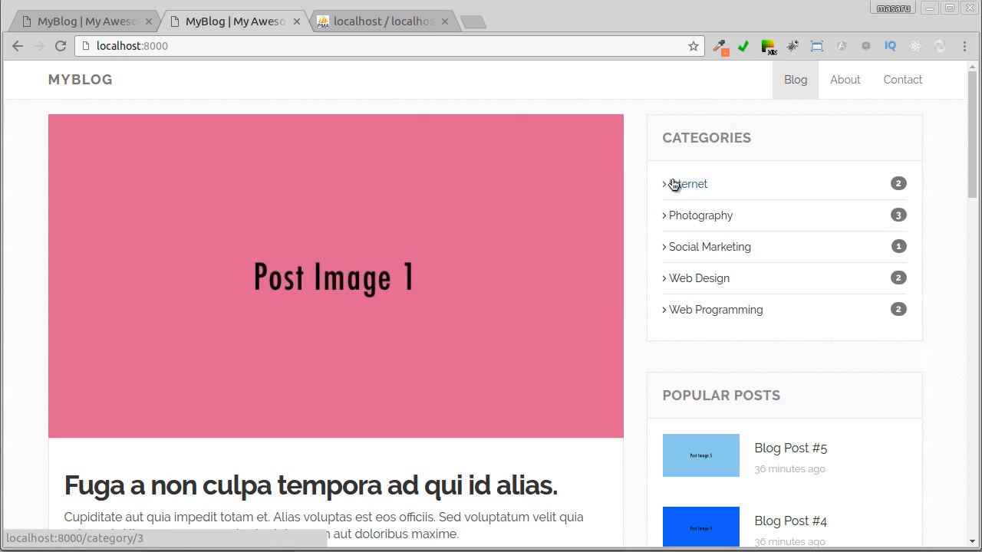
click(690, 184)
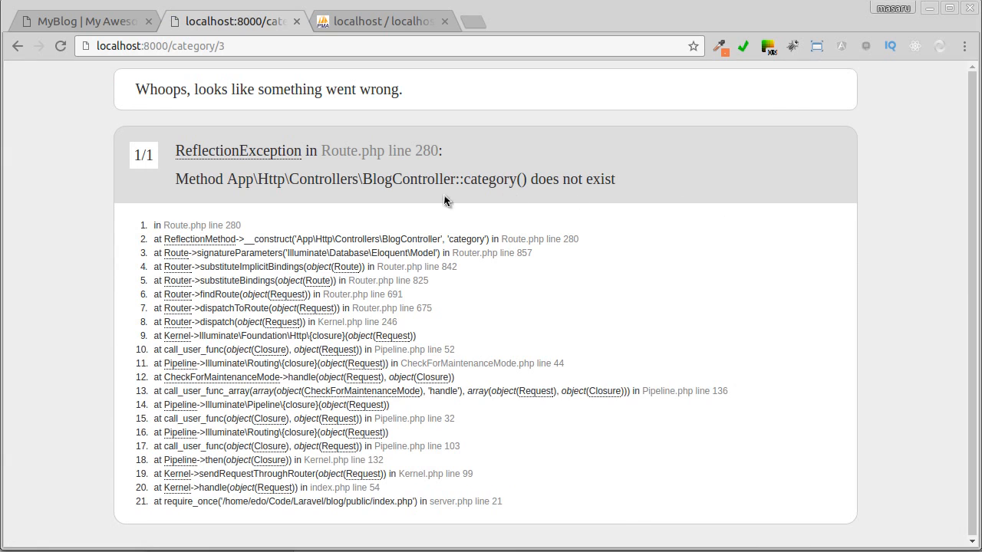
mouse_move(686, 246)
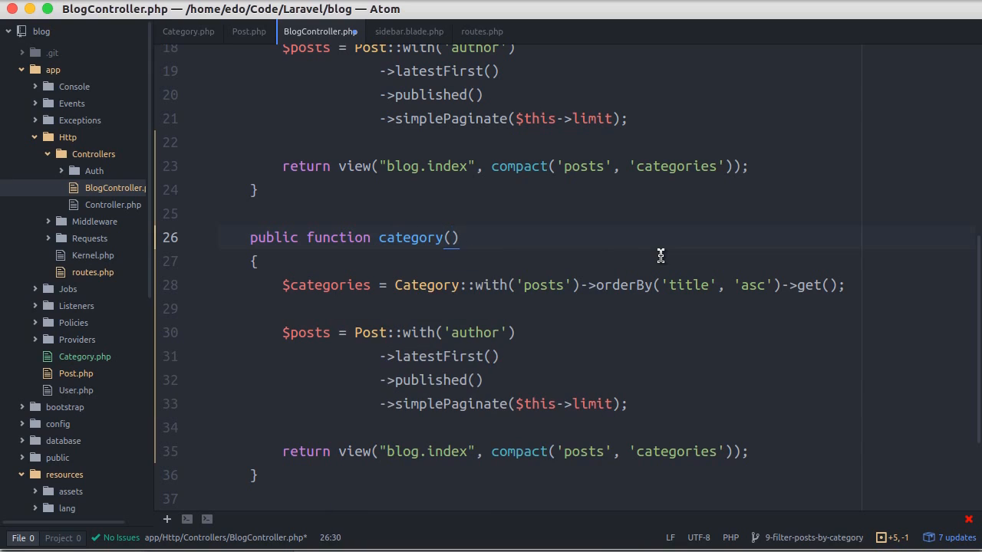
- Add a category($id) method copying index to BlogController, then reload the category page
text($id)
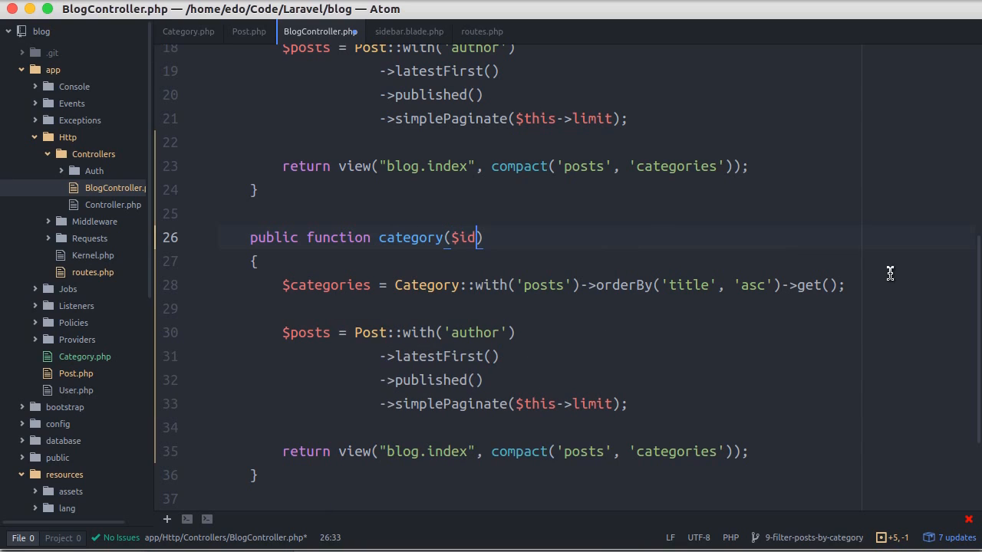
mouse_move(583, 322)
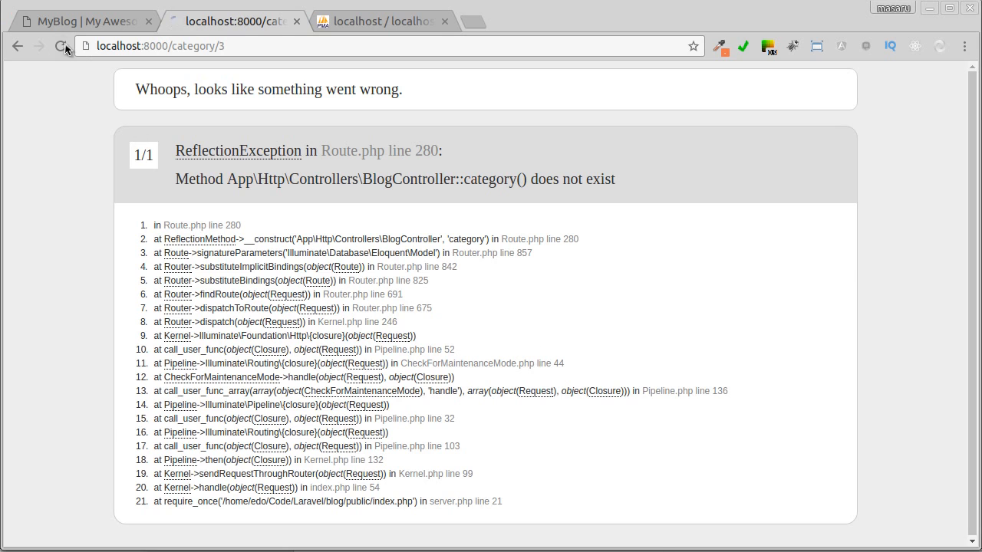
click(59, 46)
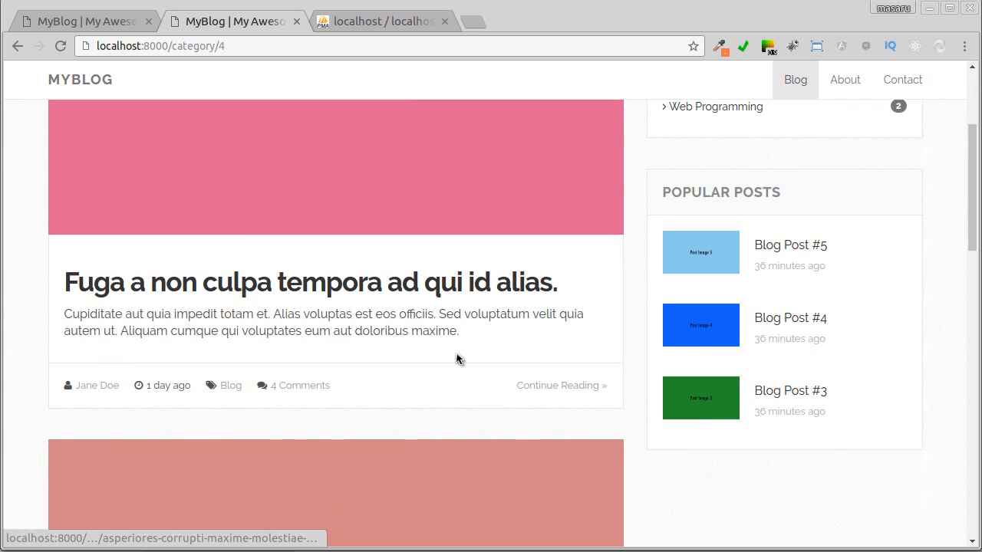
scroll(up, 3)
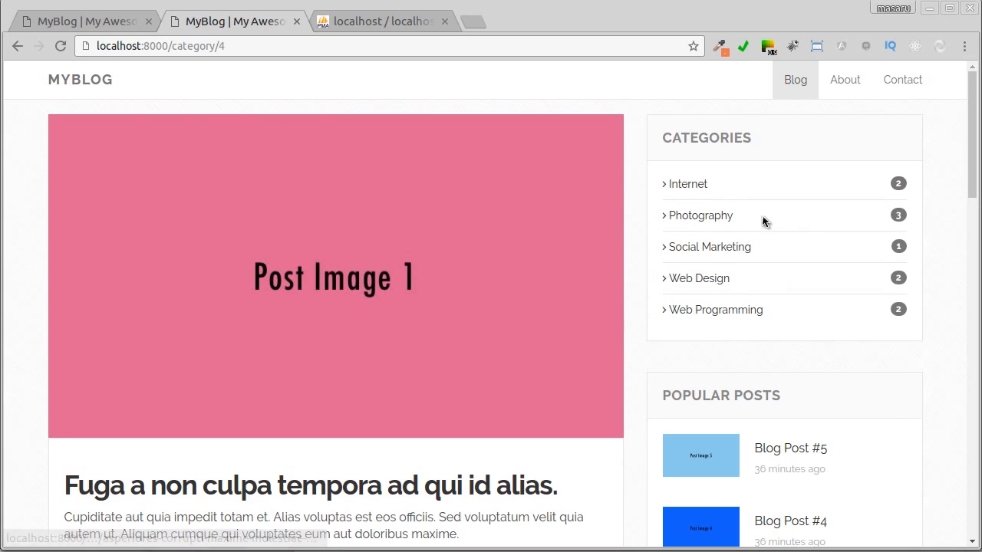
mouse_move(554, 292)
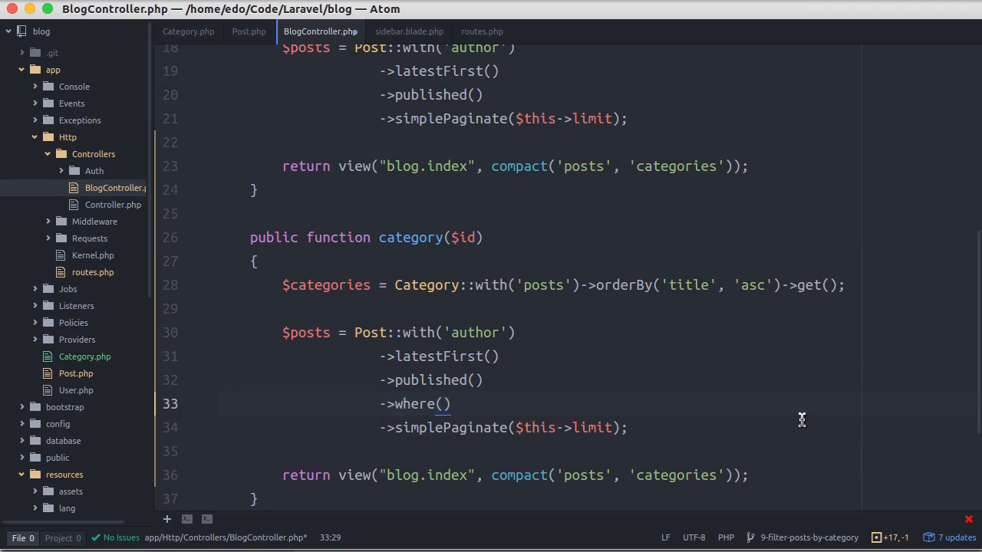
- Add ->where('category_id', $id) to the posts query in category()
text('category_id',)
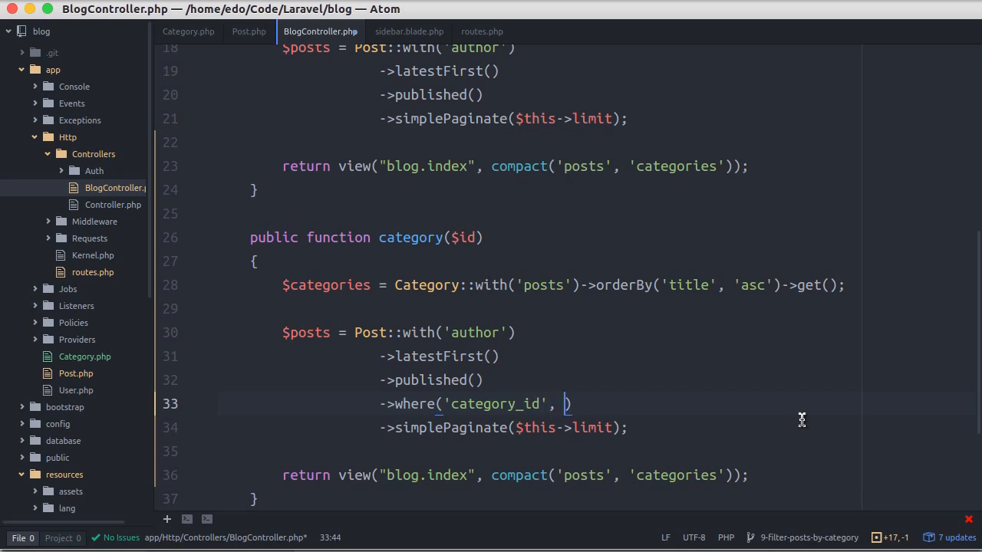
text($id)
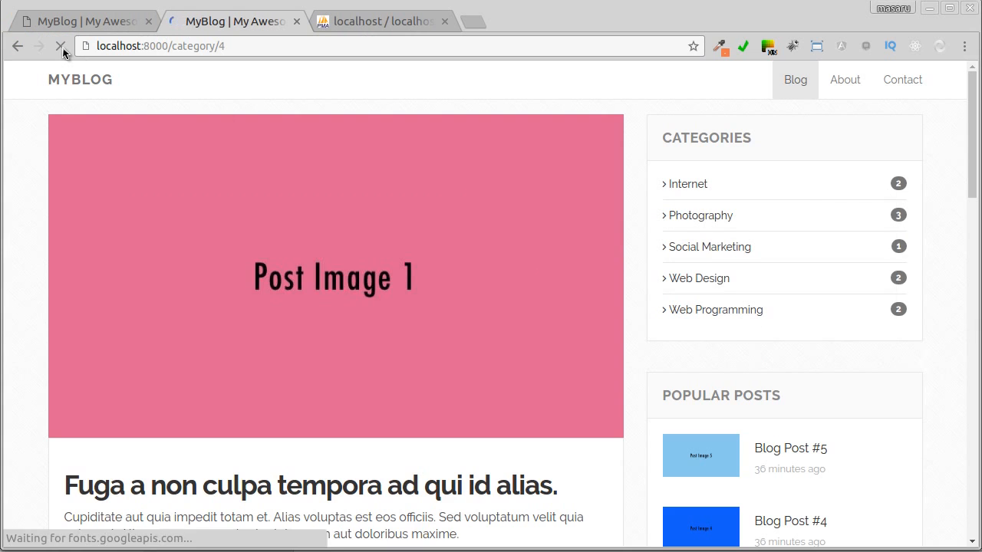
scroll(down, 3)
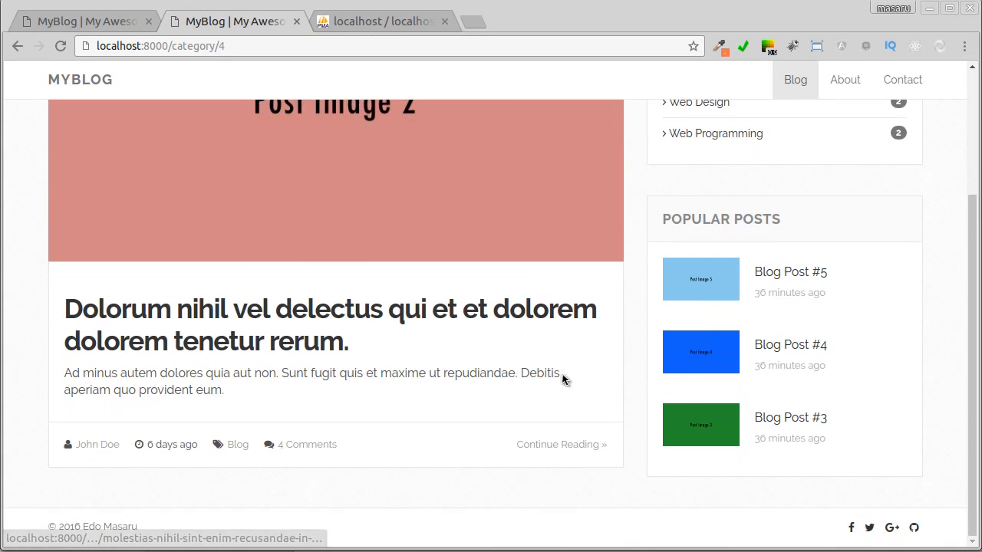
scroll(up, 3)
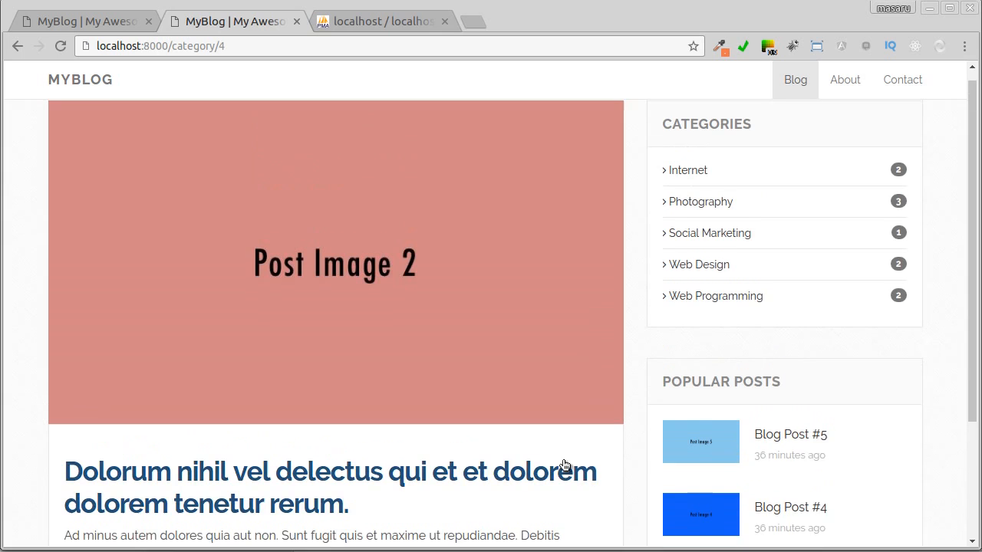
scroll(down, 3)
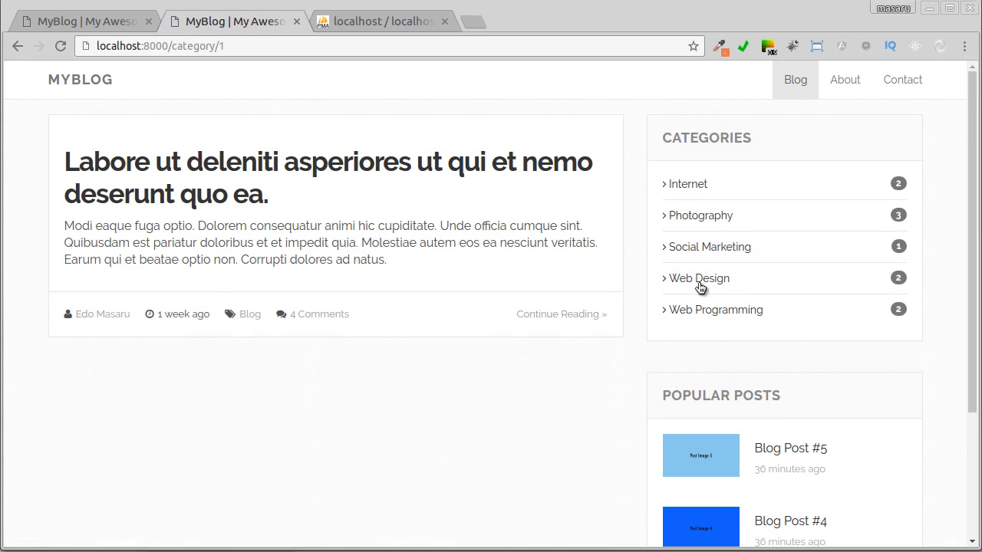
mouse_move(568, 283)
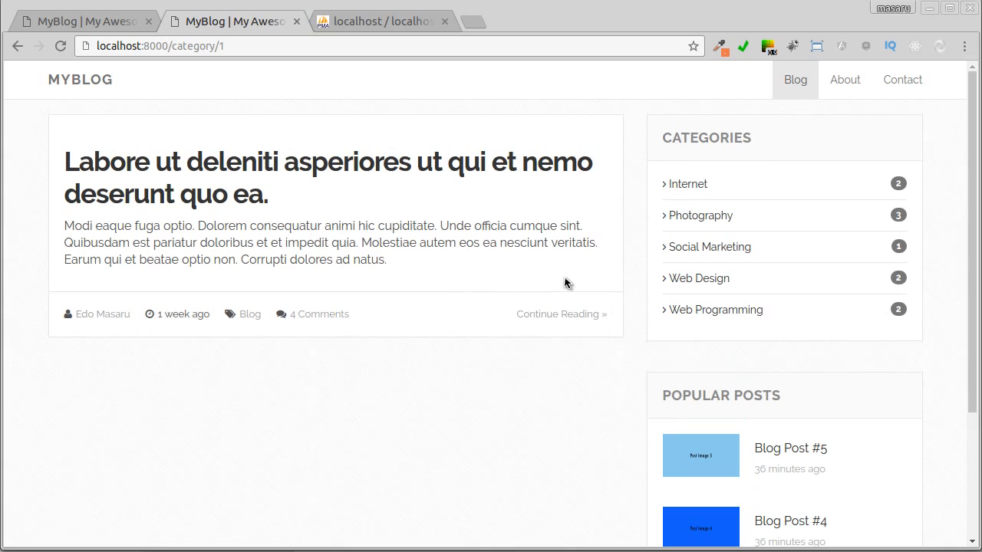
mouse_move(683, 305)
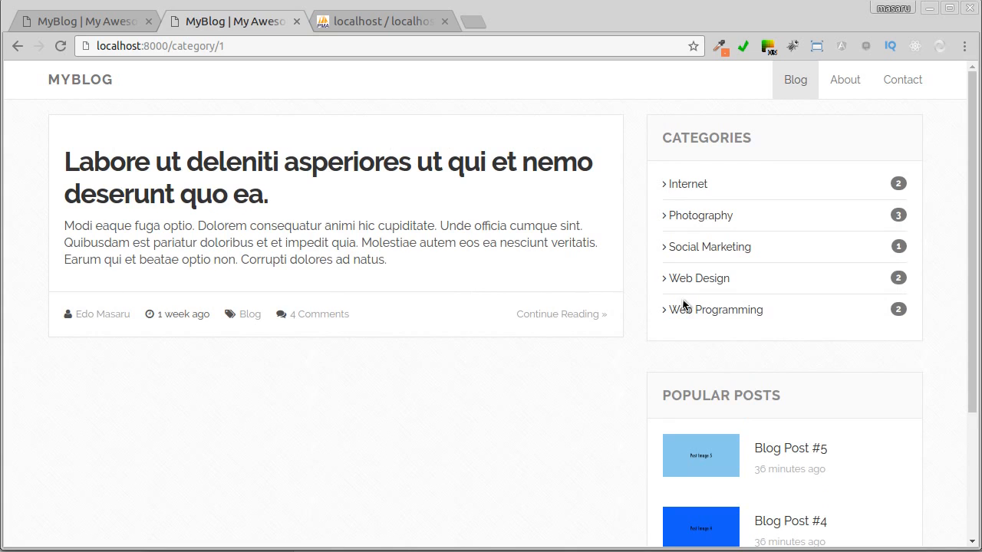
mouse_move(698, 278)
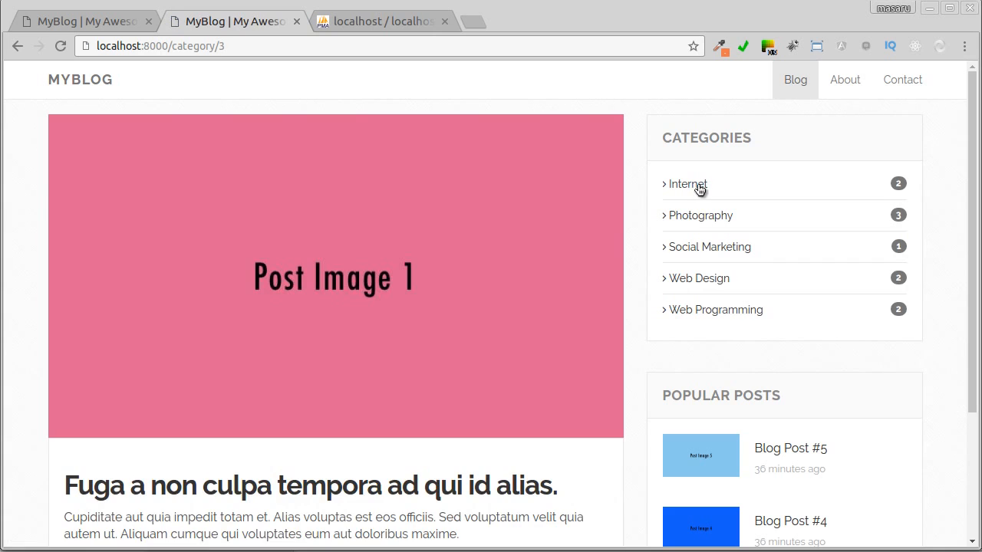
- Check the filtered category pages, ending with Web Programming
scroll(down, 3)
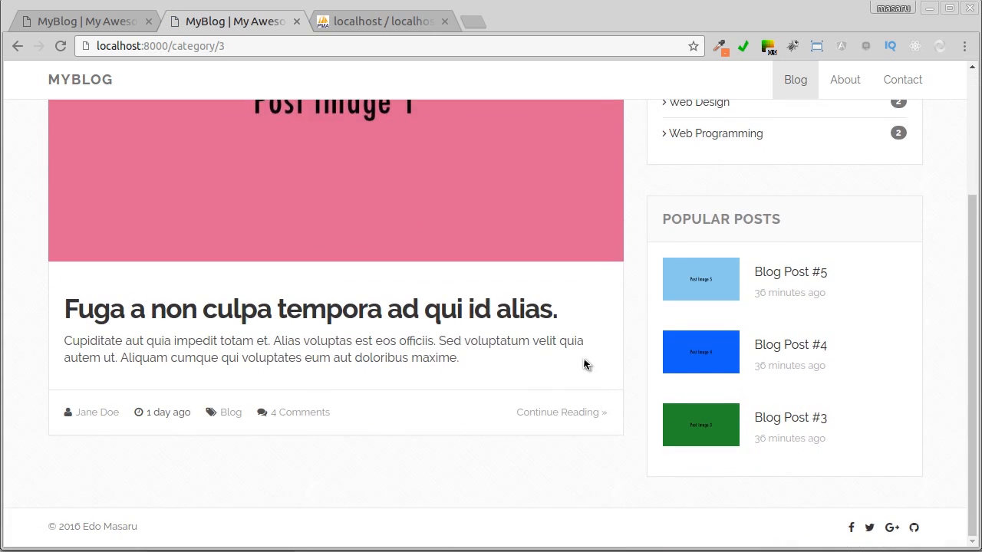
scroll(up, 3)
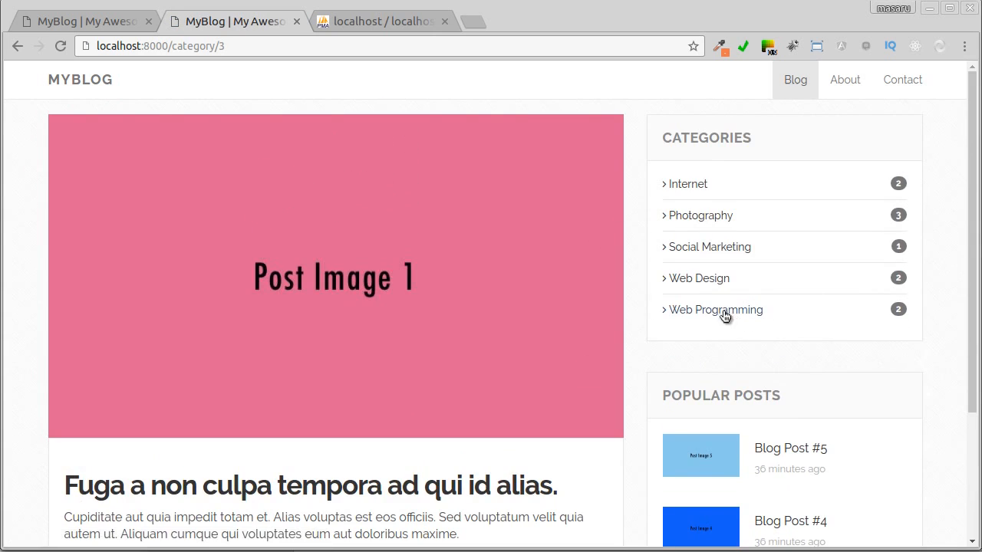
click(699, 277)
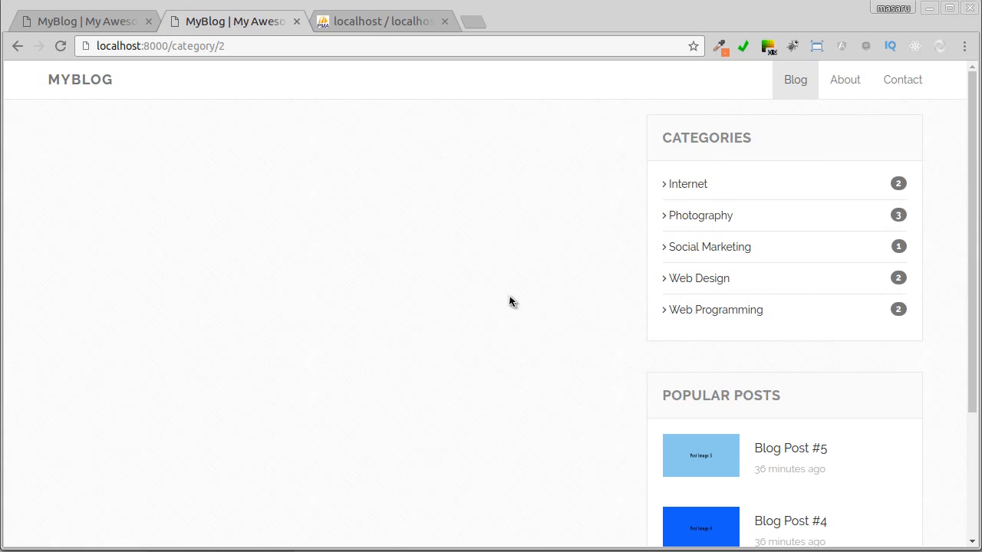
mouse_move(581, 278)
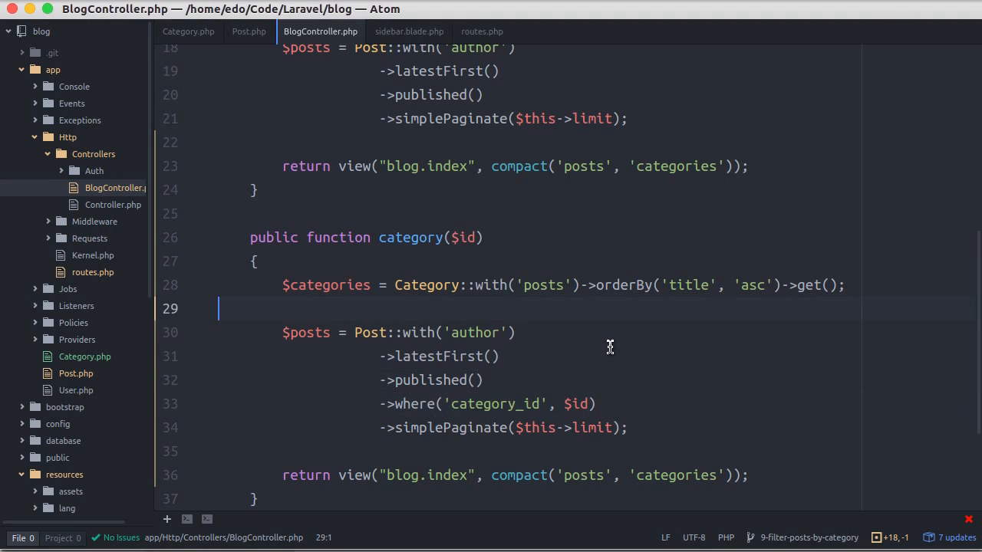
- Add DB::enableQueryLog() before the posts query and dd(\DB::getQueryLog()) after rendering the view
text(D)
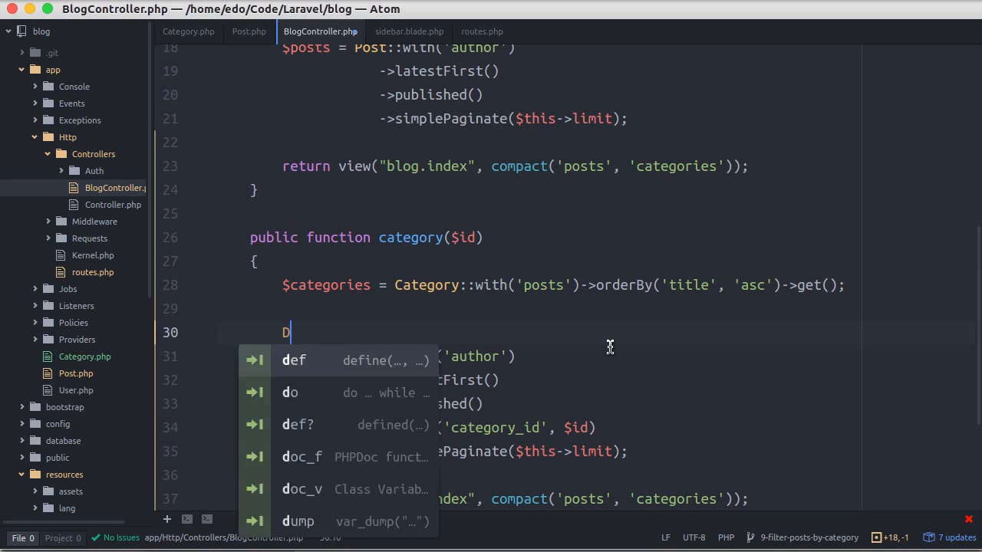
text(B::enableQueryLog();)
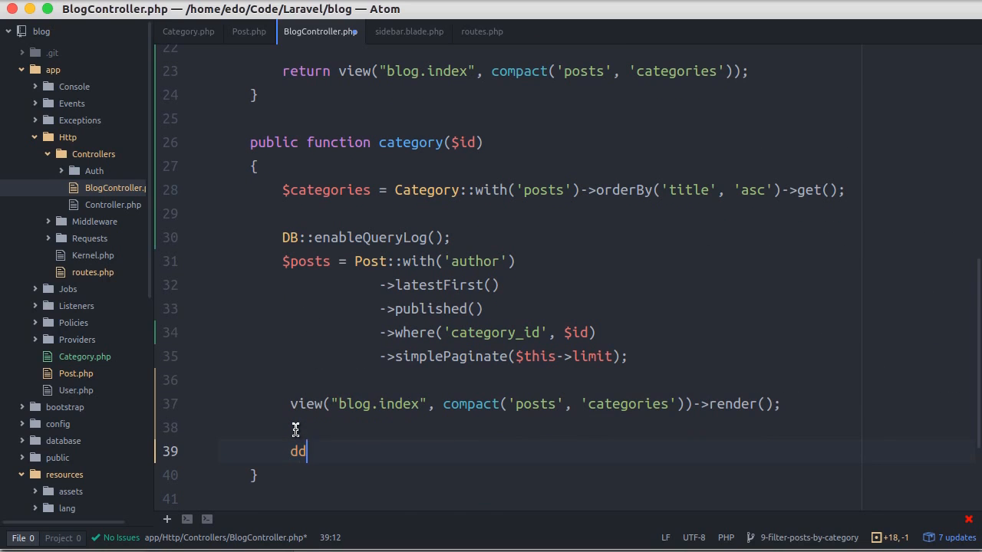
text((\DB::get))
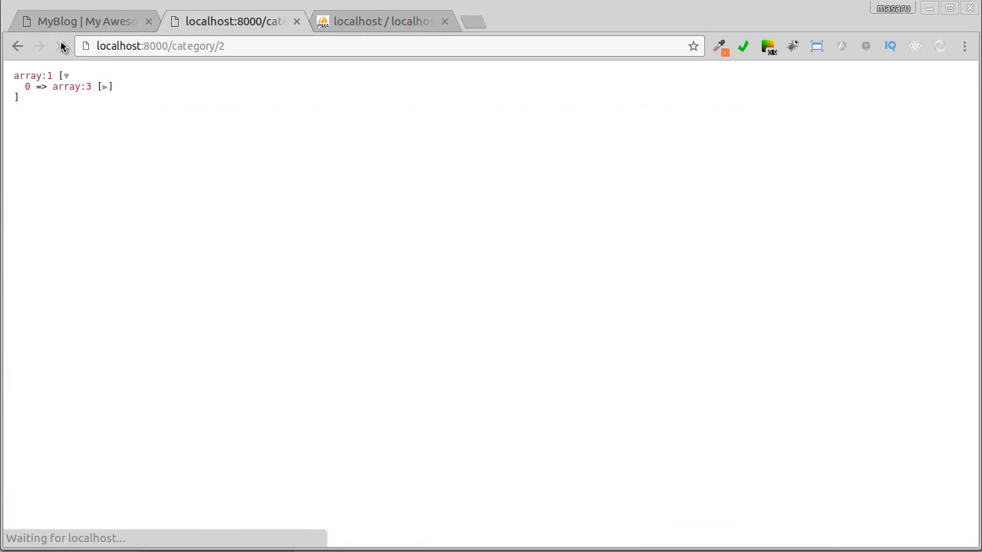
- Reload the category page and expand the logged query's bindings array
click(105, 86)
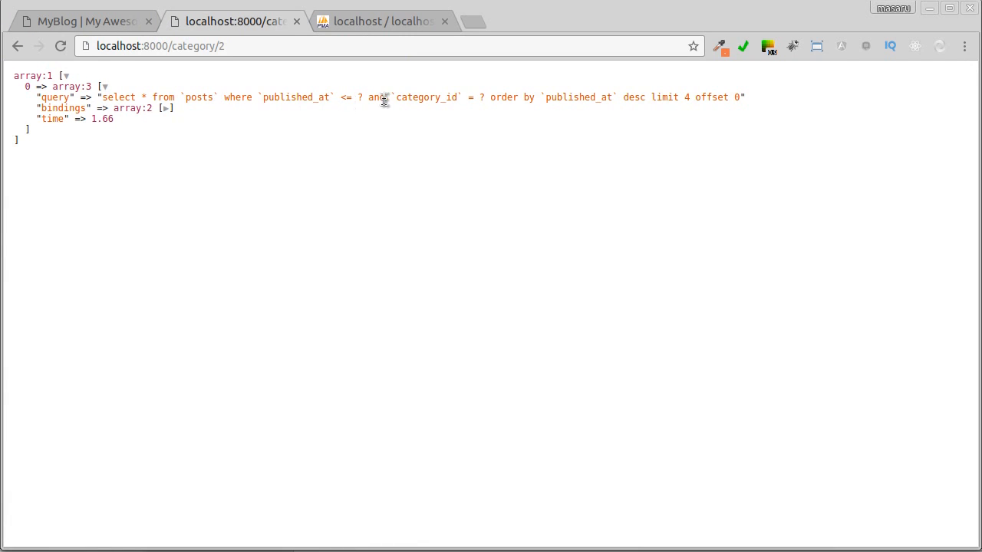
mouse_move(154, 123)
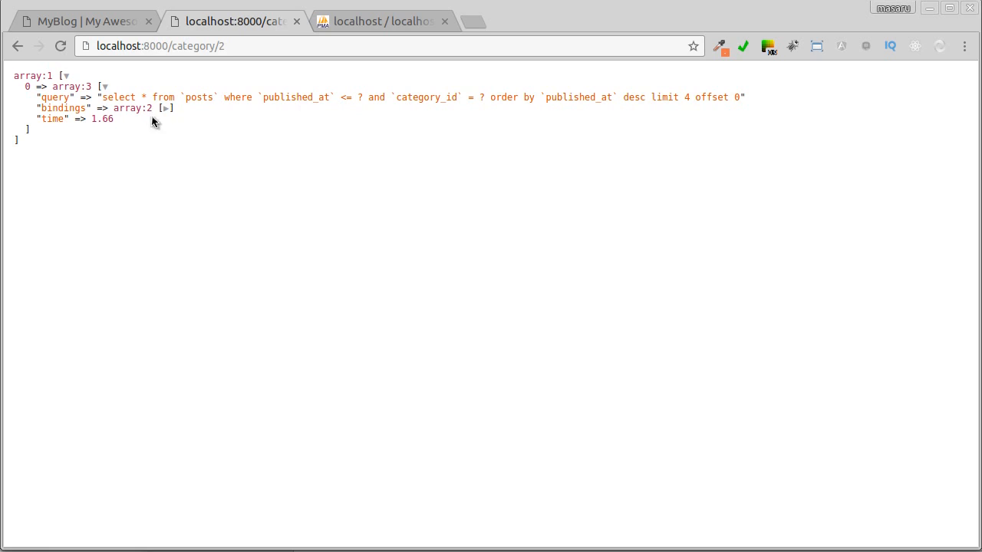
mouse_move(164, 108)
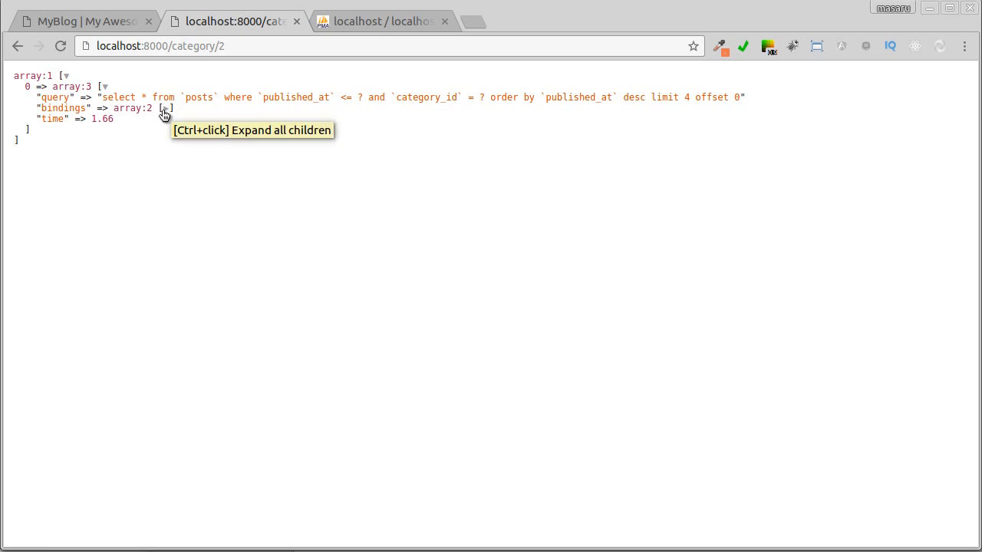
click(162, 108)
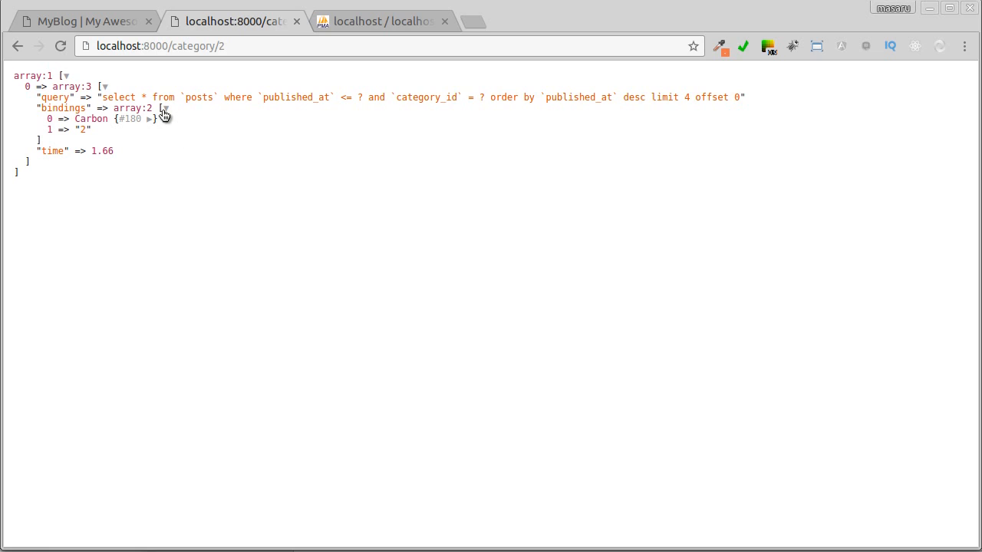
click(382, 20)
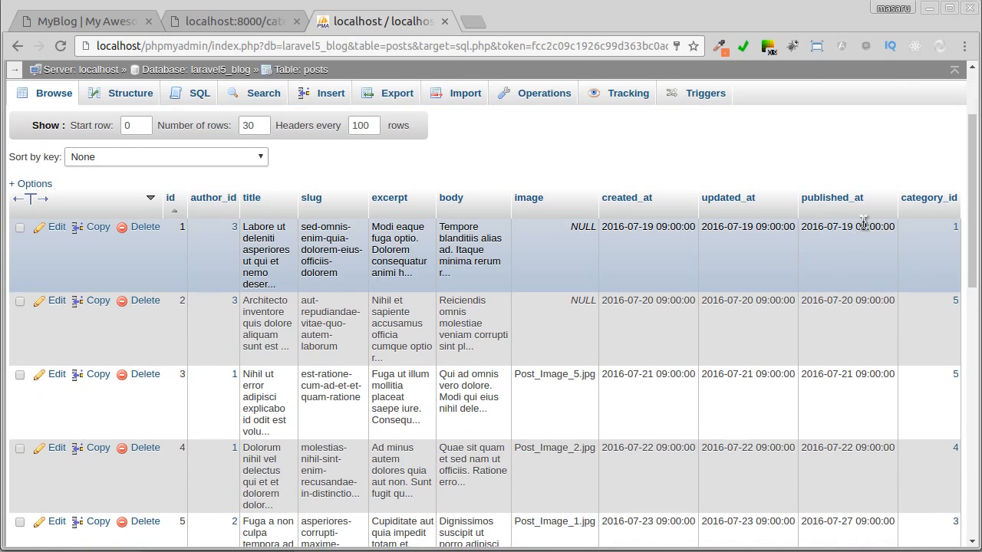
scroll(down, 3)
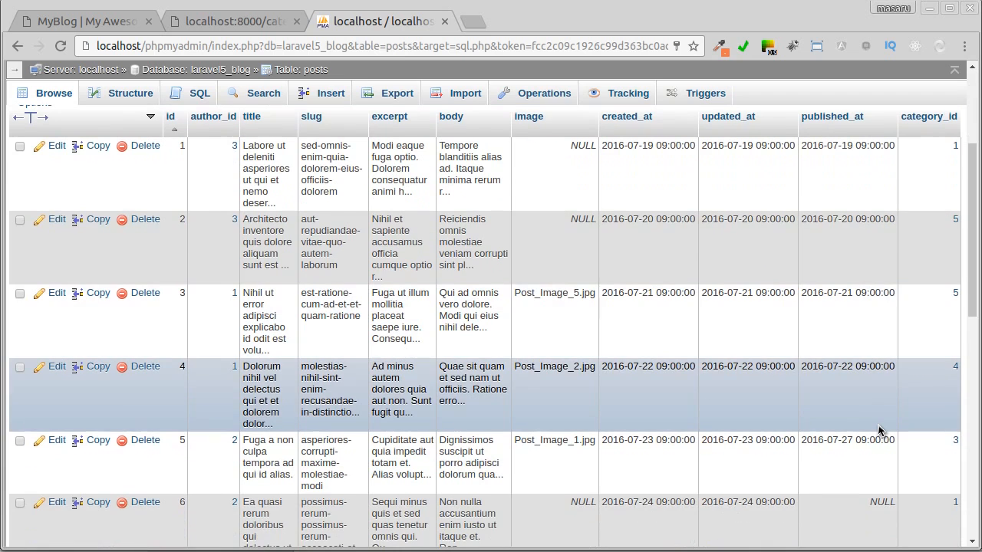
mouse_move(862, 314)
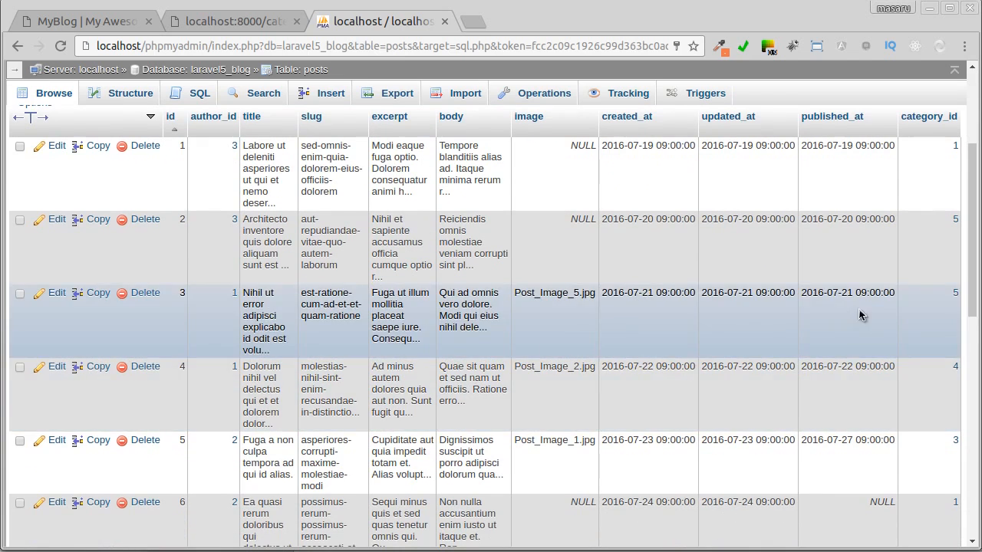
scroll(down, 3)
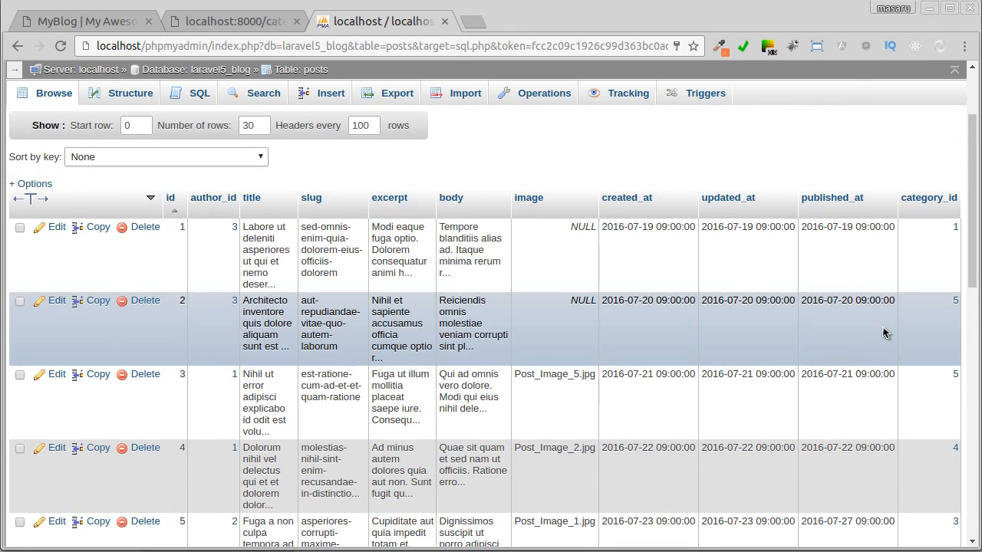
mouse_move(511, 160)
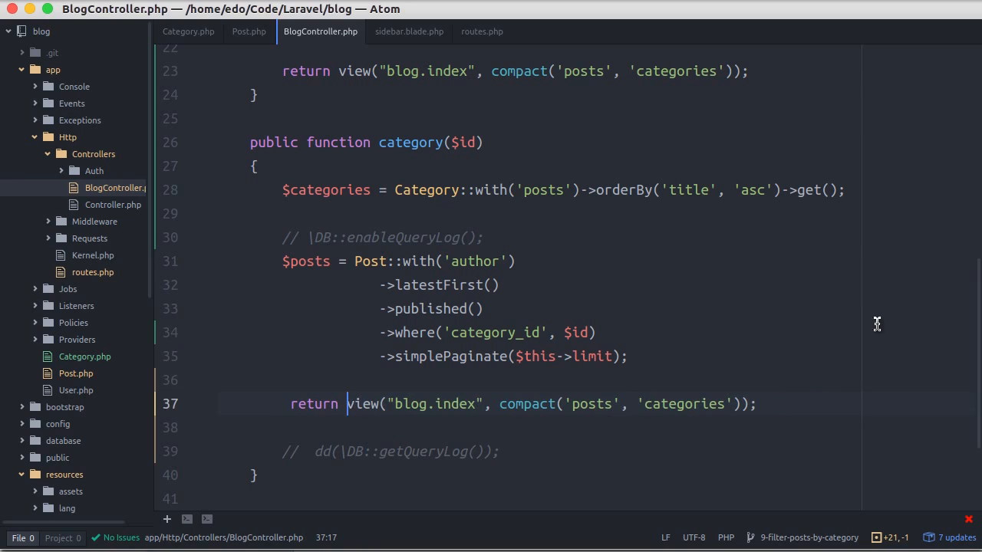
mouse_move(767, 309)
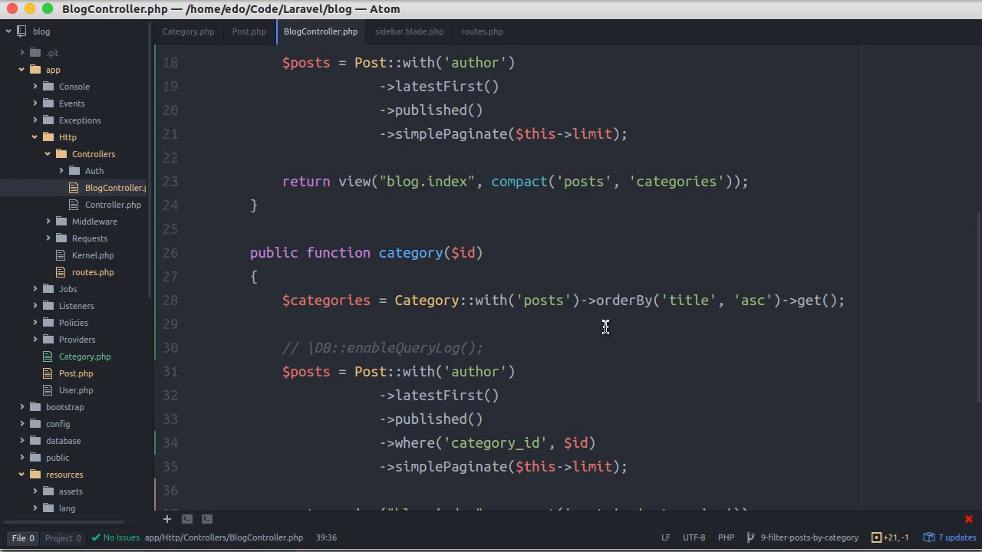
mouse_move(585, 299)
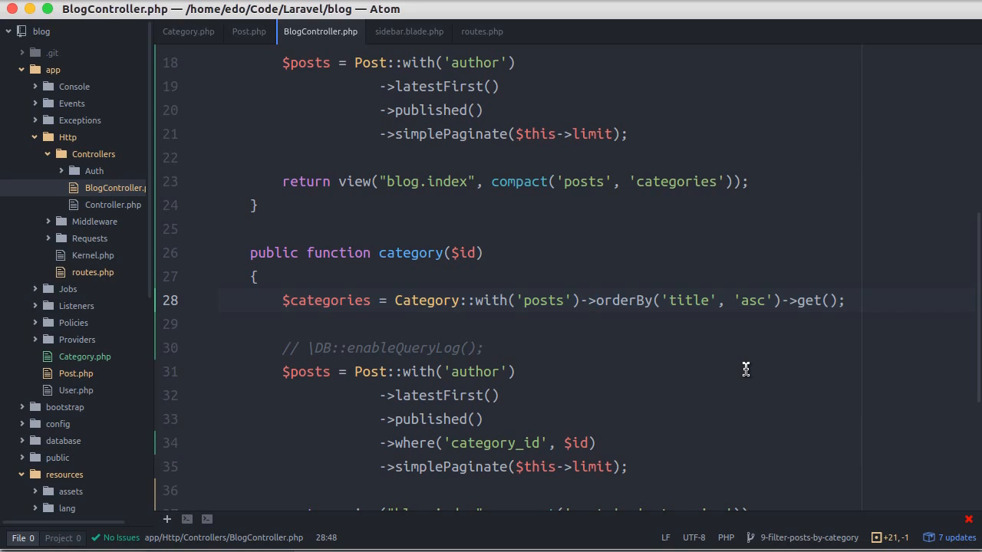
click(597, 300)
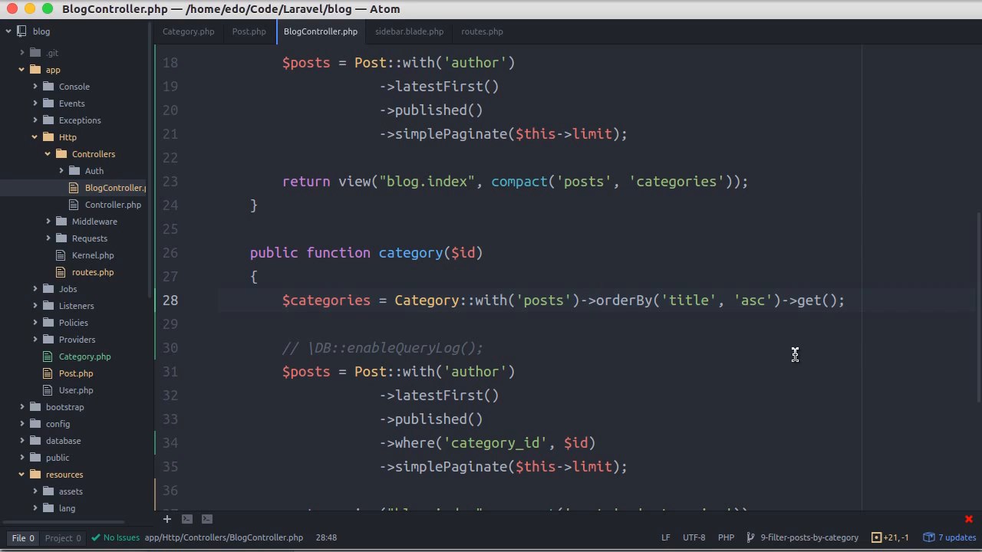
mouse_move(764, 361)
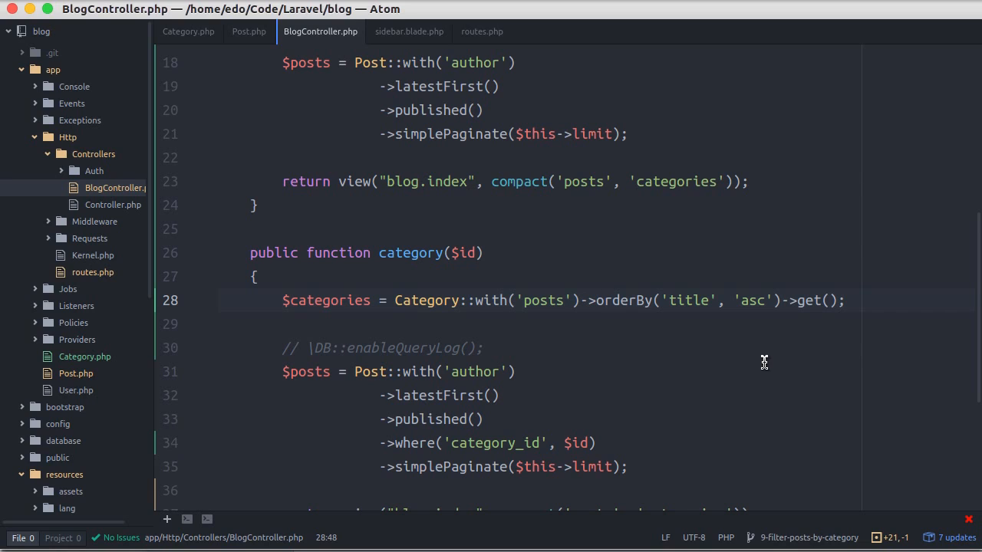
click(596, 300)
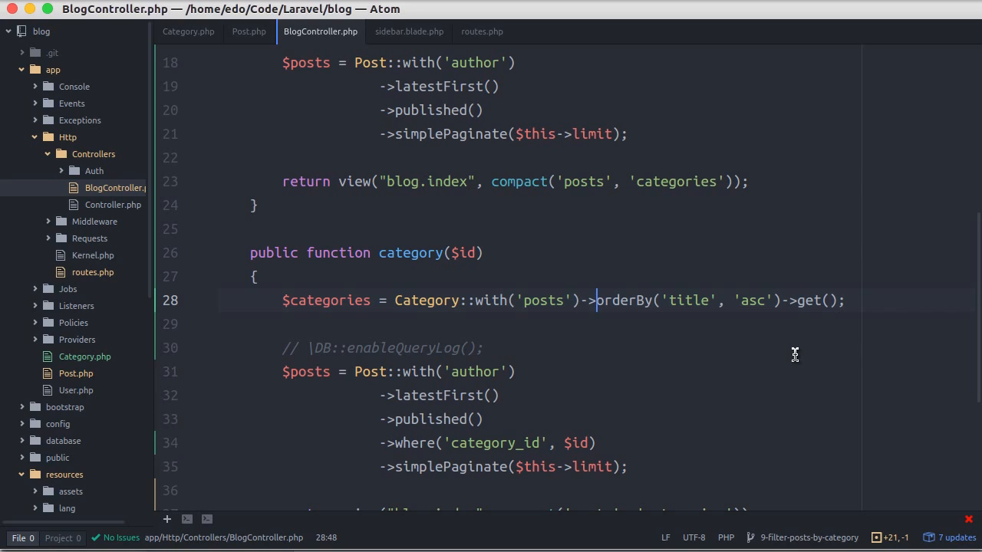
mouse_move(764, 362)
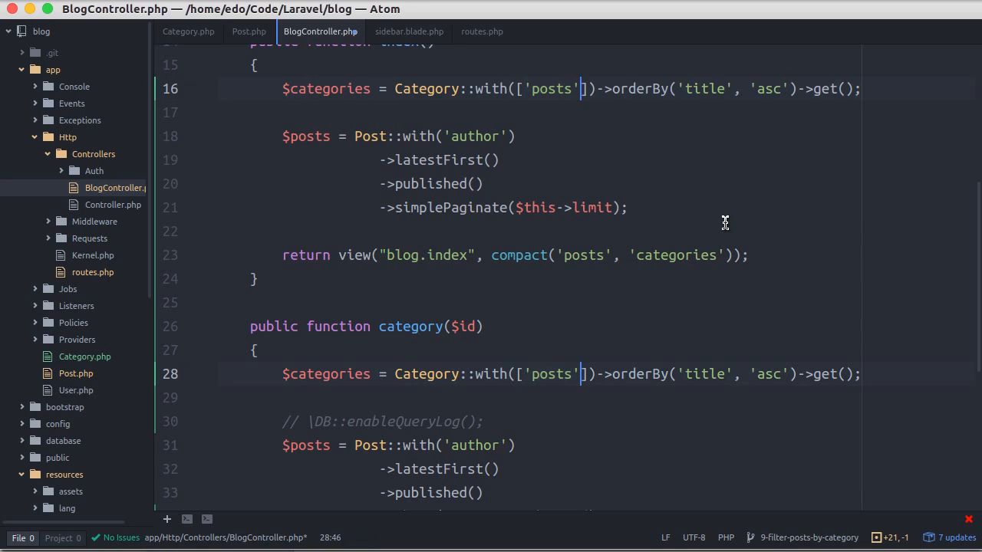
- Replace with('posts') with a closure filtering posts by published_at <= Carbon::now()
text(=>)
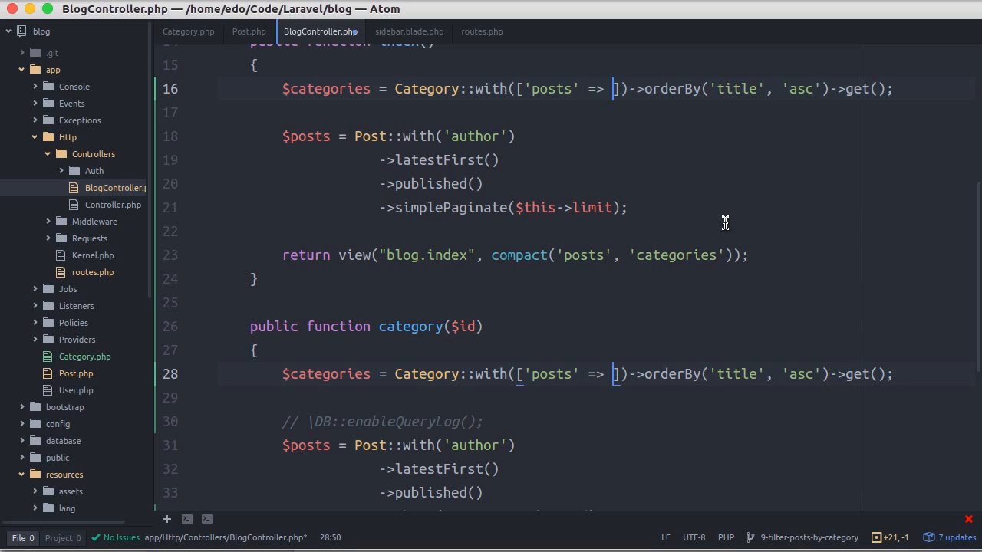
text(function($query)
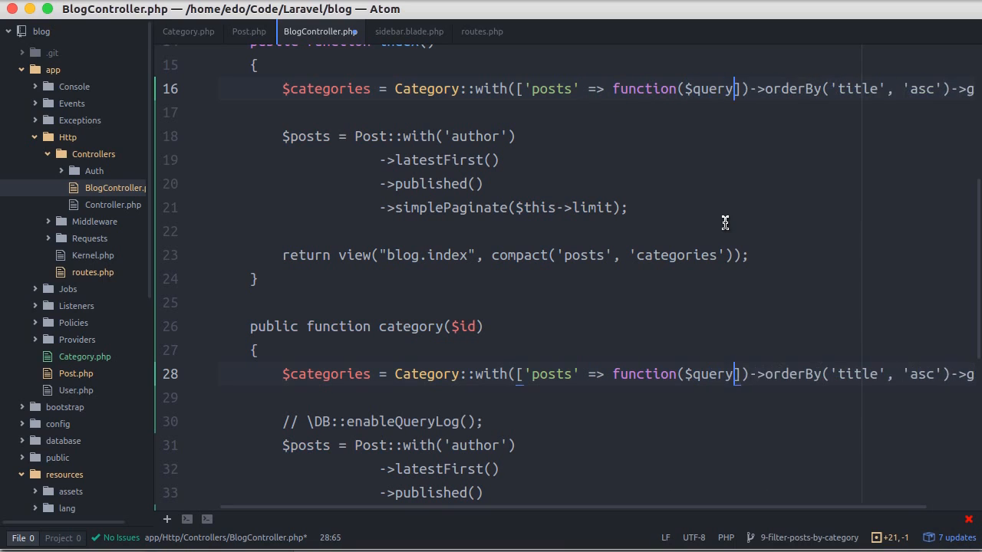
text({})
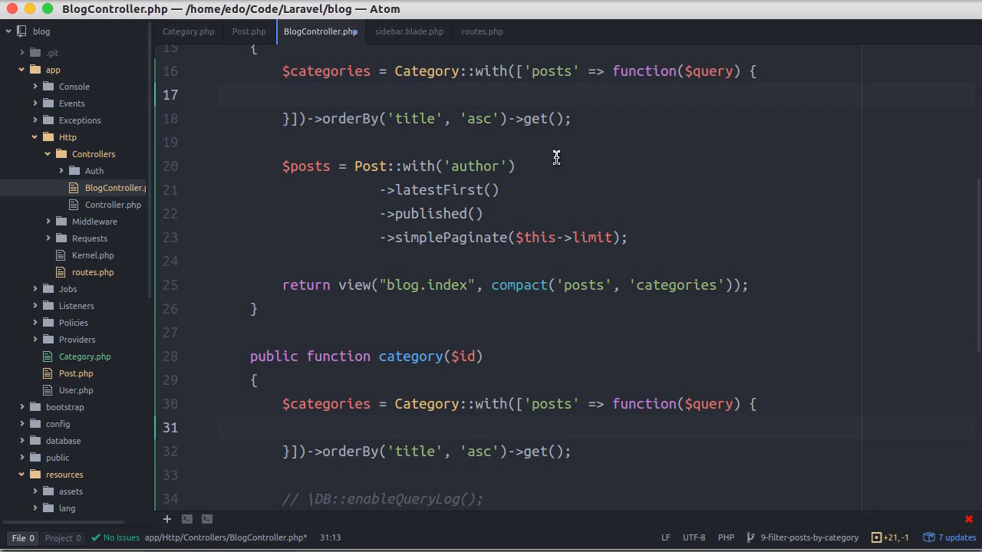
text($query->where()
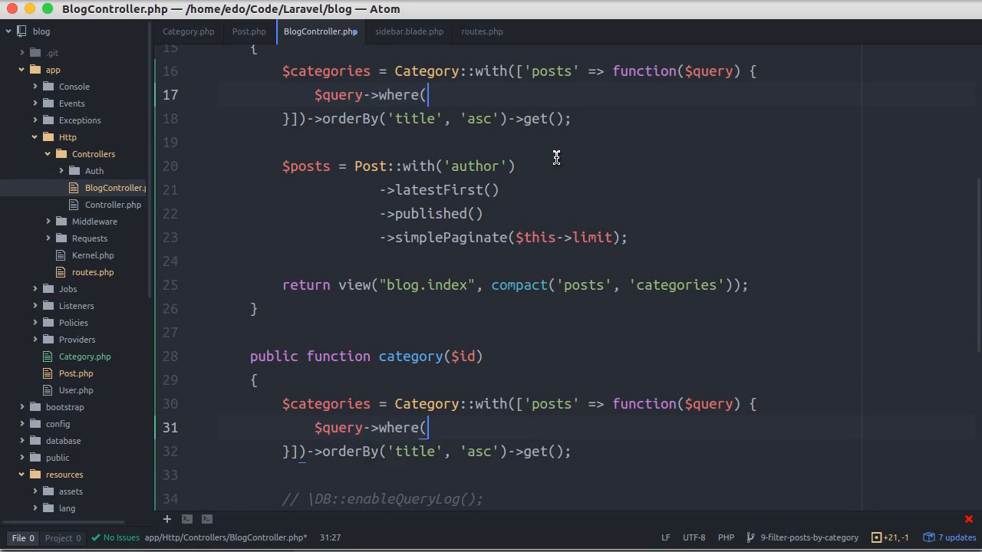
text();)
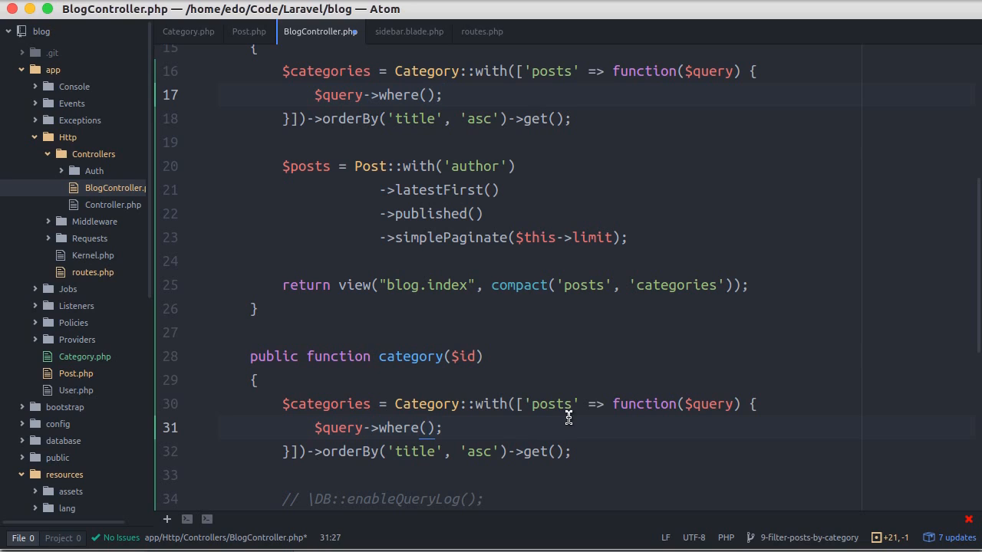
text(published')
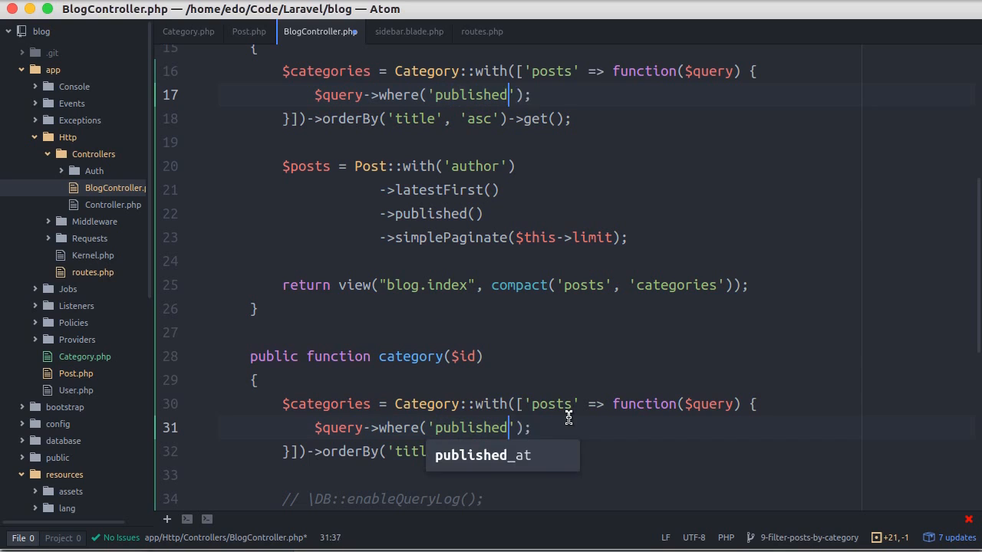
text(_at', "<=)
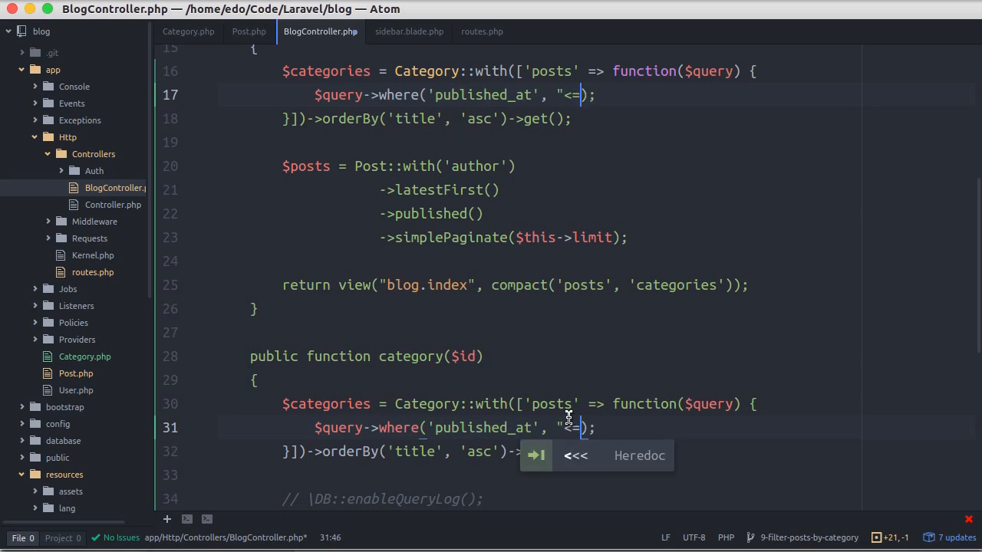
text(",)
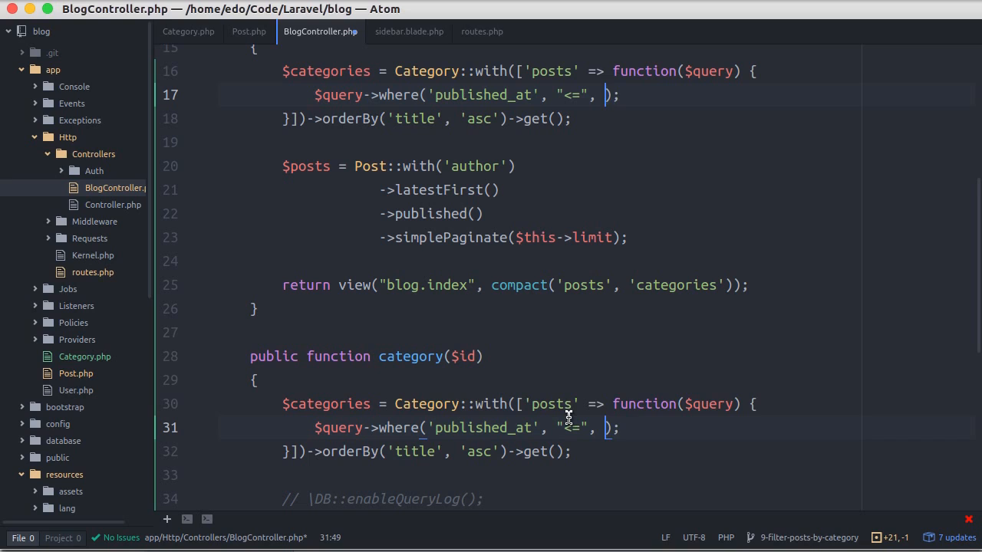
text(Carbon::now())
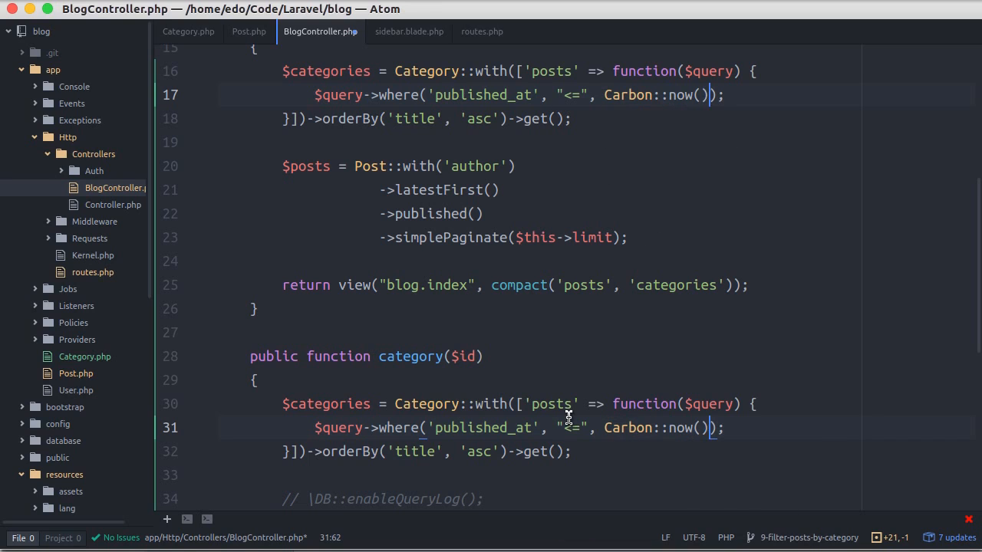
mouse_move(488, 48)
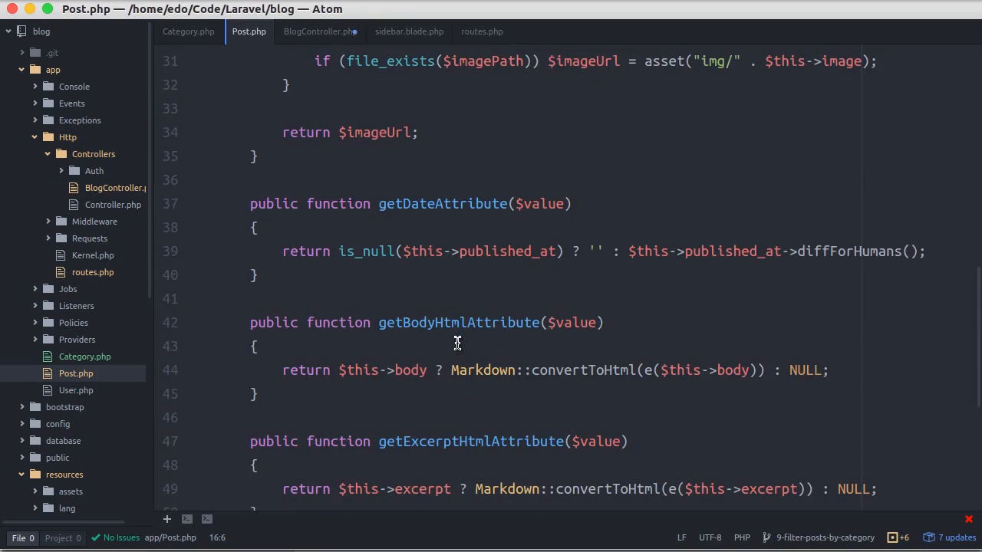
scroll(down, 3)
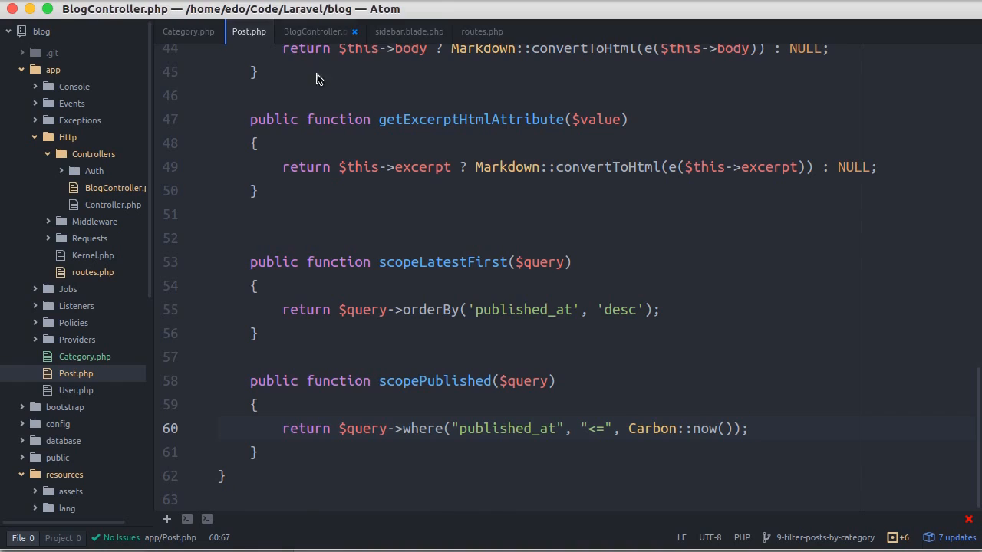
click(315, 31)
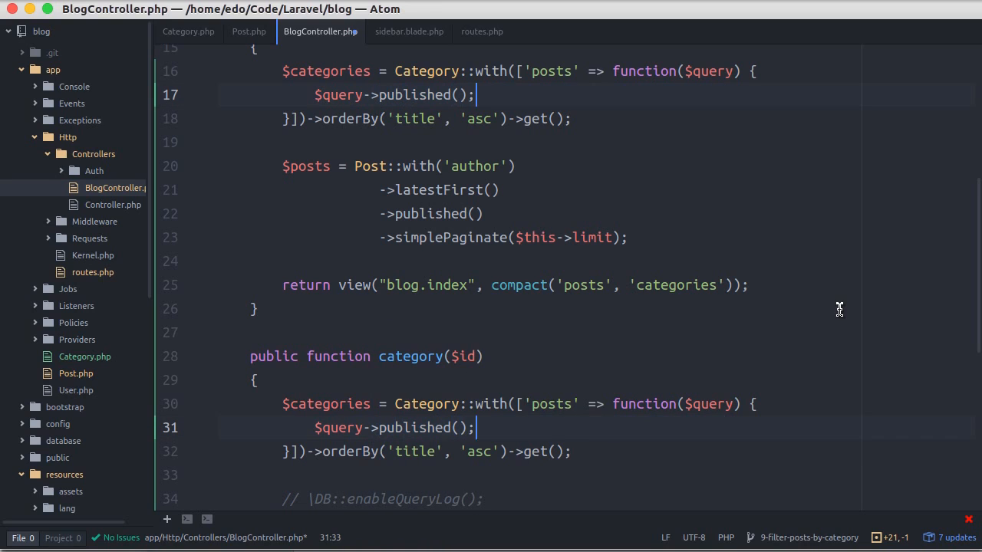
mouse_move(782, 212)
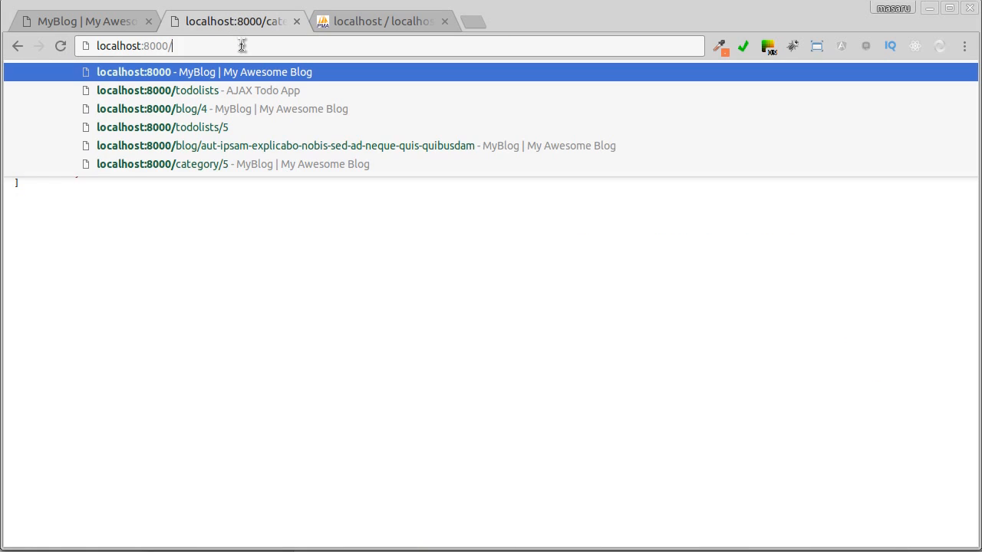
- Load localhost:8000 and open the category 5, category 2 and Web Design pages
click(204, 72)
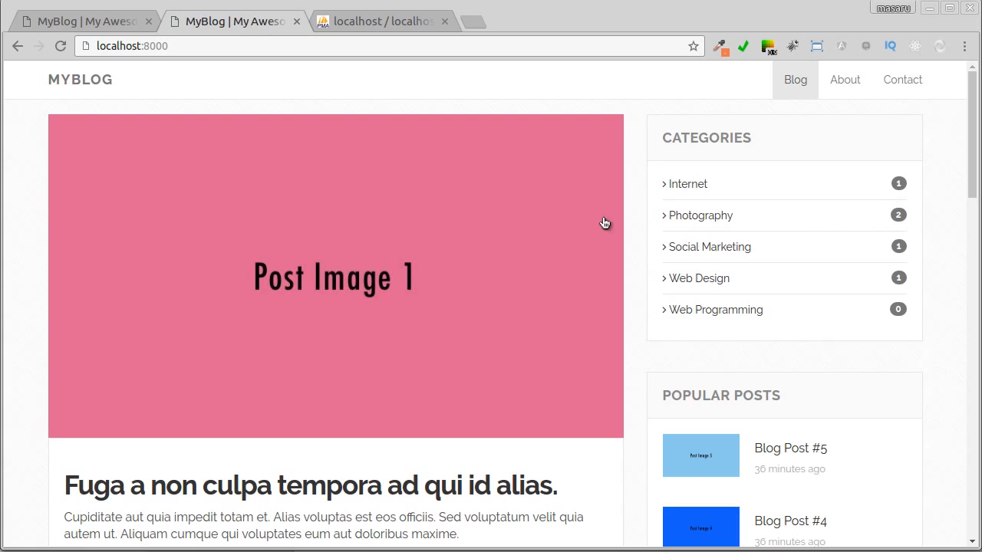
mouse_move(903, 207)
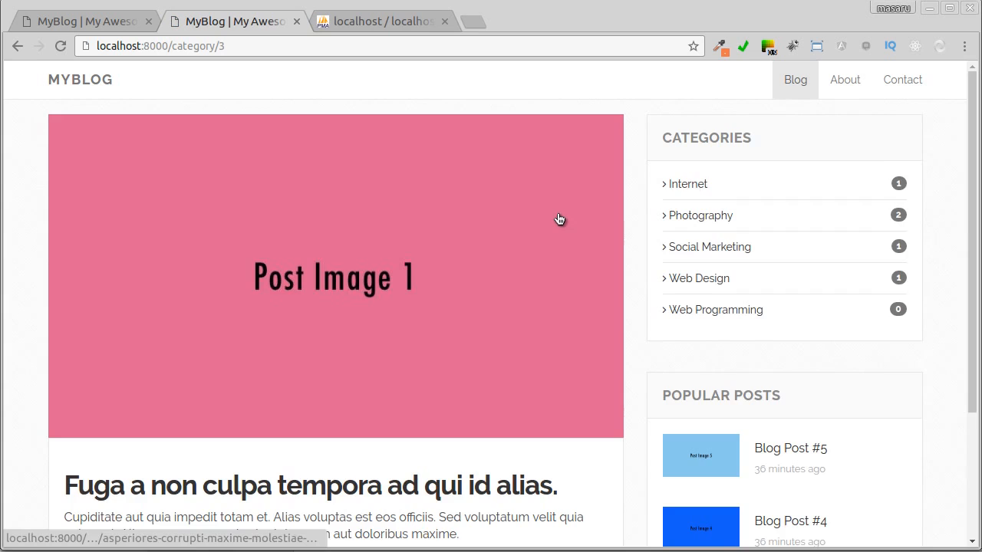
click(700, 215)
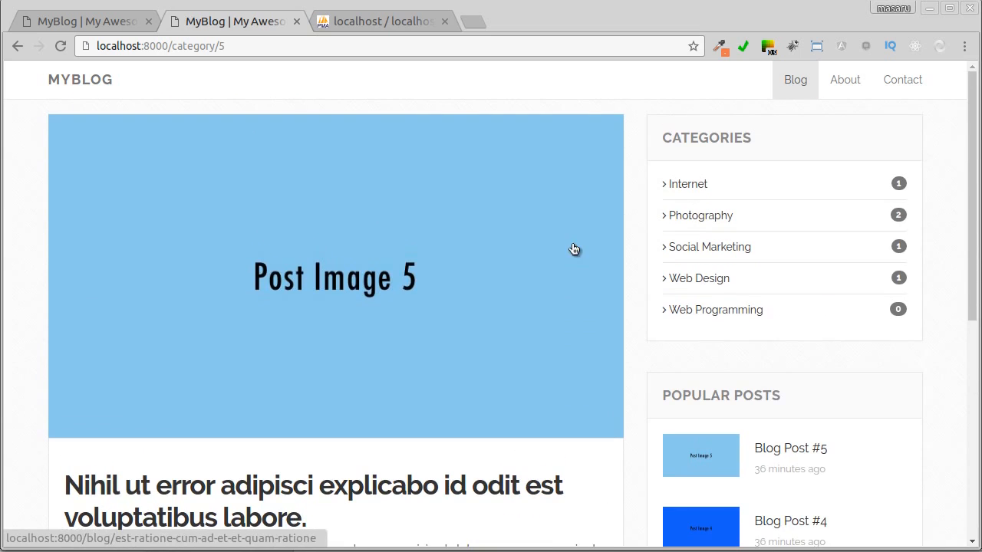
click(715, 309)
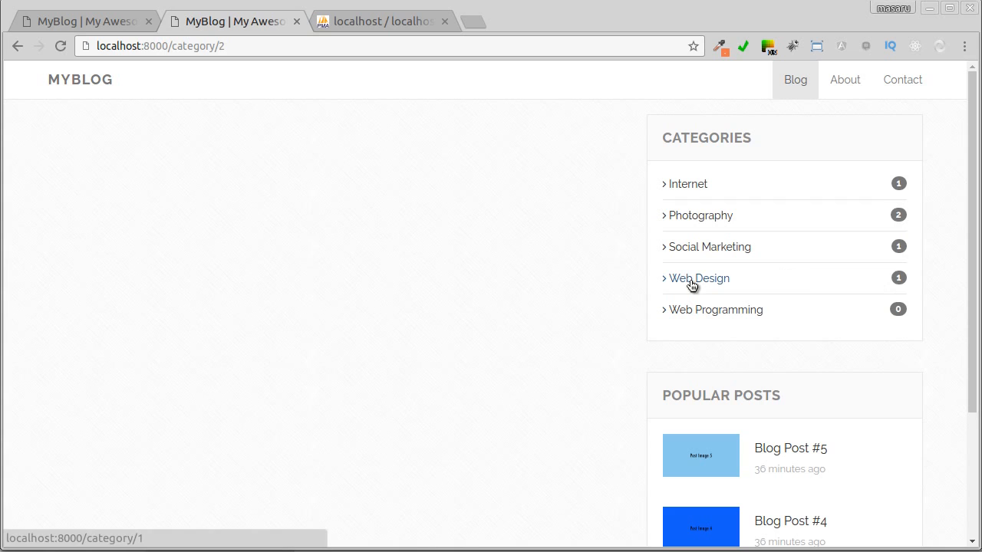
click(699, 278)
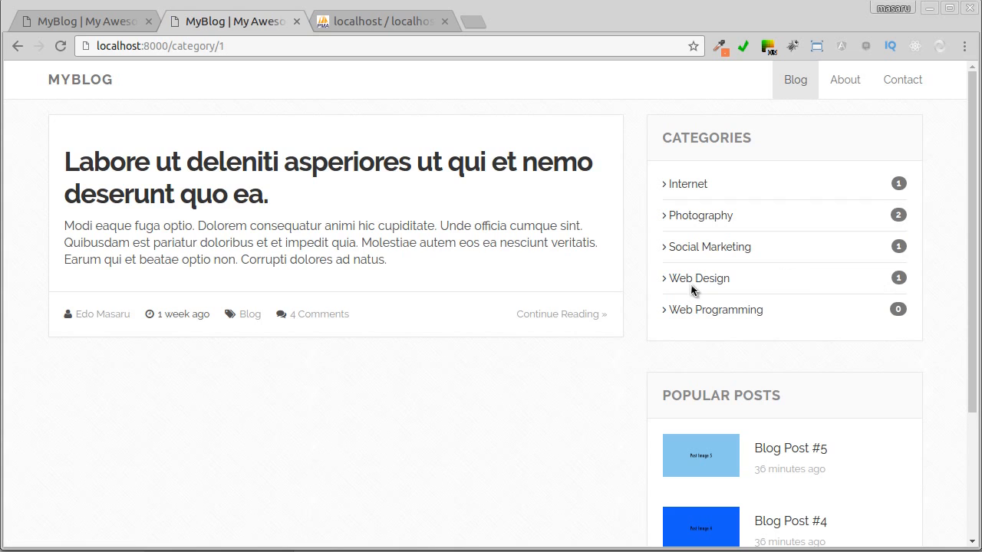
mouse_move(661, 333)
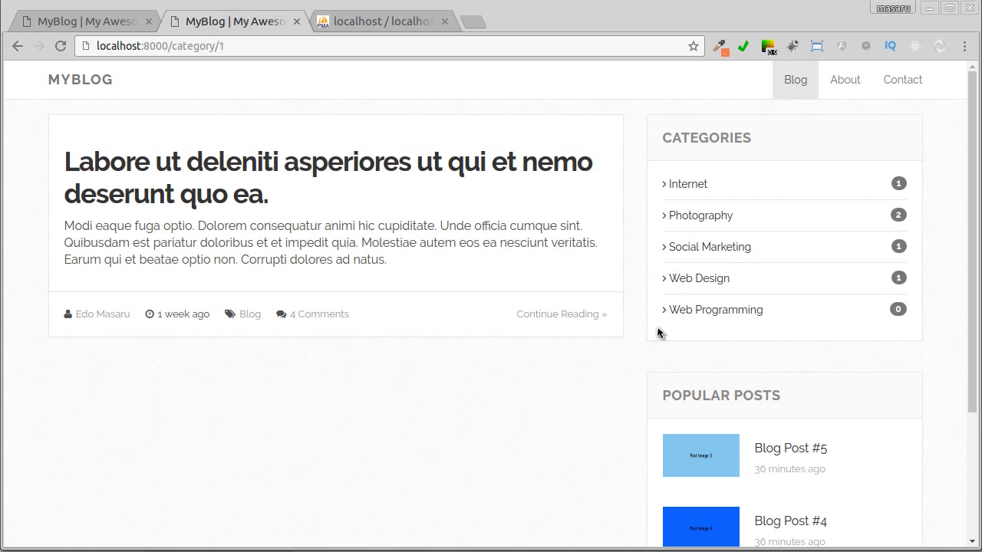